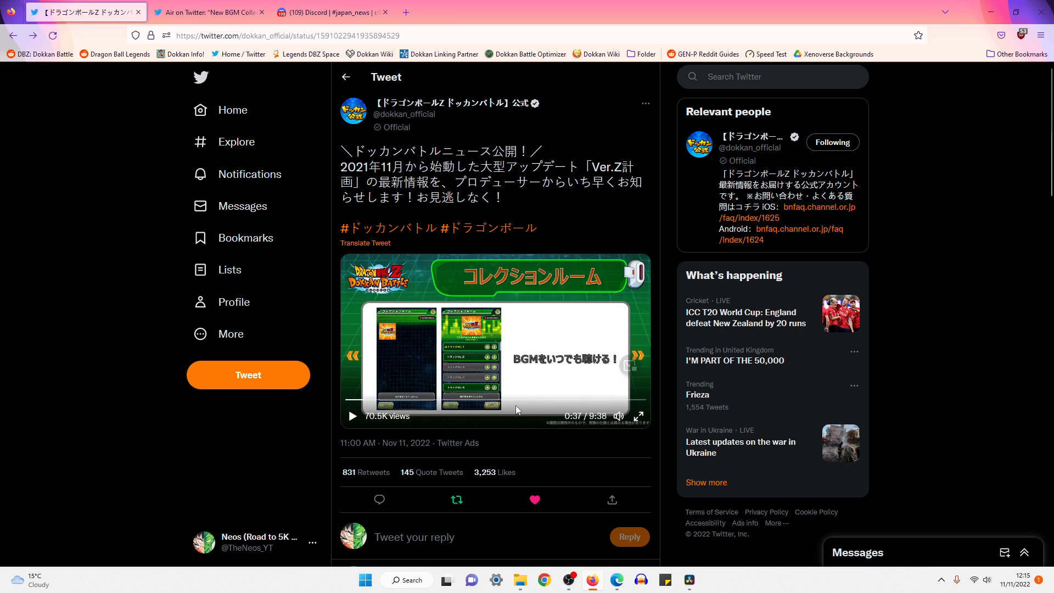
mouse_move(914, 267)
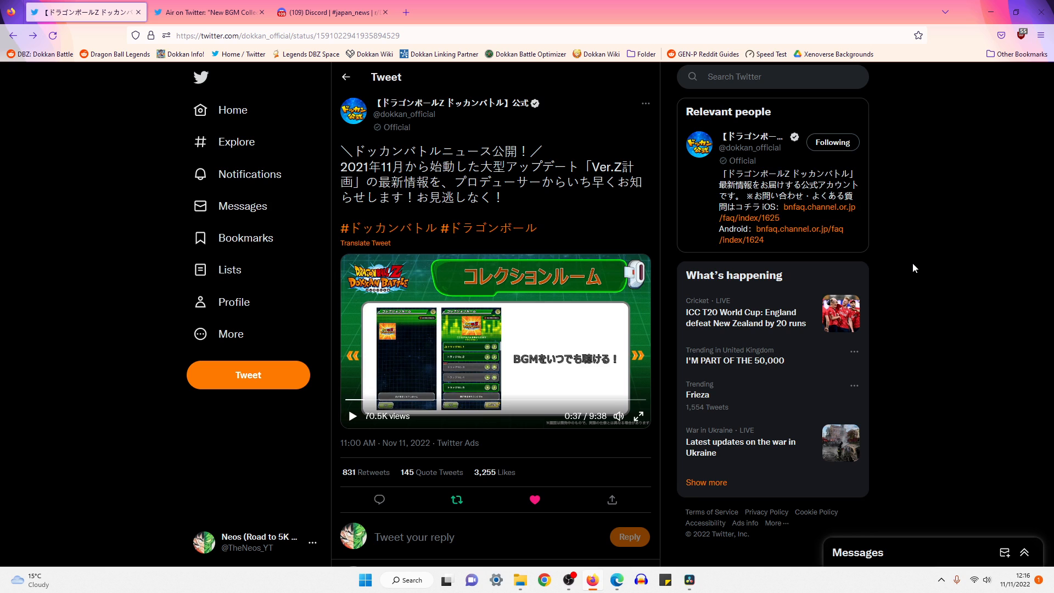
- Show Air's tweet with the translated Collection Room and Burst Mode notes image
left_click(209, 12)
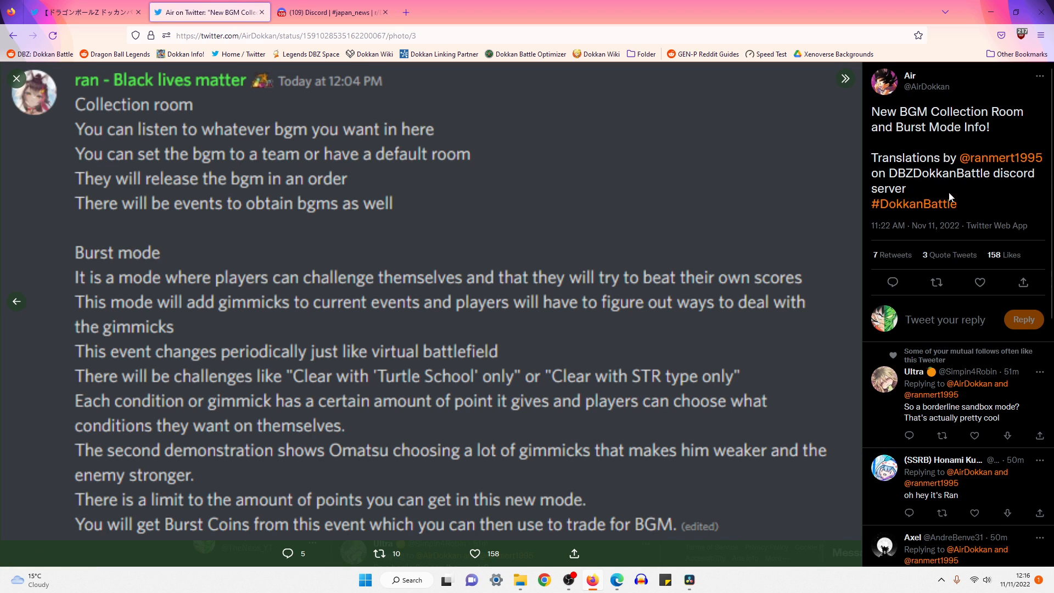
mouse_move(999, 158)
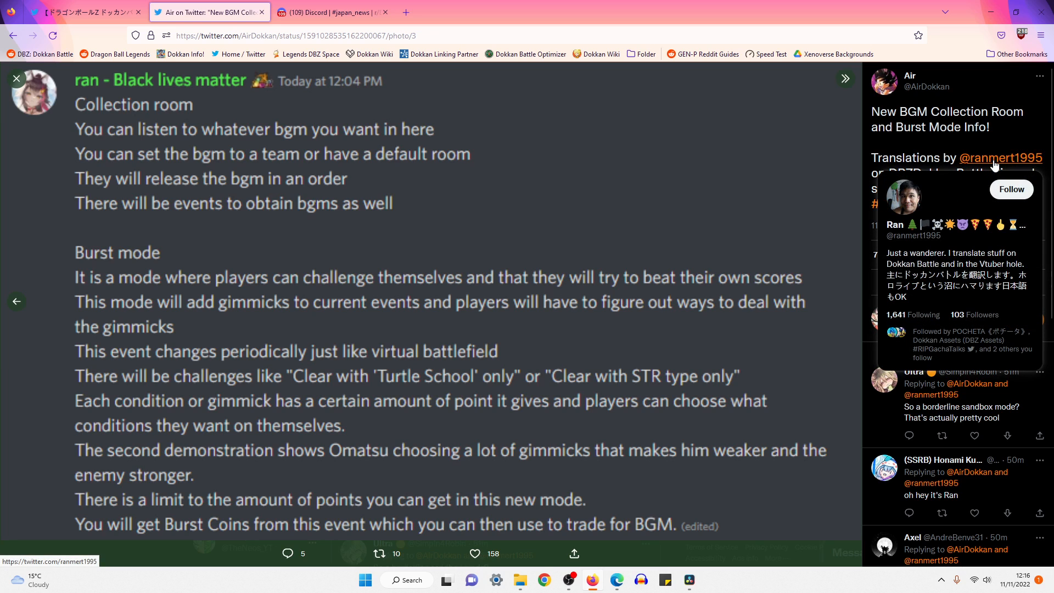
mouse_move(344, 200)
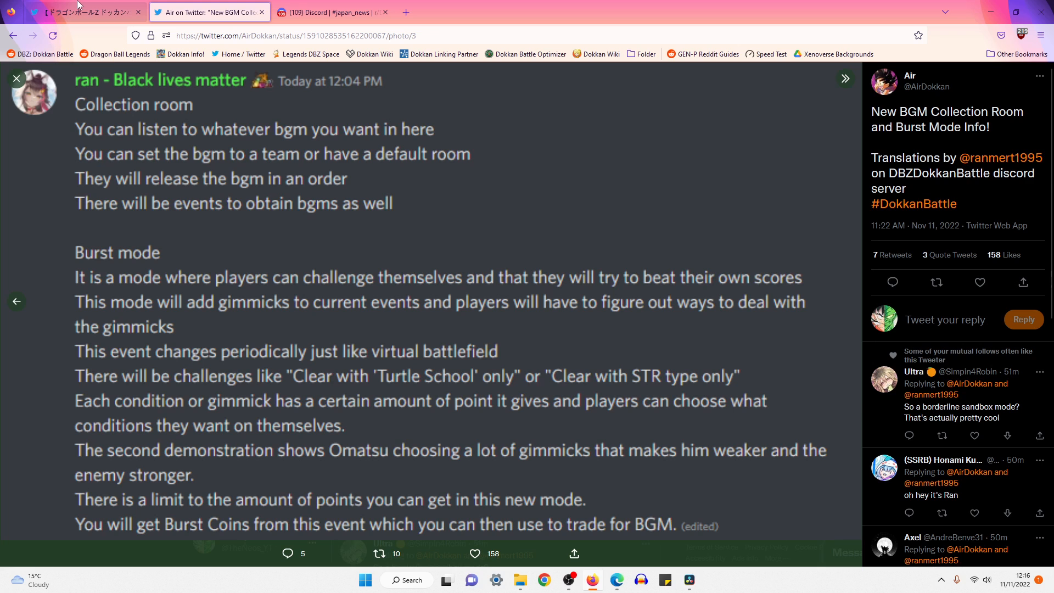
left_click(81, 12)
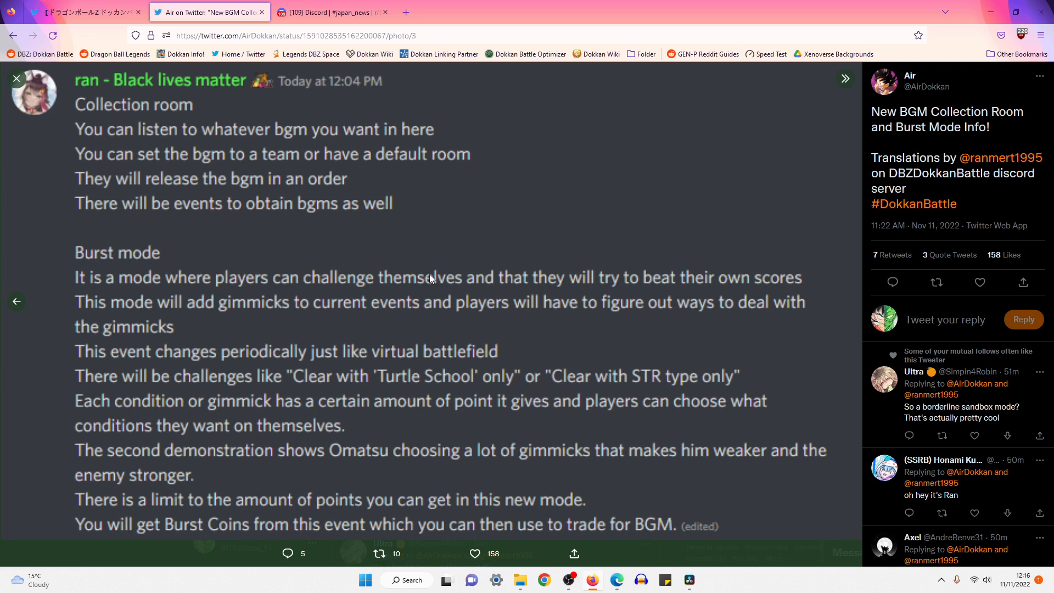
mouse_move(168, 107)
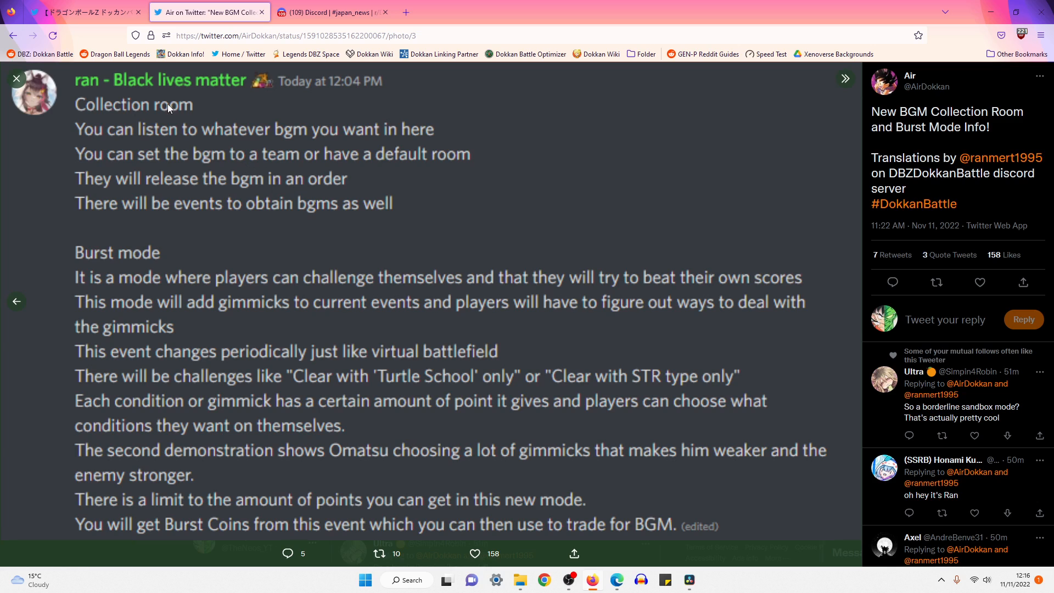
mouse_move(392, 176)
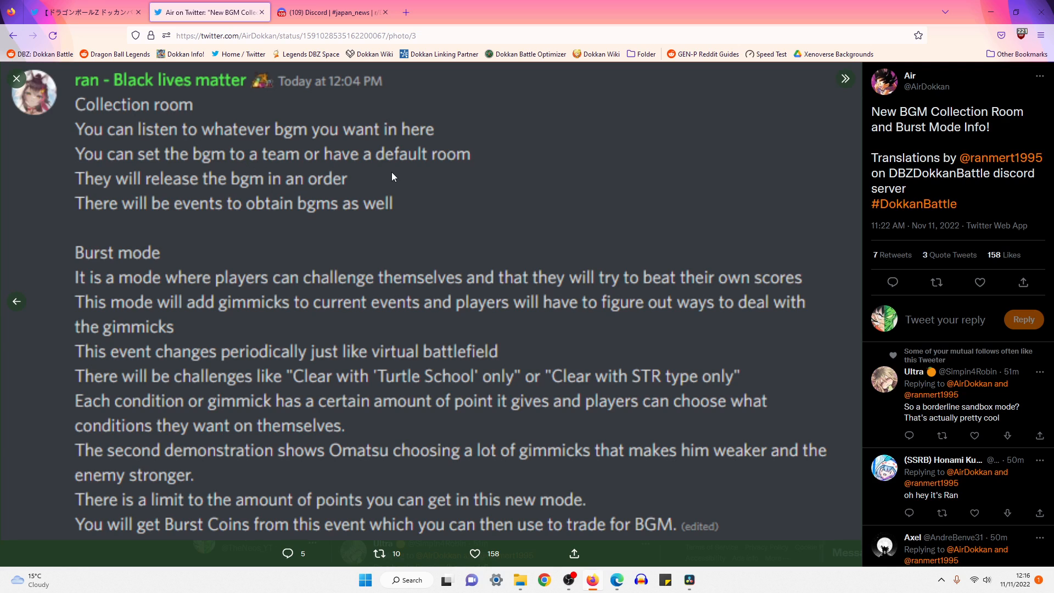
mouse_move(252, 172)
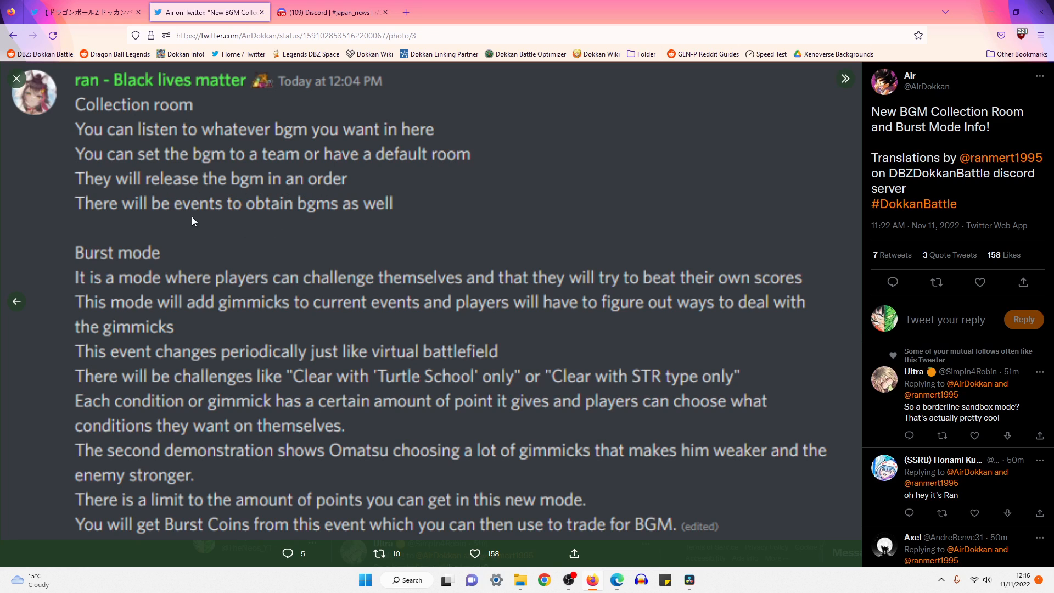
mouse_move(400, 216)
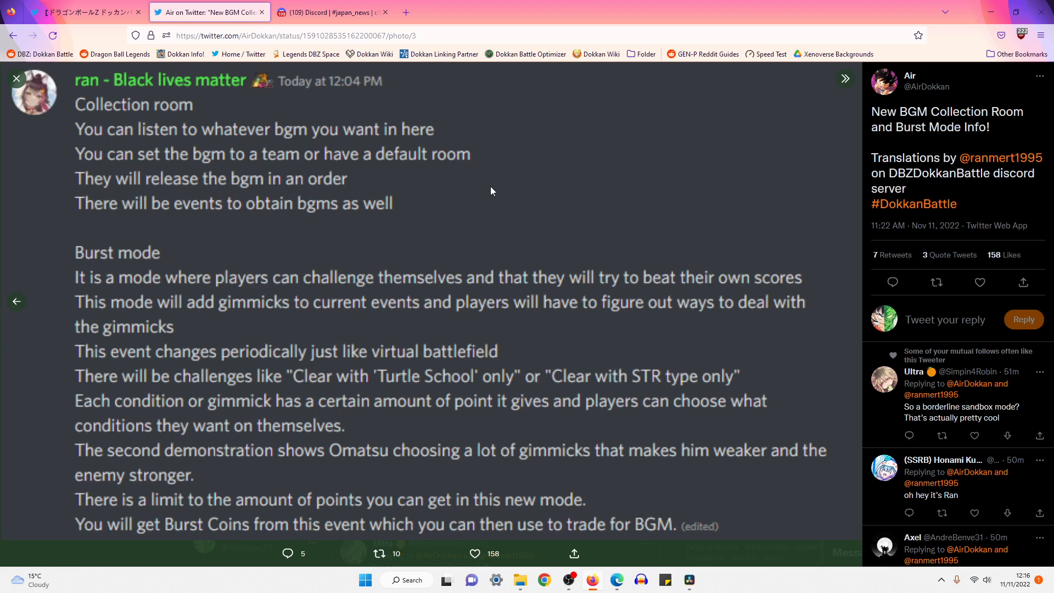
mouse_move(129, 277)
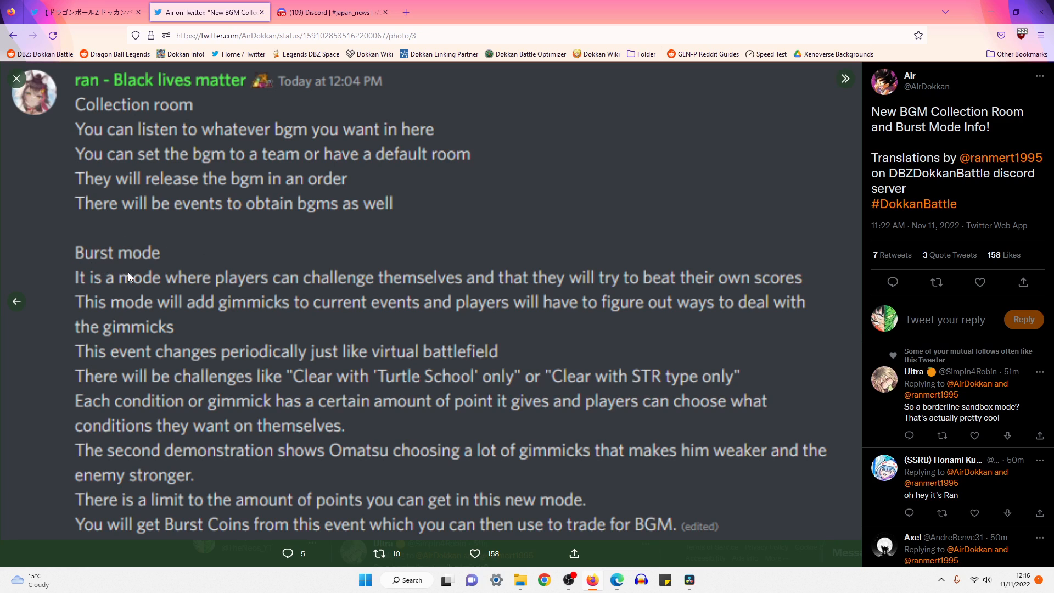
mouse_move(399, 284)
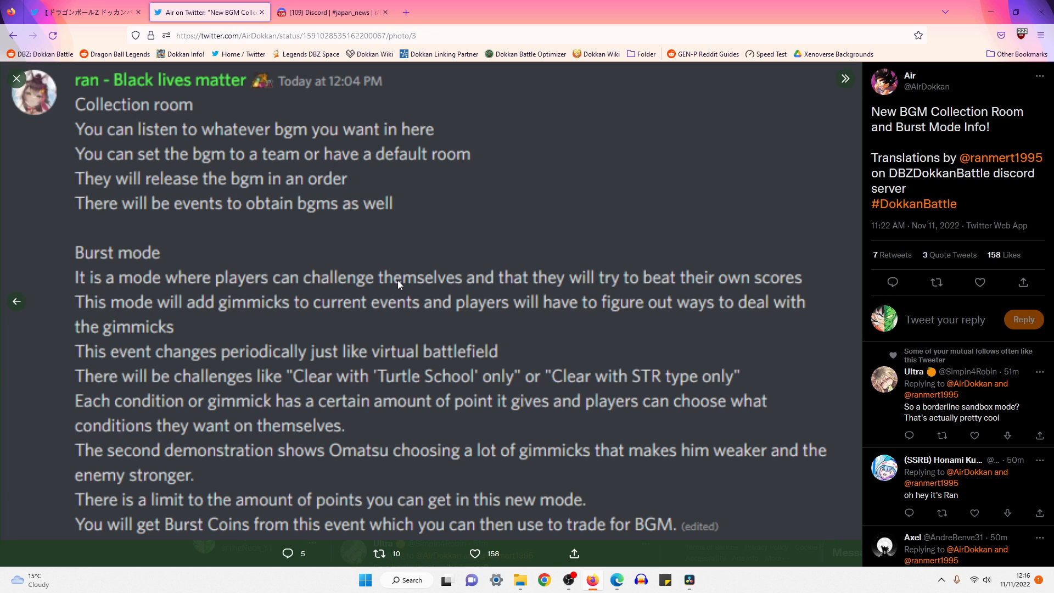
mouse_move(725, 294)
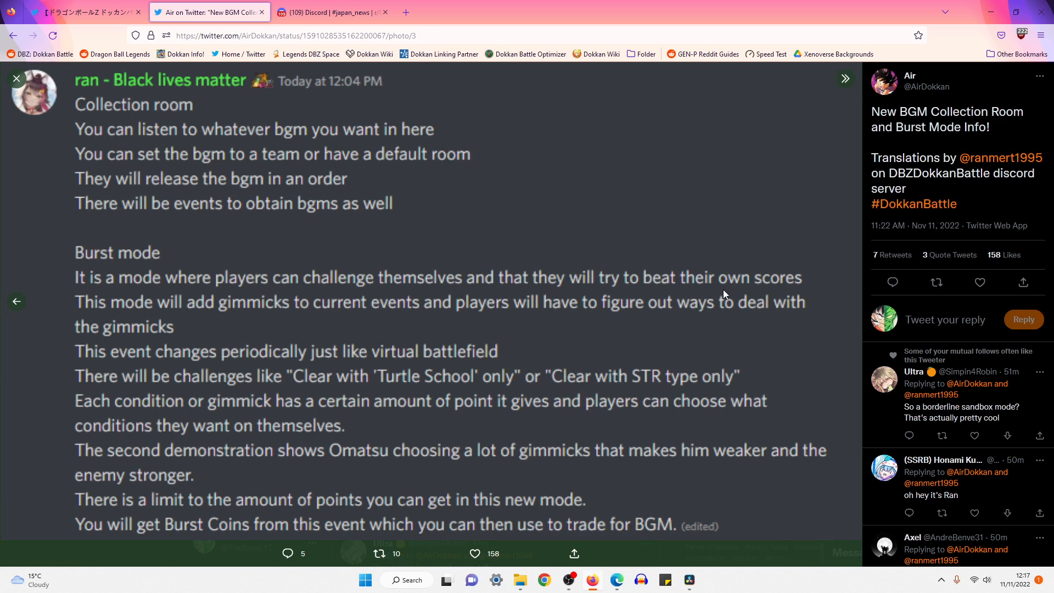
mouse_move(324, 318)
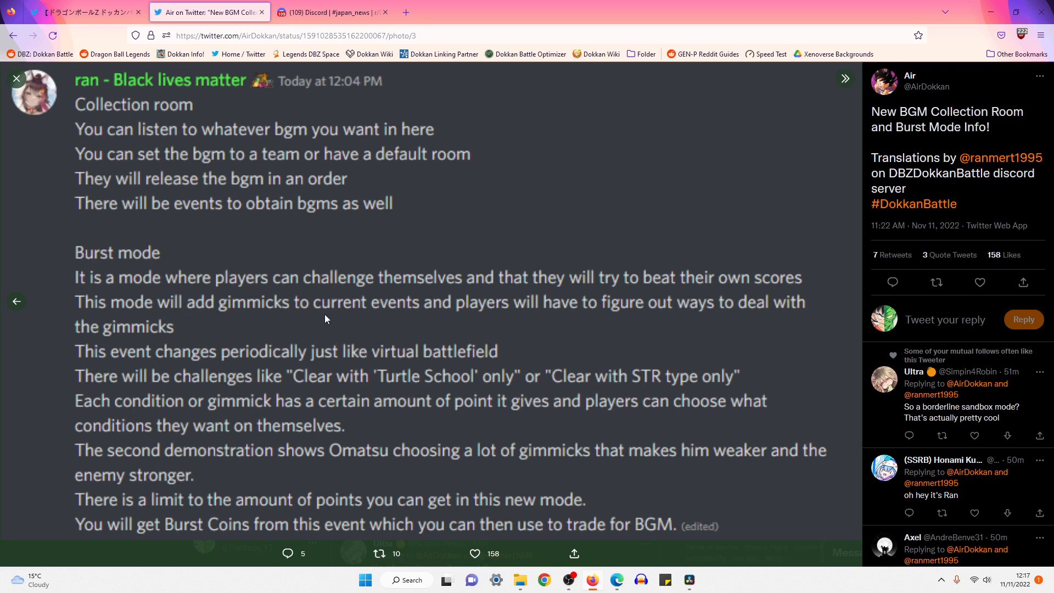
mouse_move(730, 321)
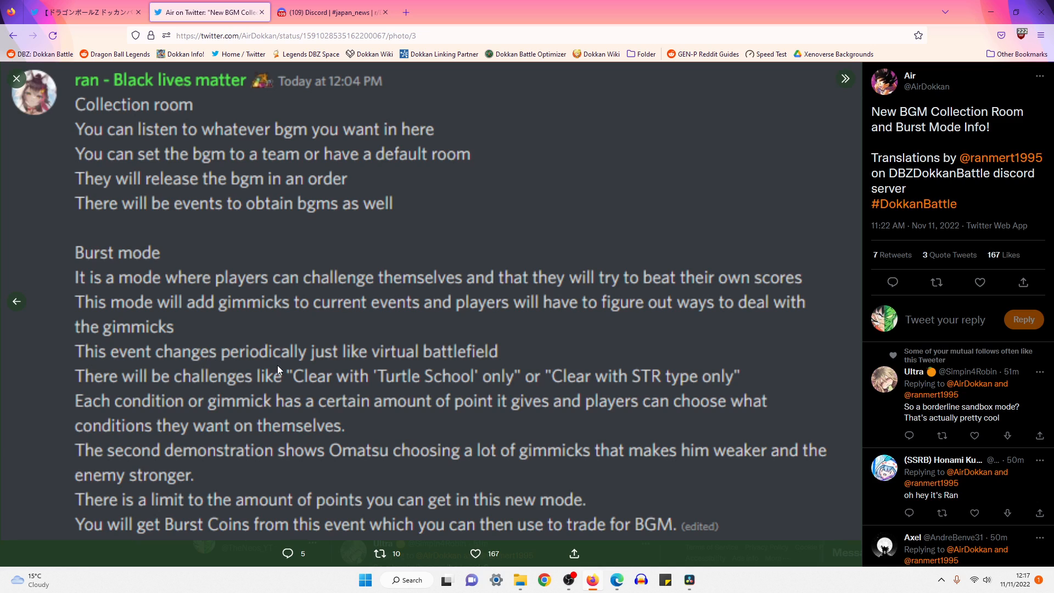
mouse_move(491, 365)
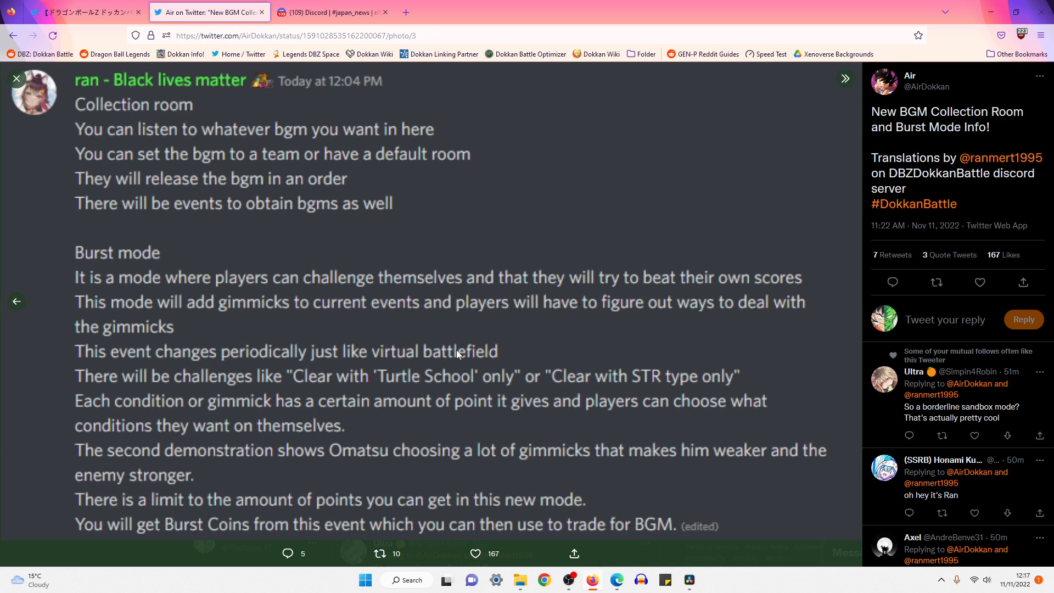
mouse_move(87, 258)
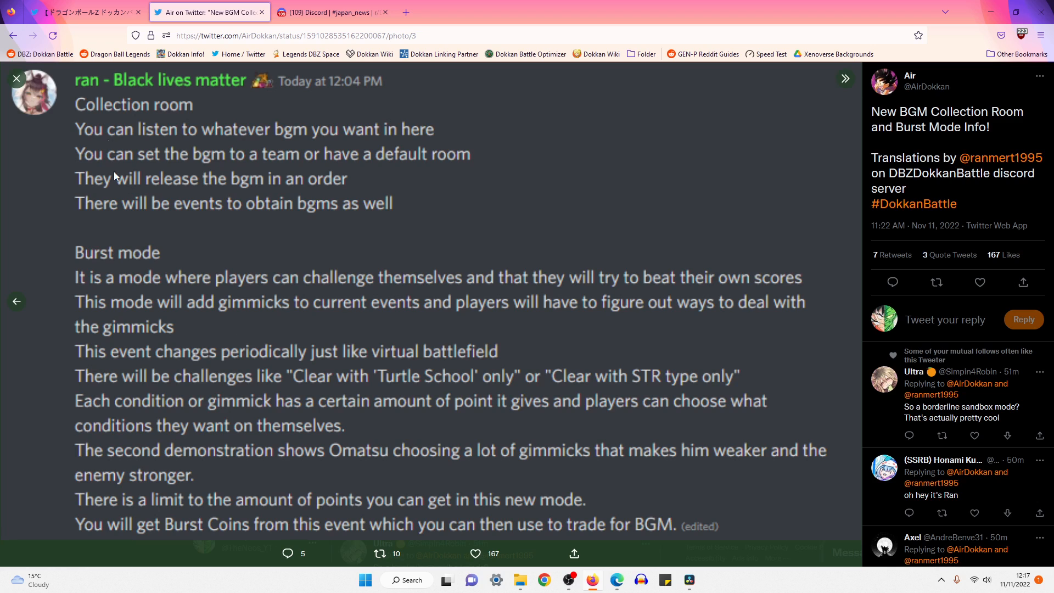
mouse_move(222, 220)
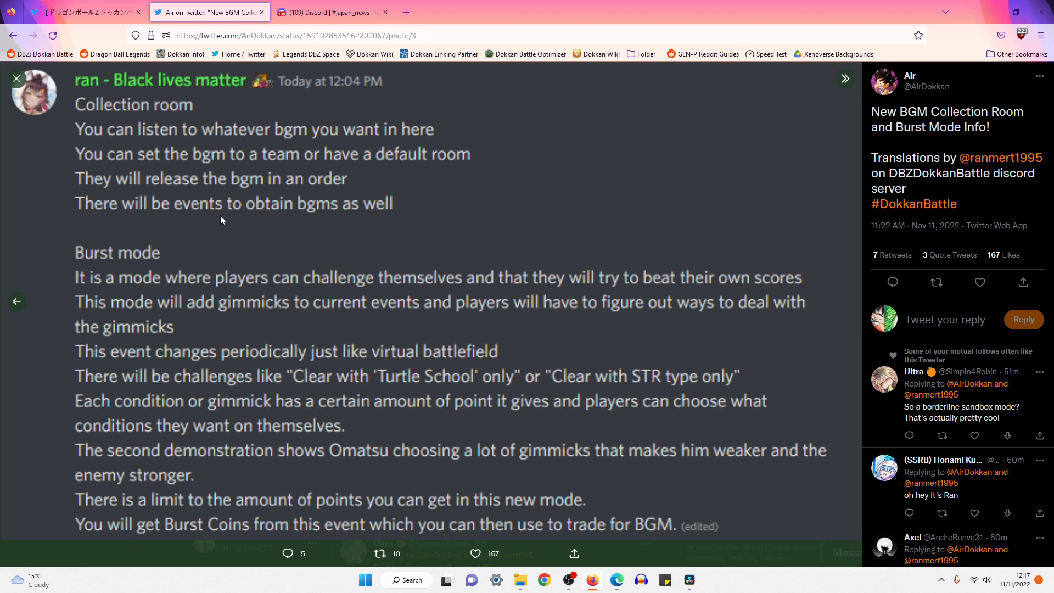
mouse_move(81, 392)
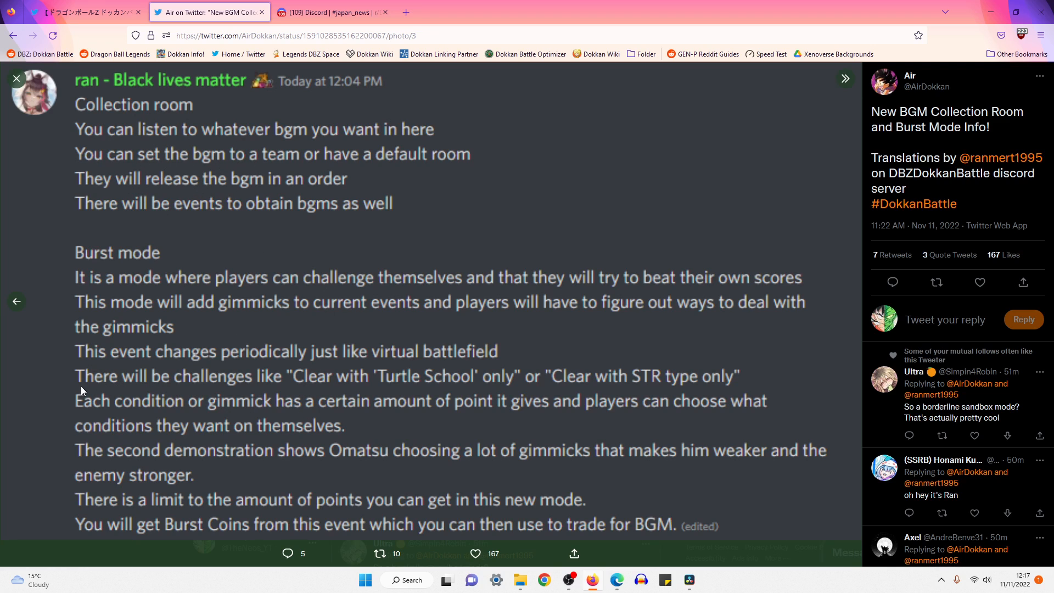
mouse_move(486, 387)
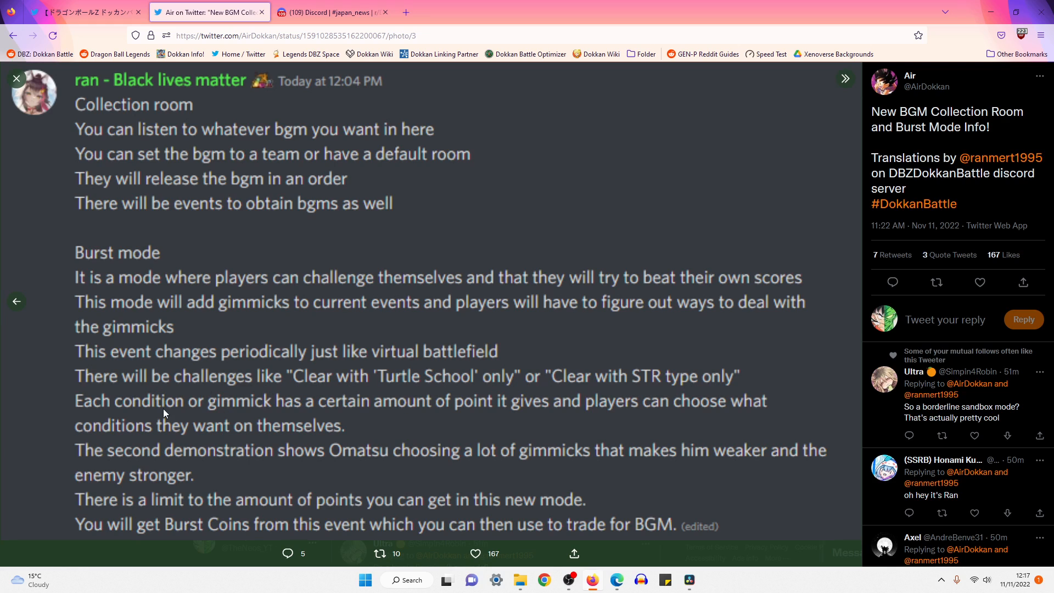
mouse_move(479, 409)
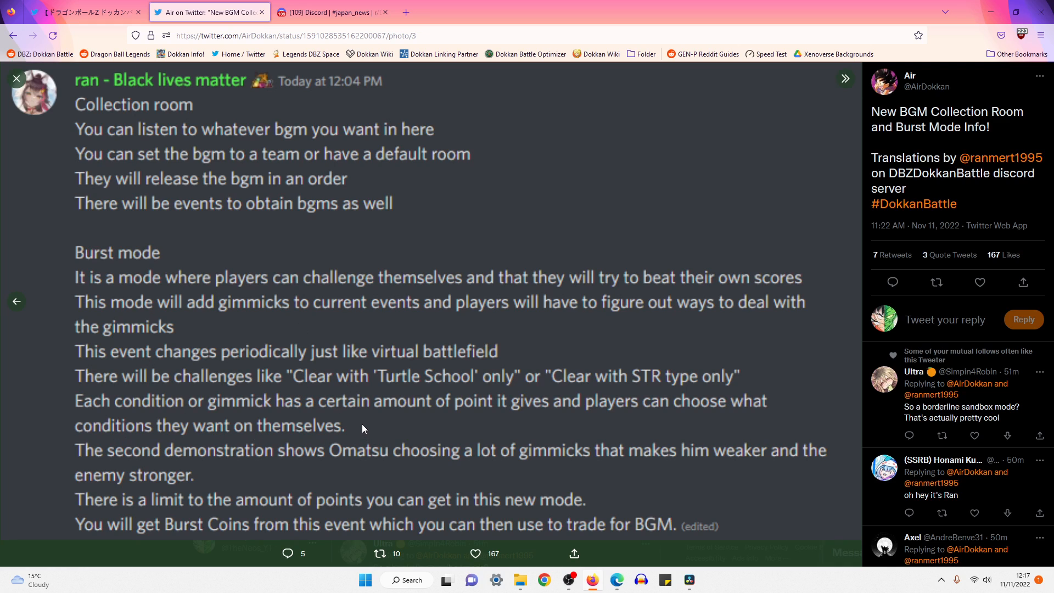
mouse_move(369, 420)
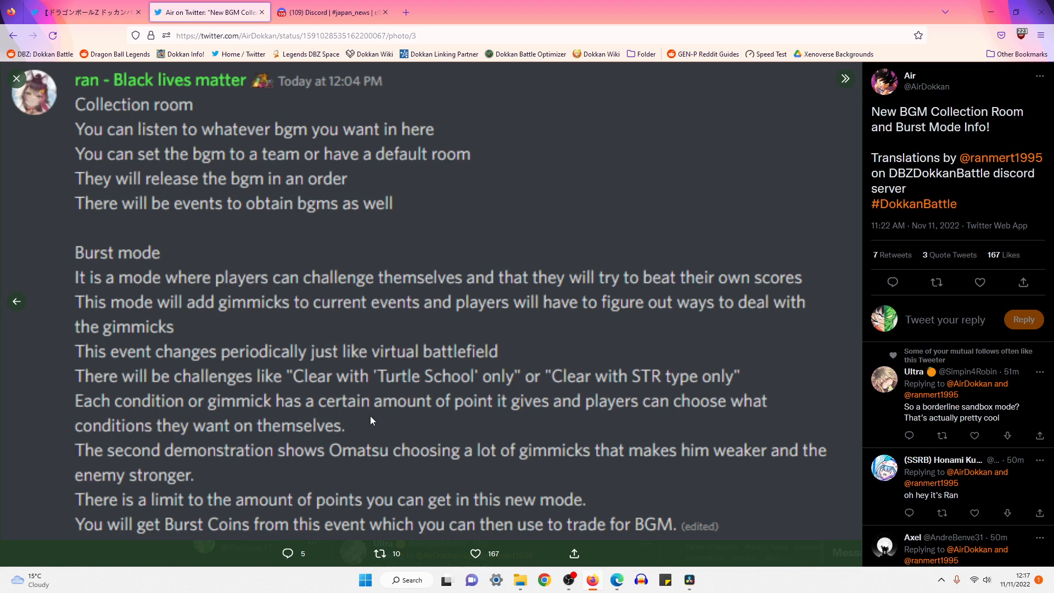
mouse_move(327, 408)
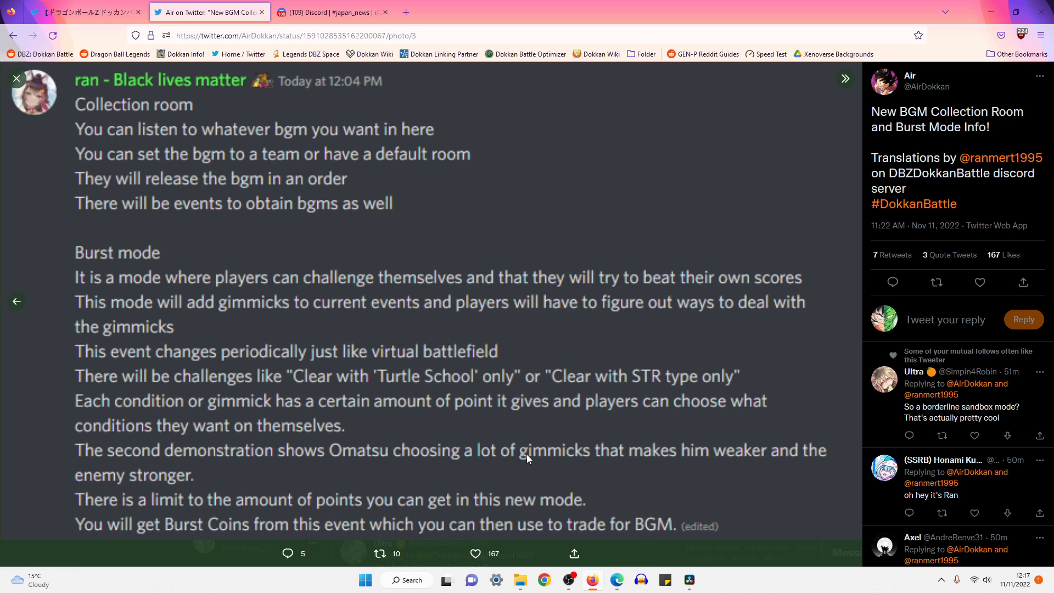
mouse_move(569, 516)
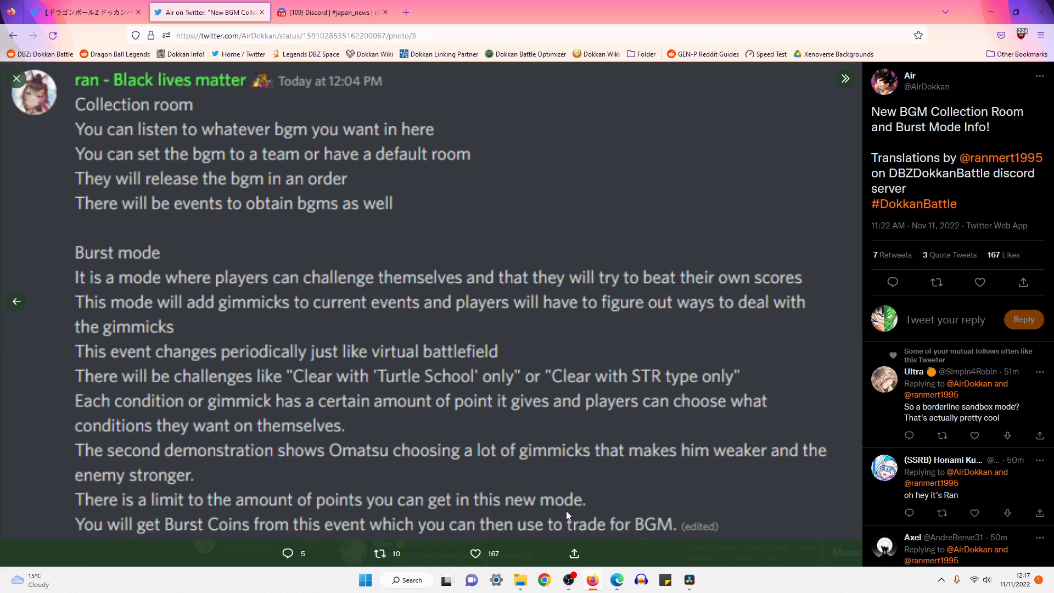
mouse_move(312, 530)
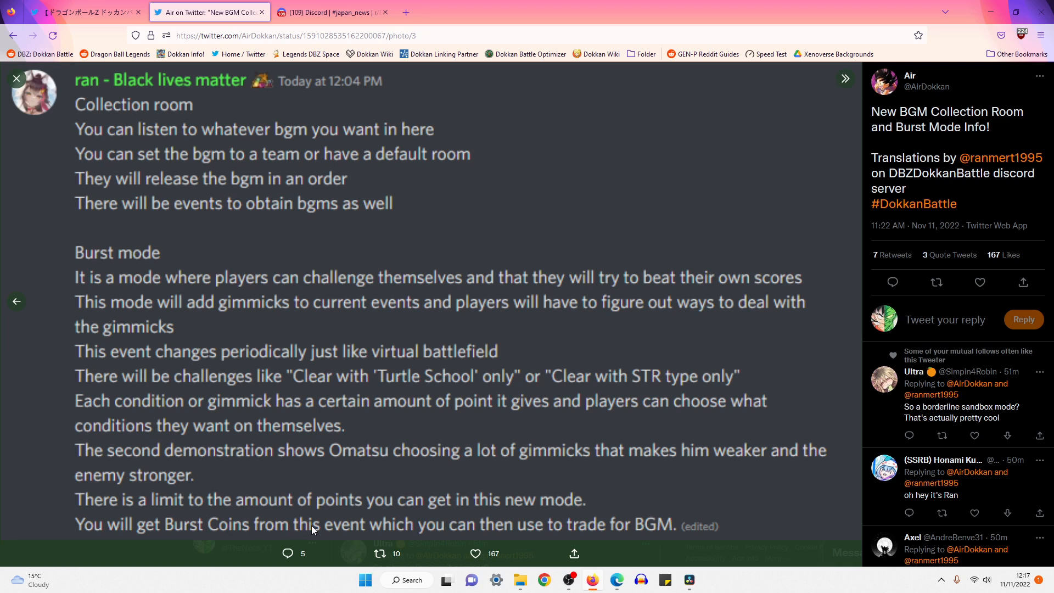
mouse_move(619, 527)
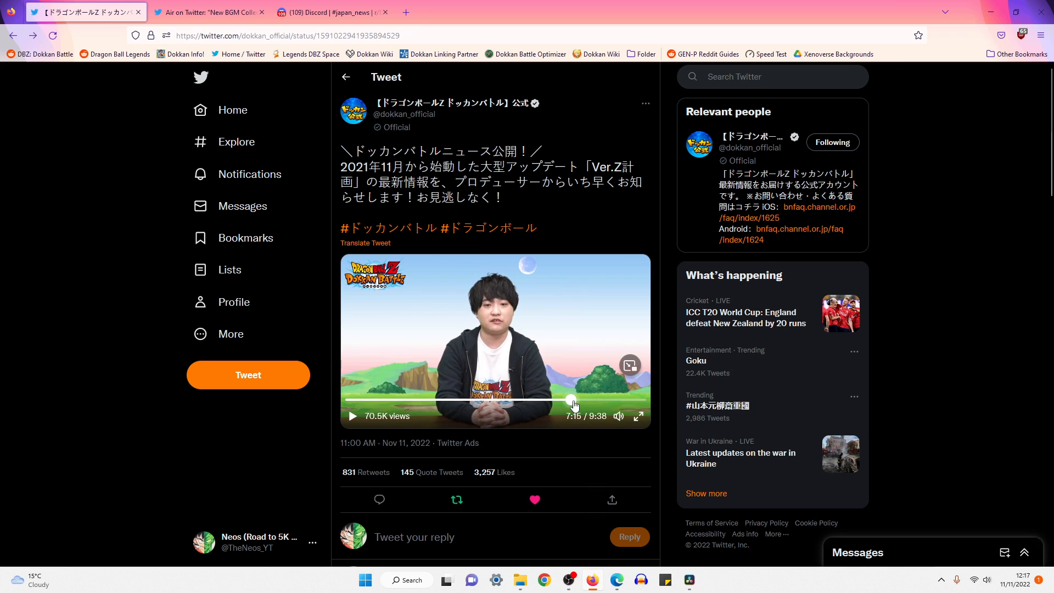
- Rewind and replay the producer video in the official Dokkan Battle News tweet
left_click_drag(574, 404, 521, 401)
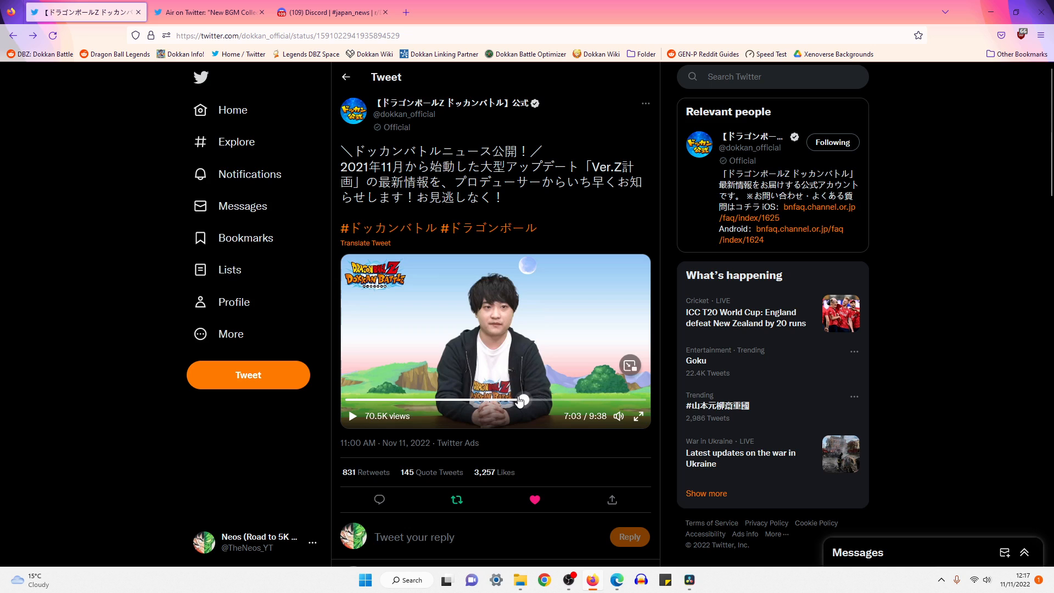
left_click(353, 416)
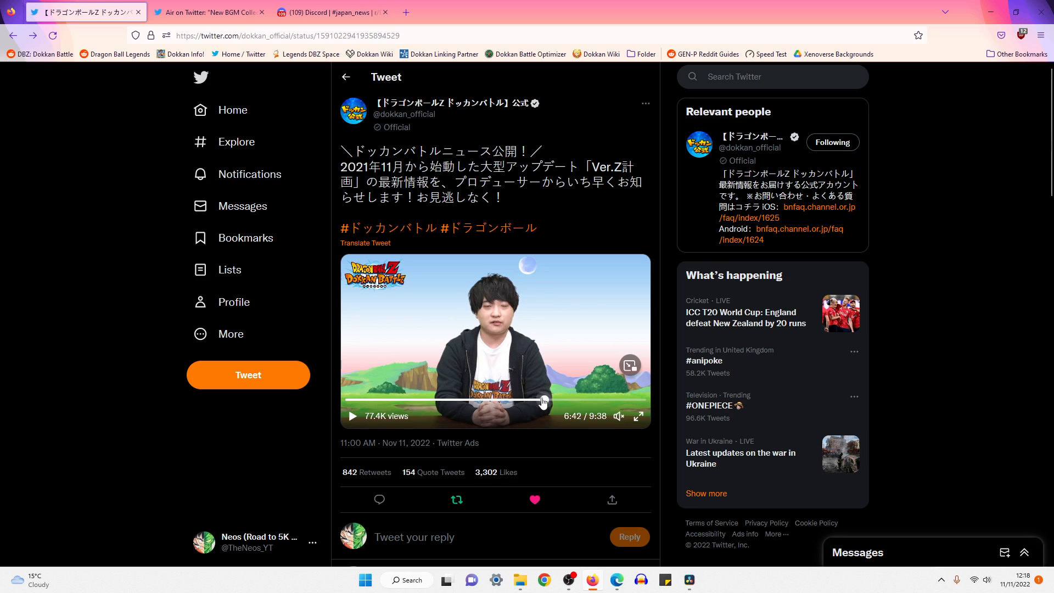
left_click(351, 415)
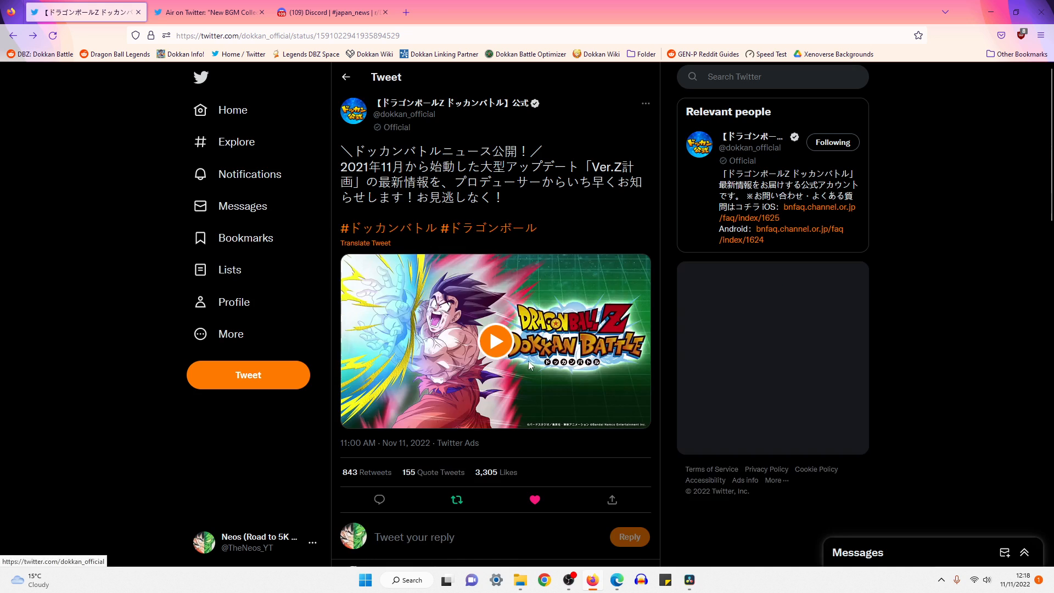
left_click(495, 341)
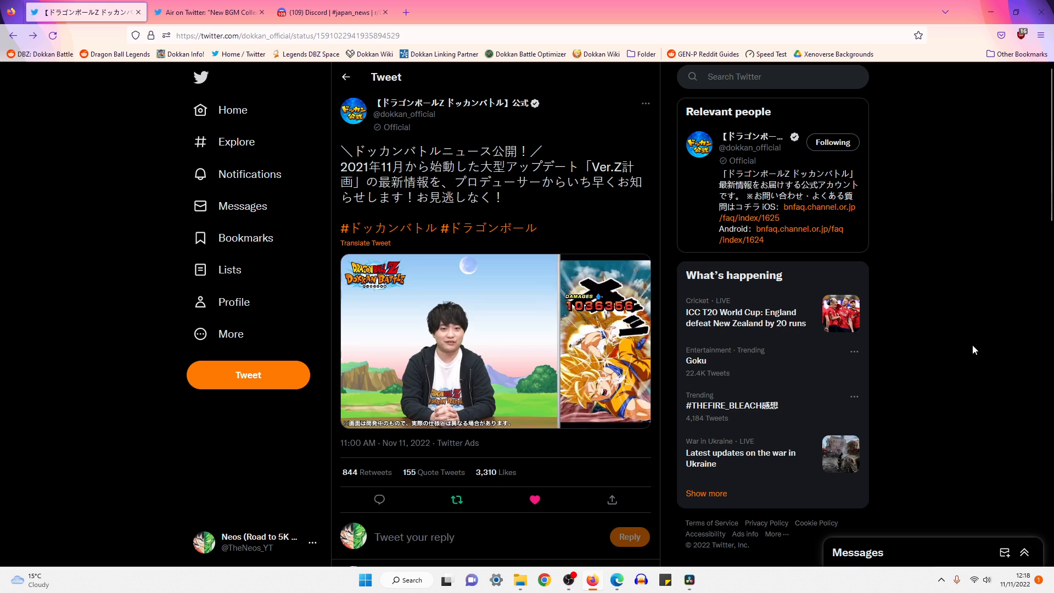
left_click(494, 340)
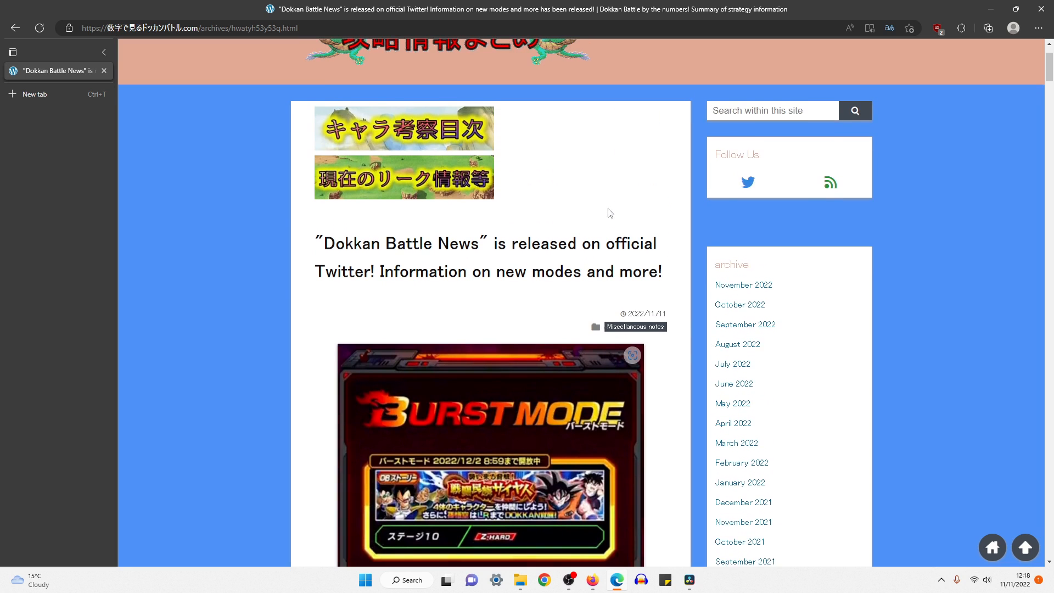
- Read the translated article down to the BGM function section about the Collection Room
scroll("down", 3)
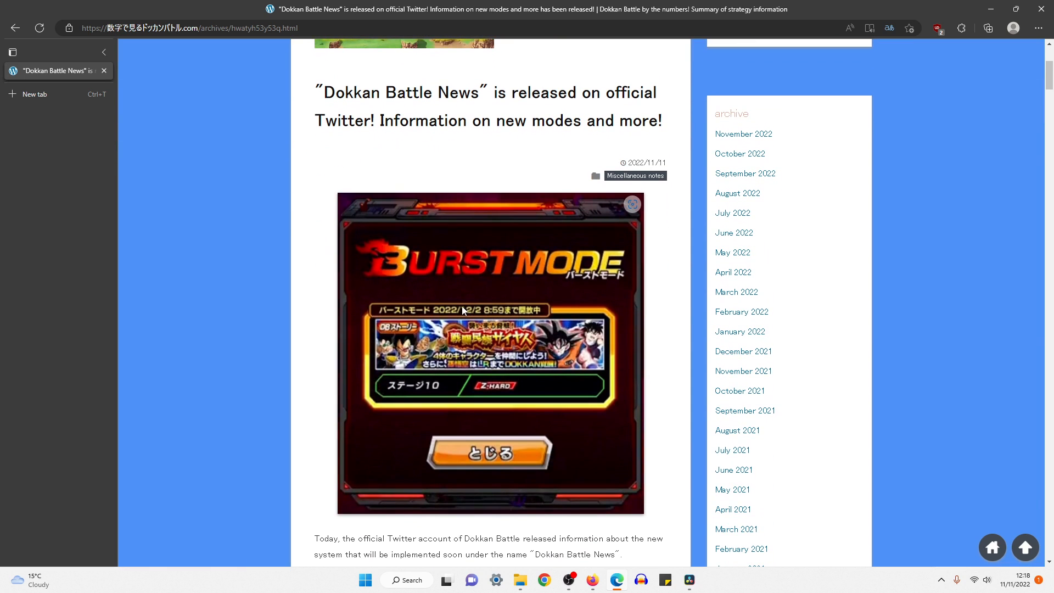
mouse_move(664, 180)
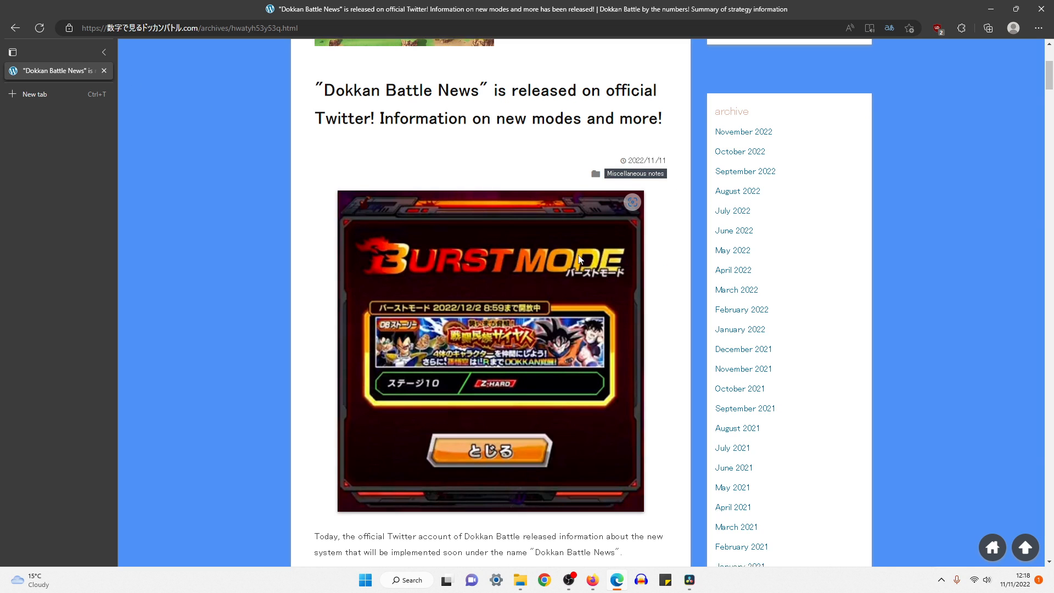
scroll("down", 3)
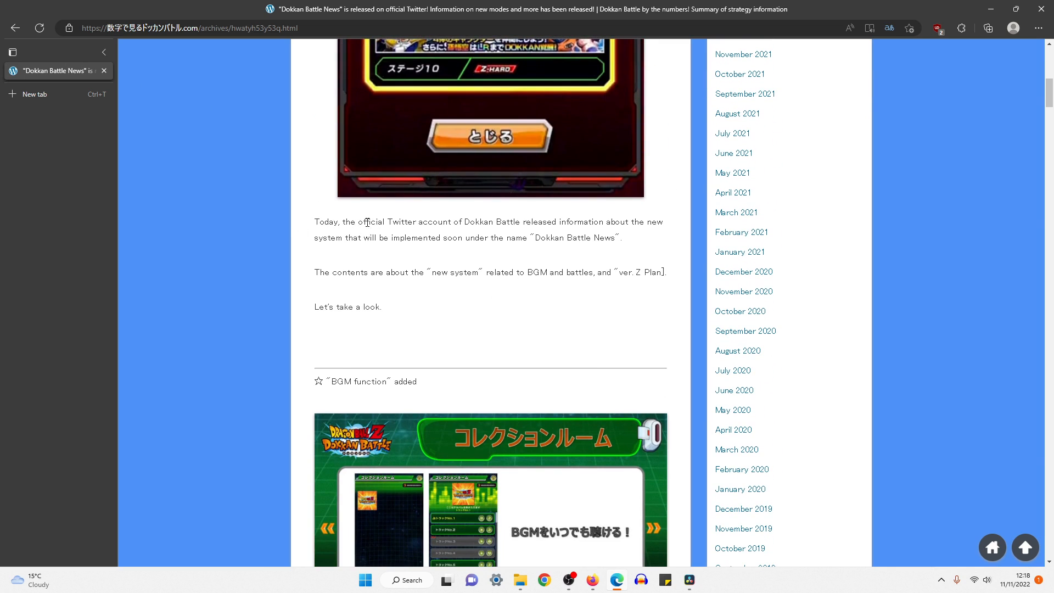
mouse_move(417, 261)
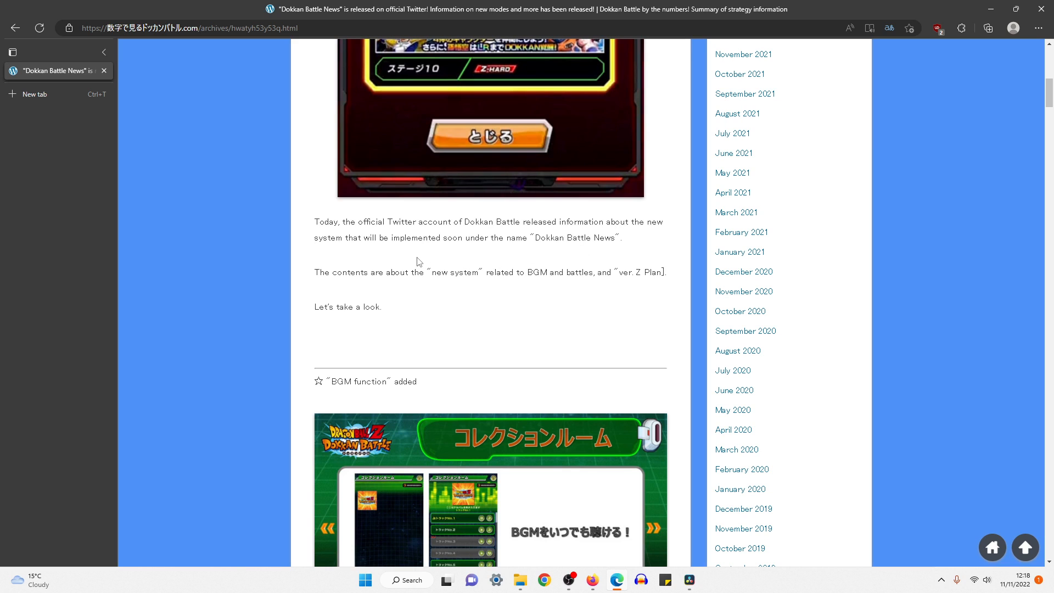
mouse_move(590, 255)
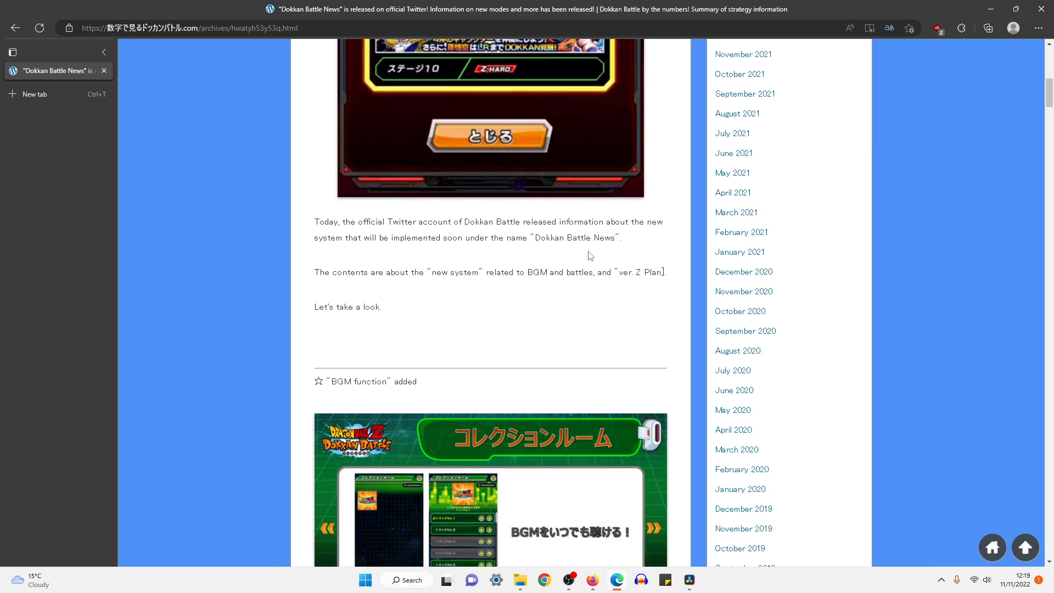
scroll("down", 3)
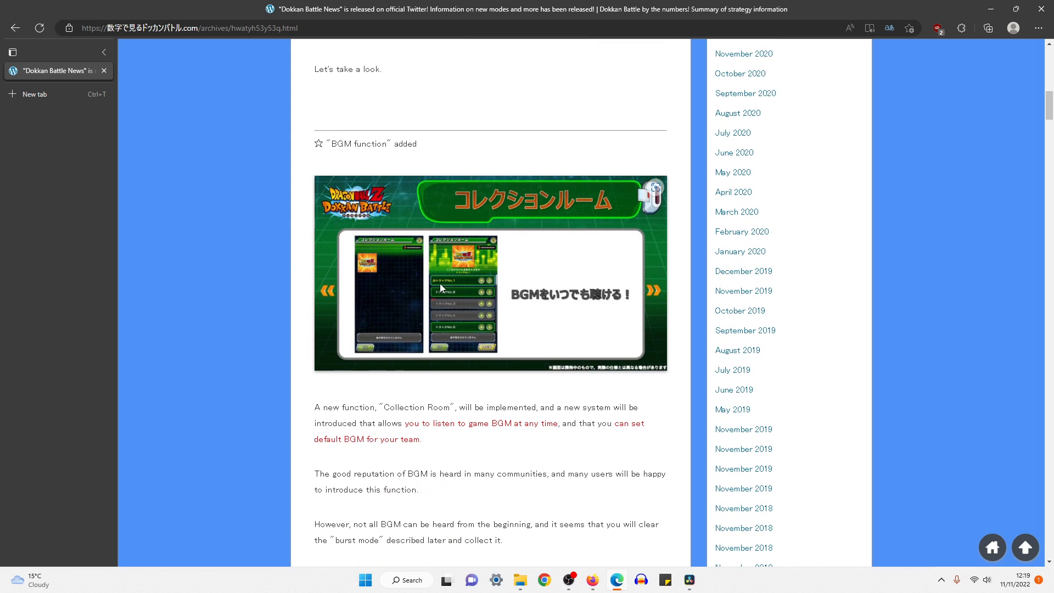
scroll("down", 3)
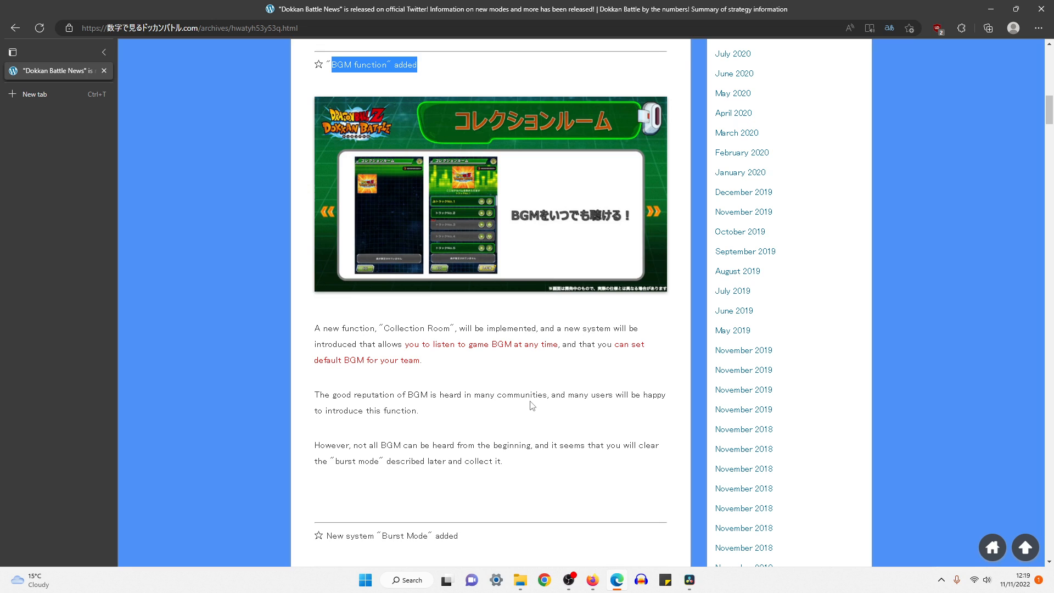
mouse_move(505, 390)
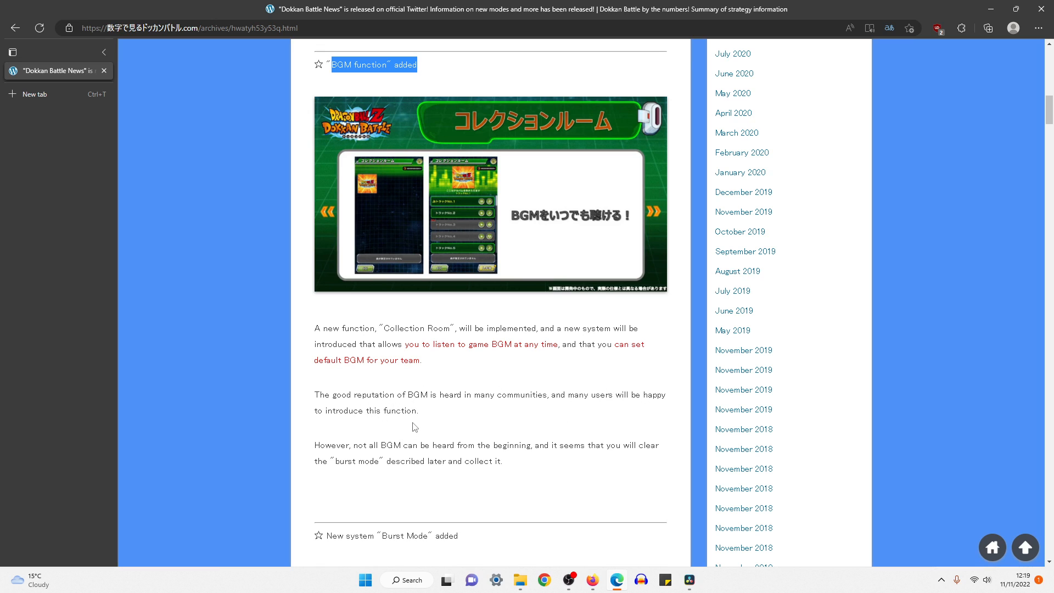
mouse_move(548, 404)
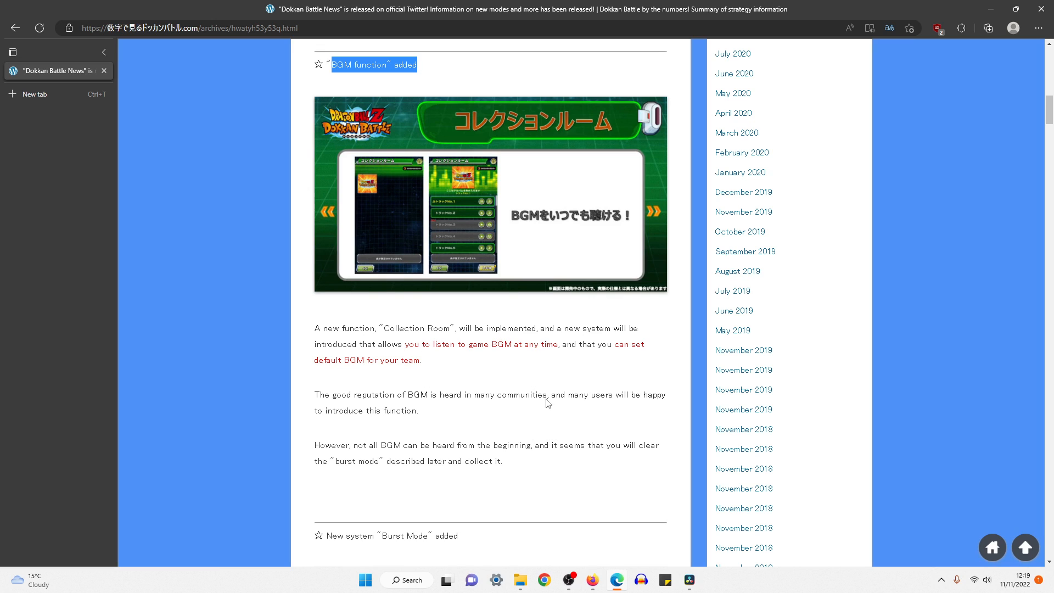
mouse_move(408, 478)
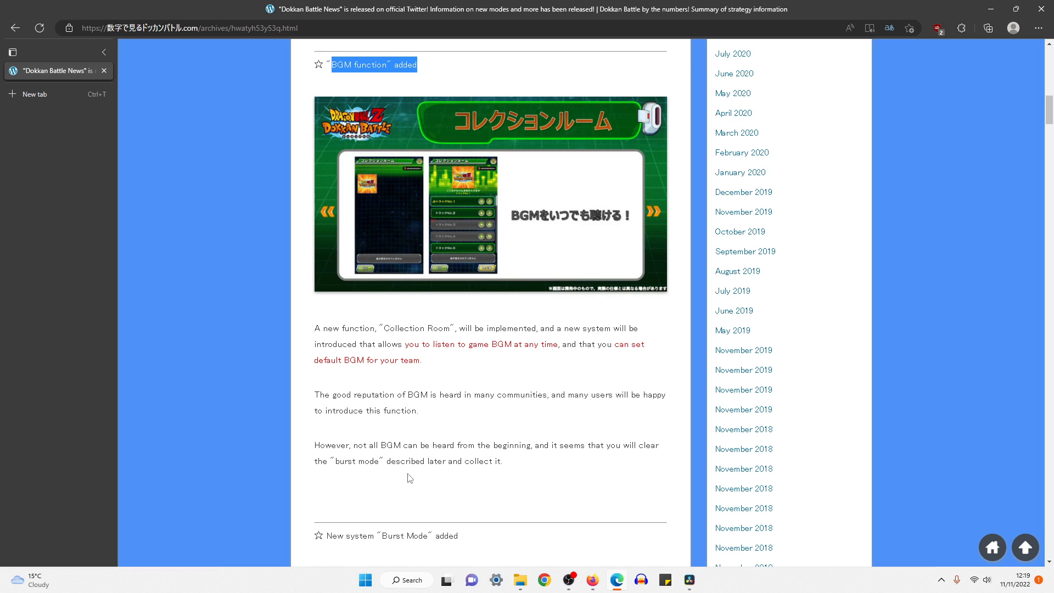
mouse_move(572, 482)
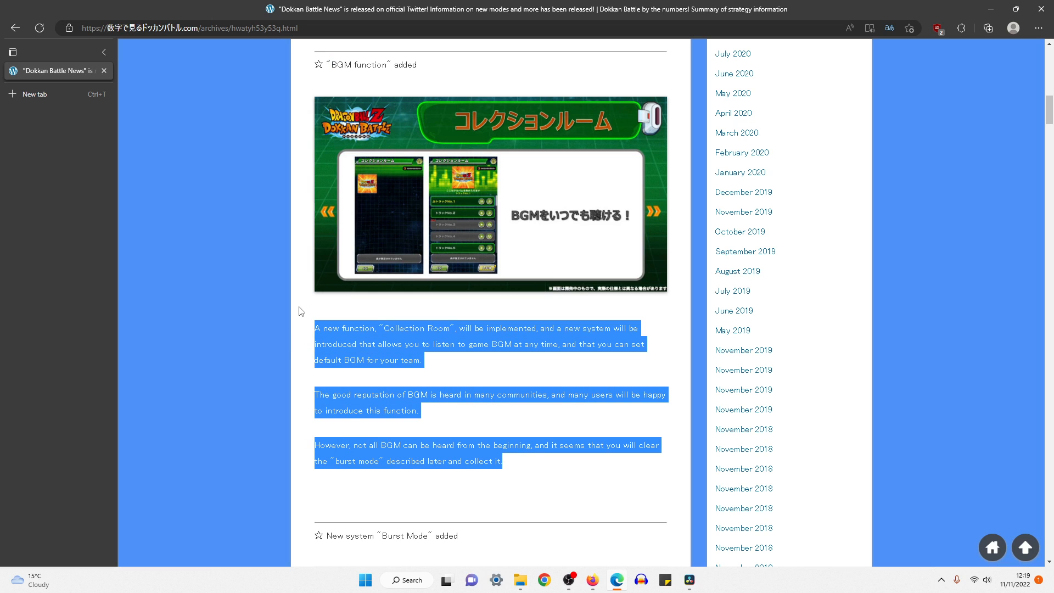
- Read into the New system Burst Mode section, highlighting a line along the way
scroll("down", 3)
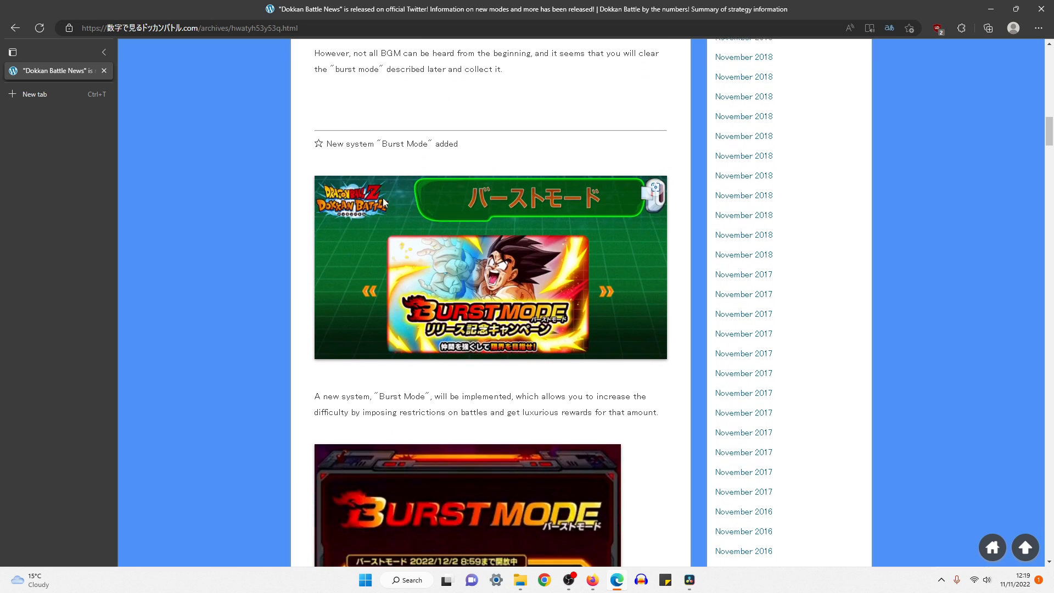
scroll("down", 3)
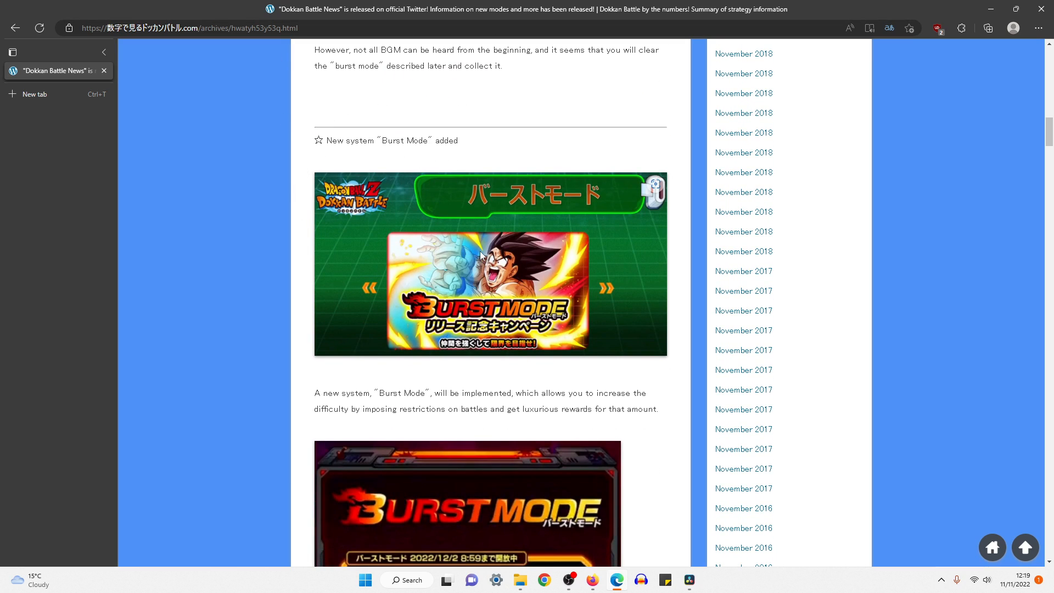
left_click_drag(324, 140, 457, 140)
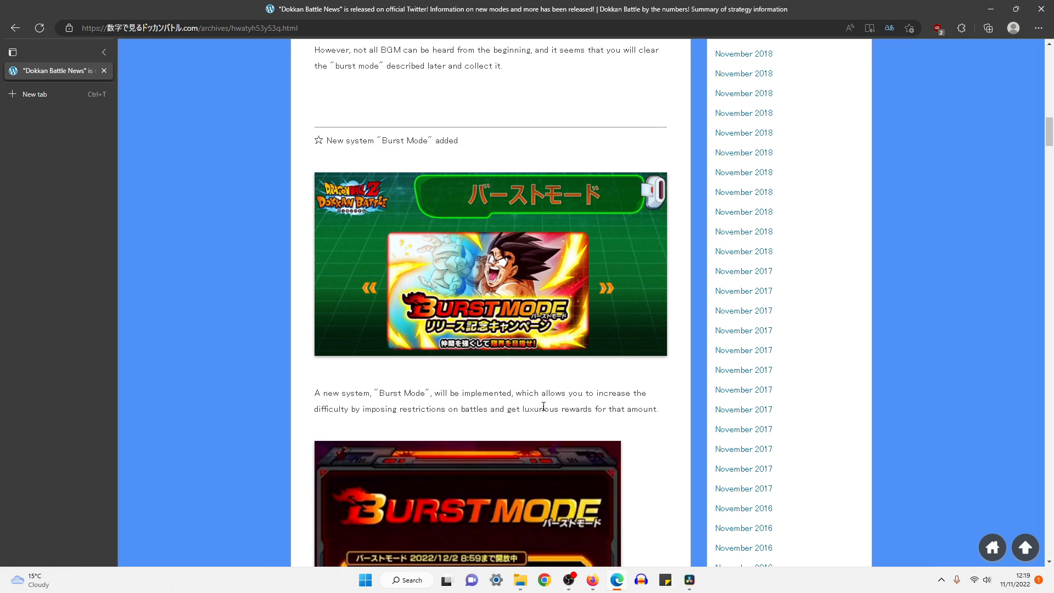
mouse_move(591, 405)
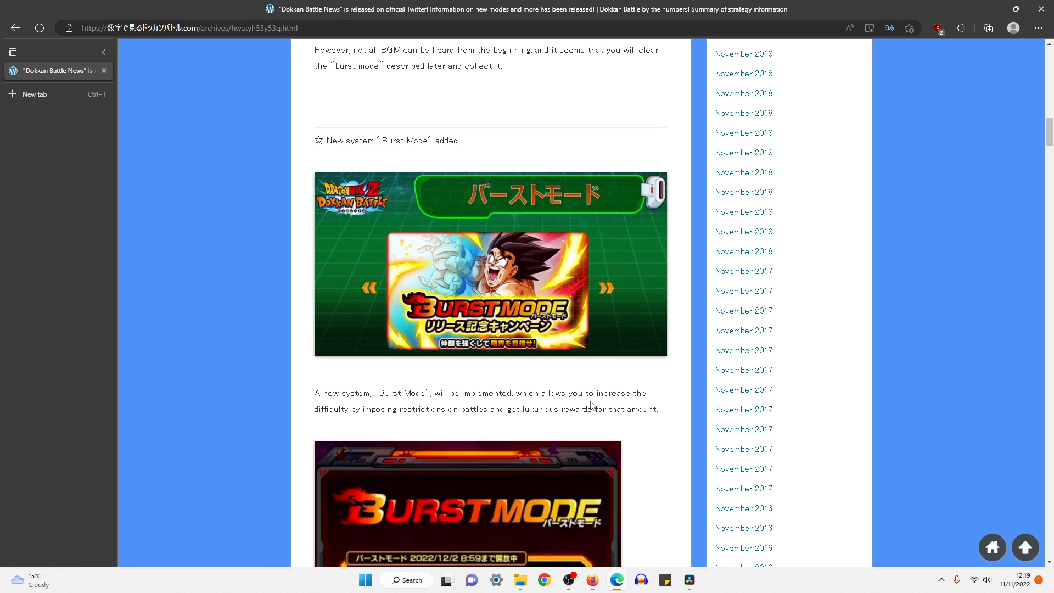
mouse_move(577, 424)
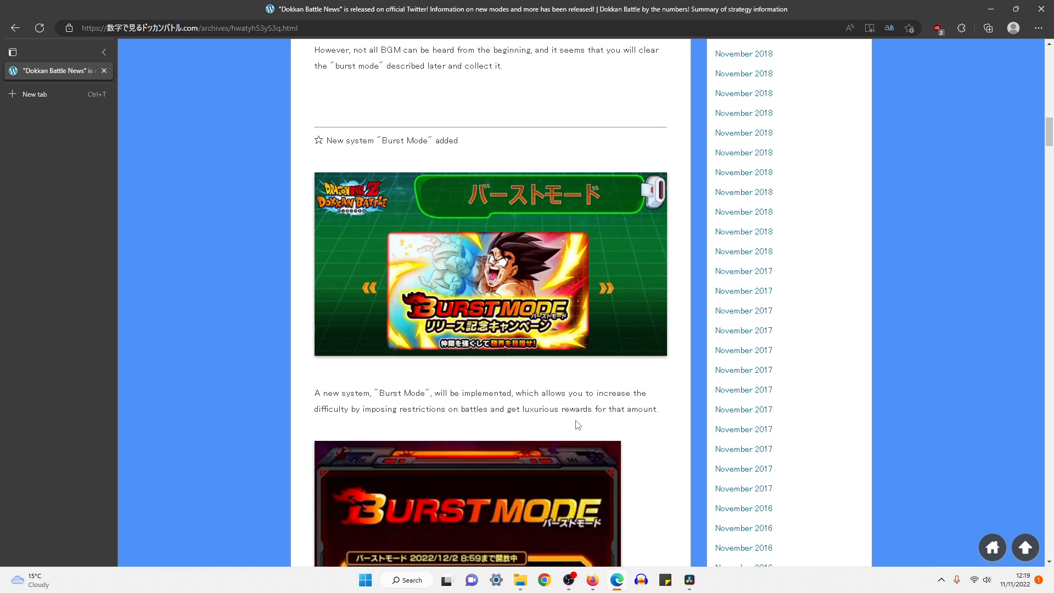
scroll("down", 3)
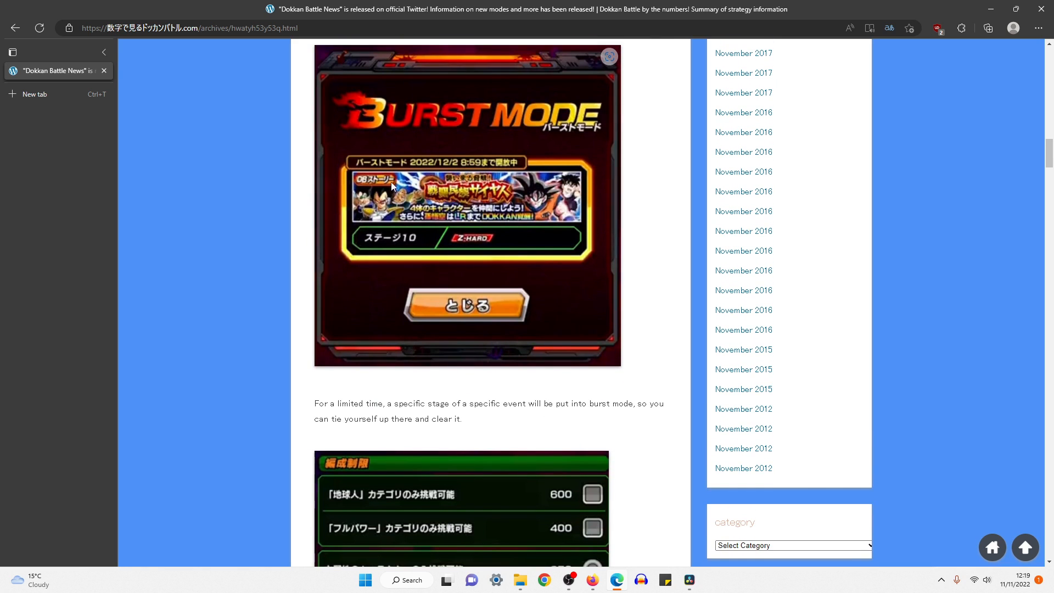
mouse_move(562, 215)
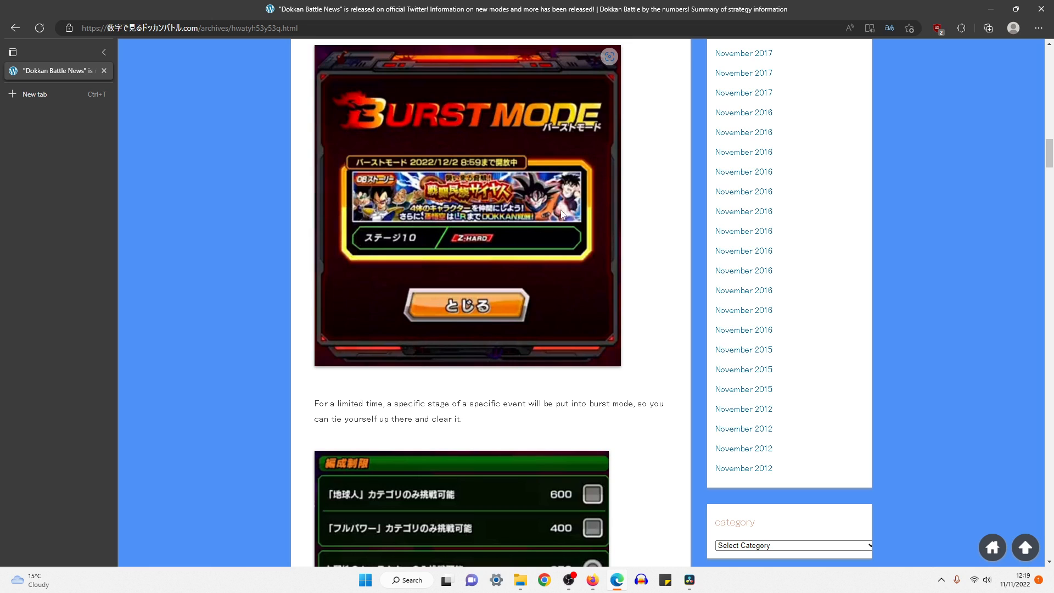
scroll("down", 3)
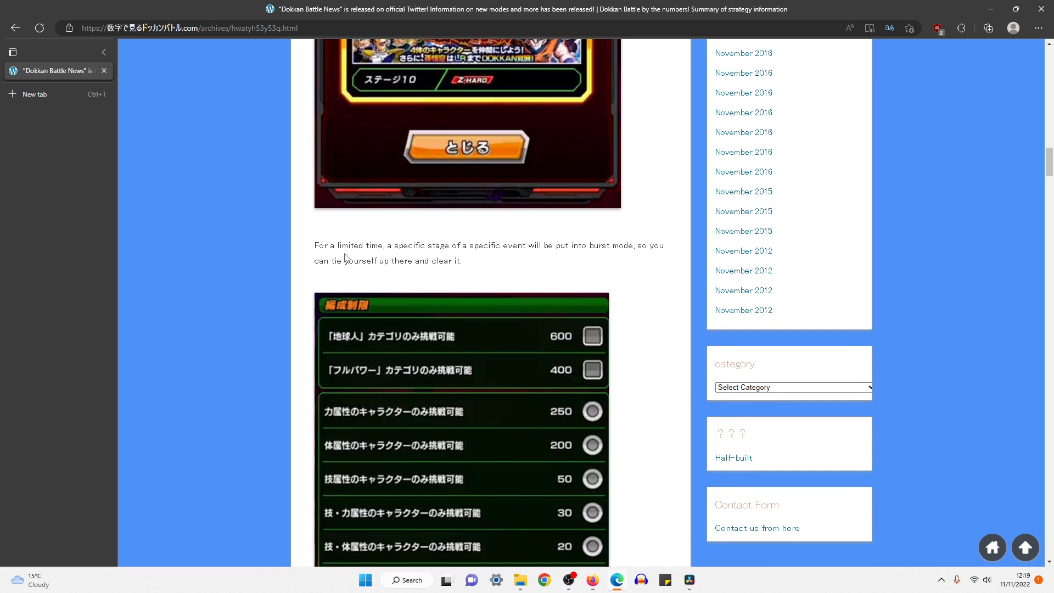
mouse_move(548, 264)
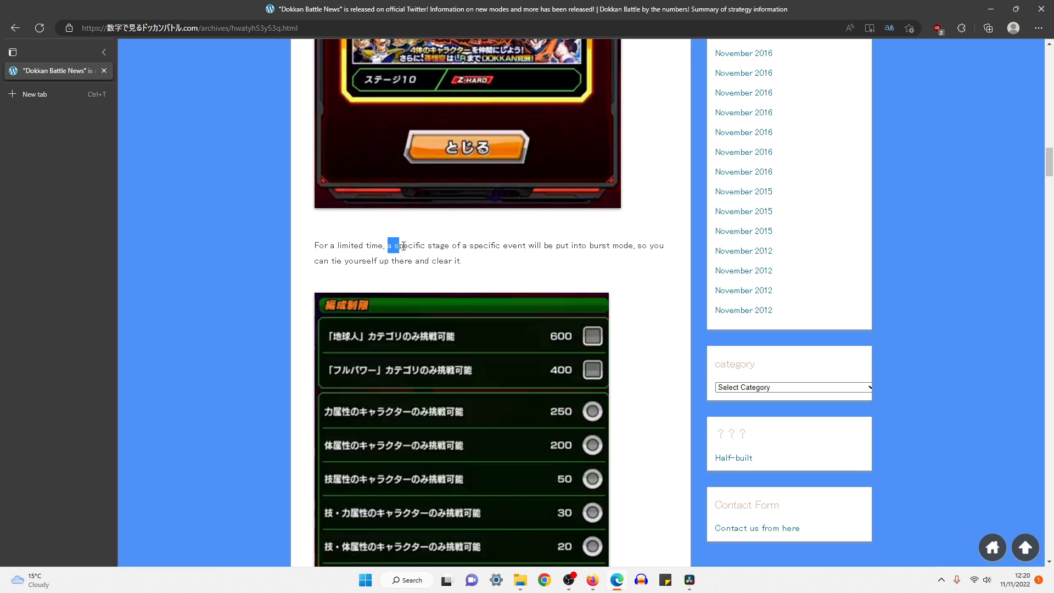
- Highlight the limited-time stage sentence, clear it, and continue to the team restriction tables
left_click_drag(399, 245, 523, 245)
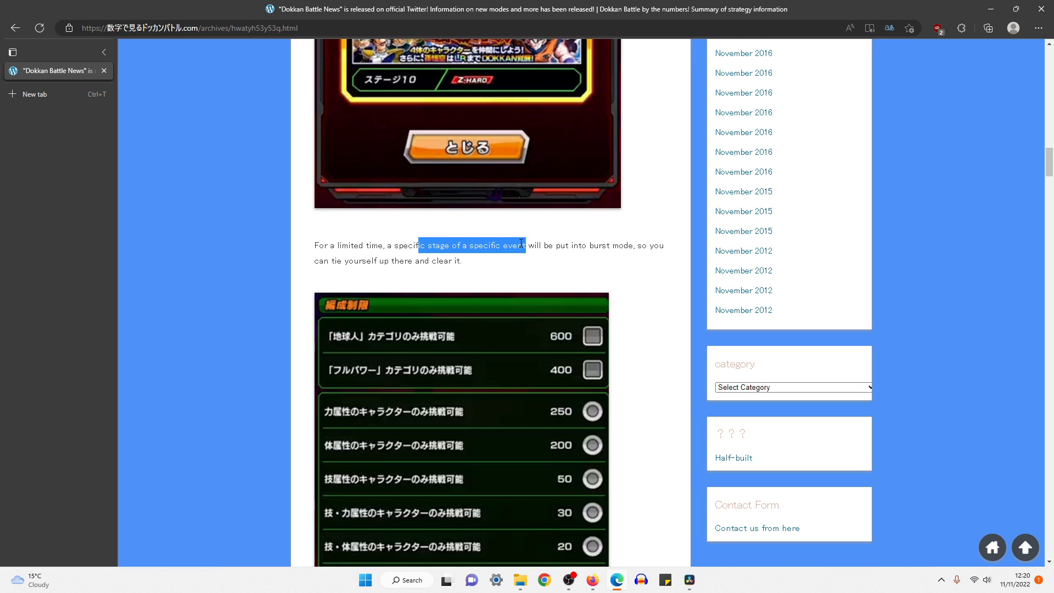
scroll("up", 3)
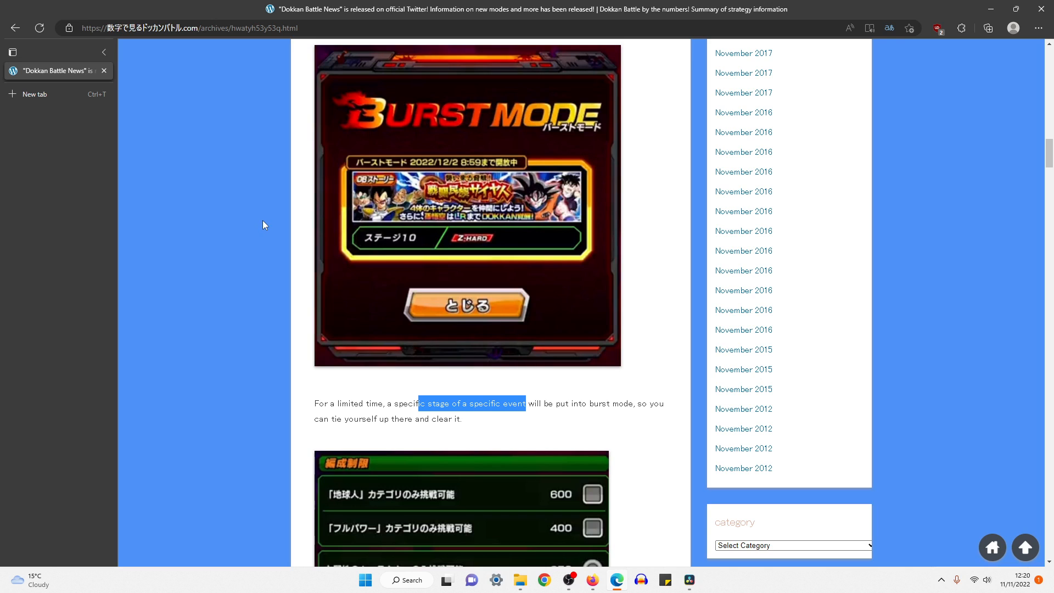
left_click(263, 224)
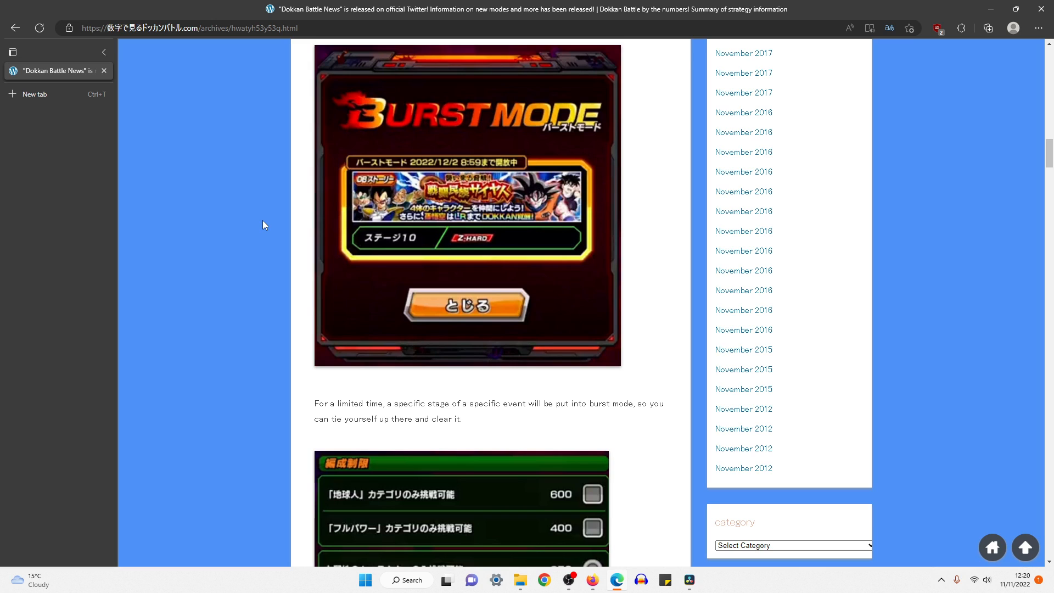
scroll("down", 3)
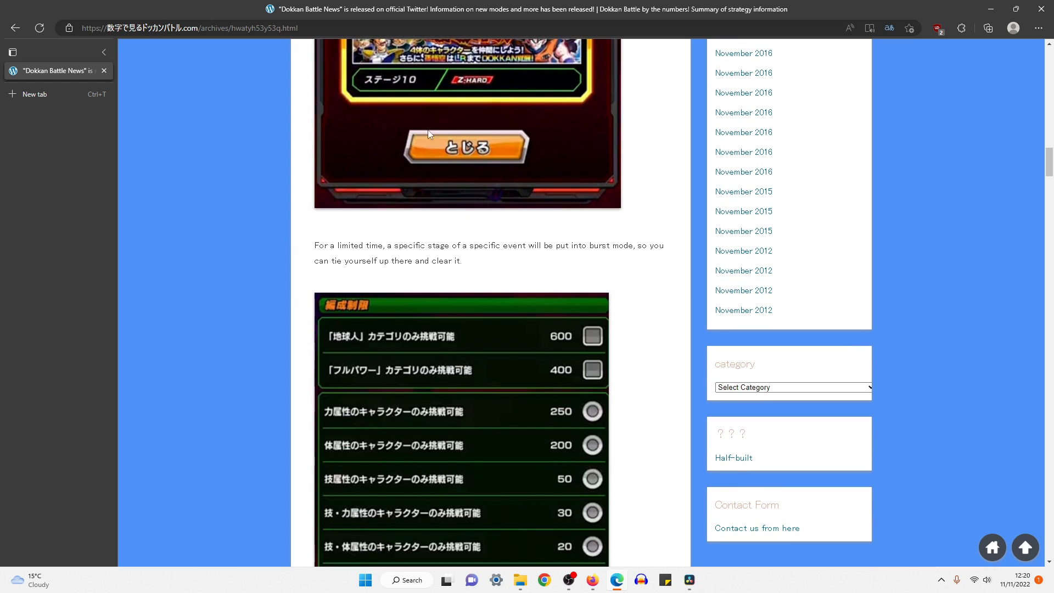
scroll("down", 3)
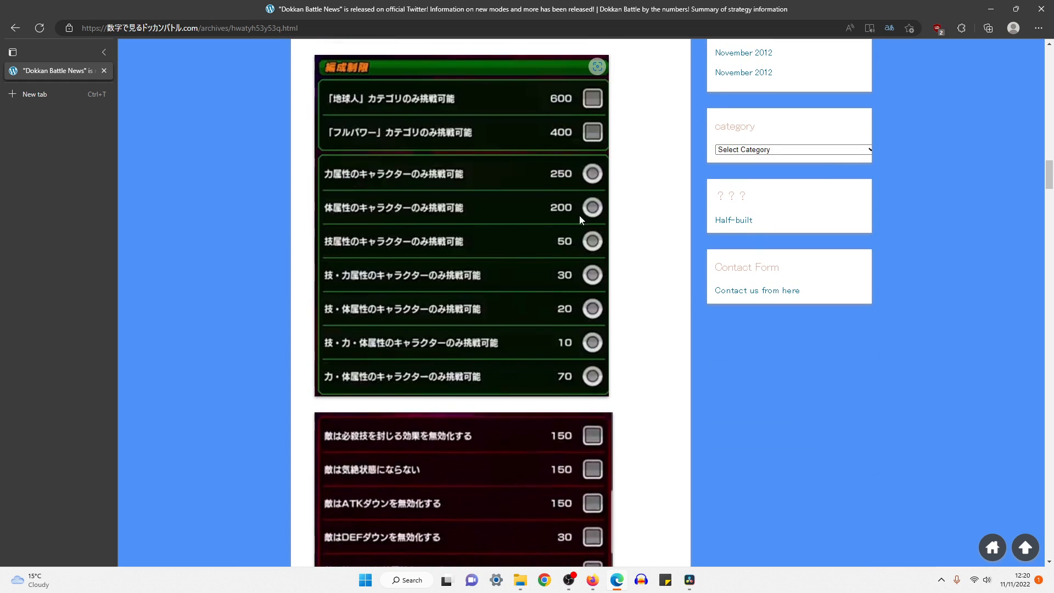
mouse_move(363, 310)
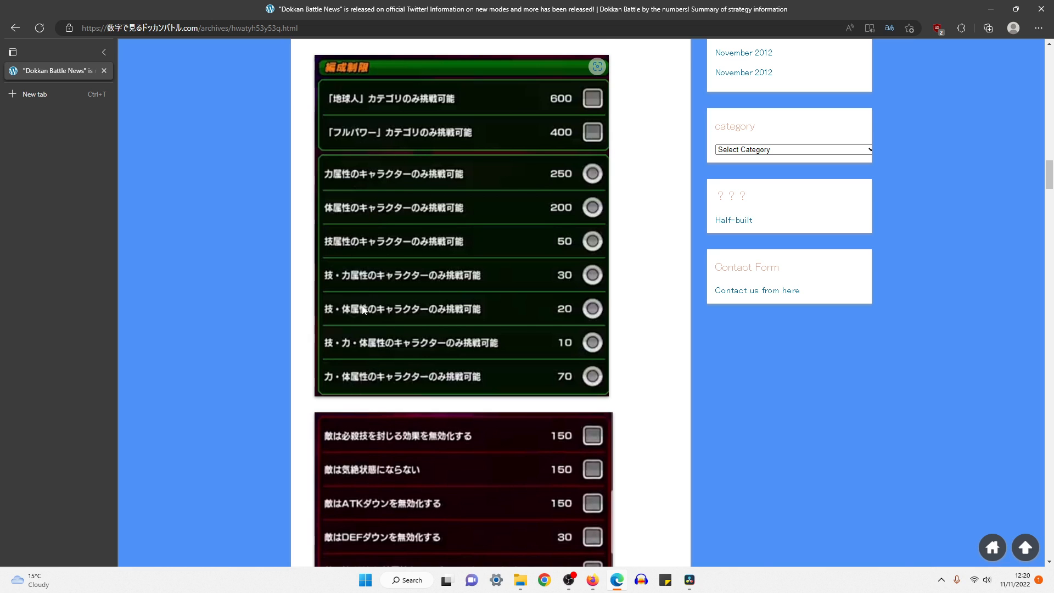
- Read past the binding score tables to the note that tighter bindings earn more score
scroll("down", 3)
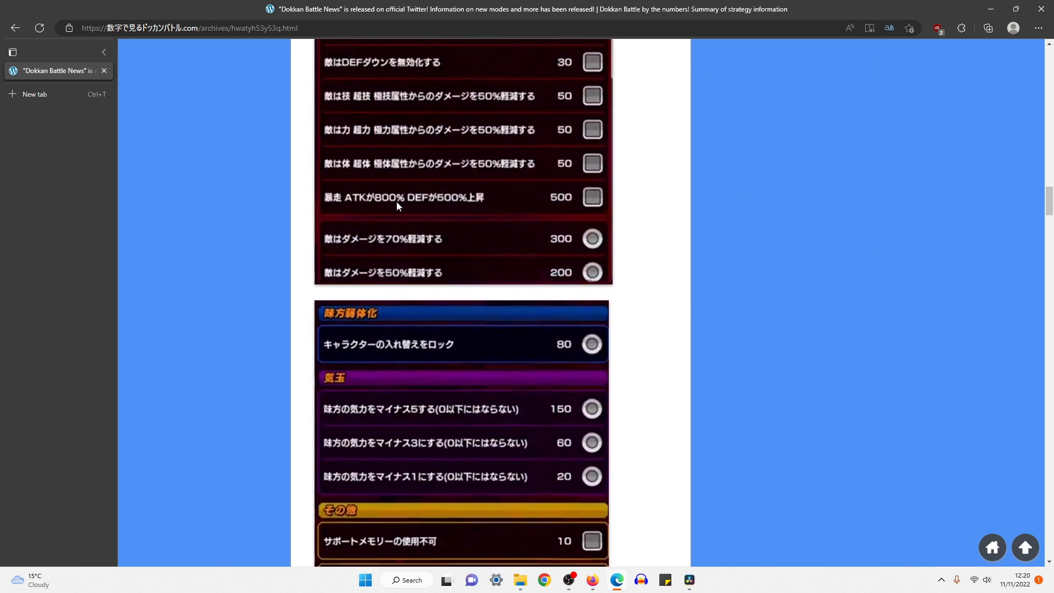
scroll("down", 3)
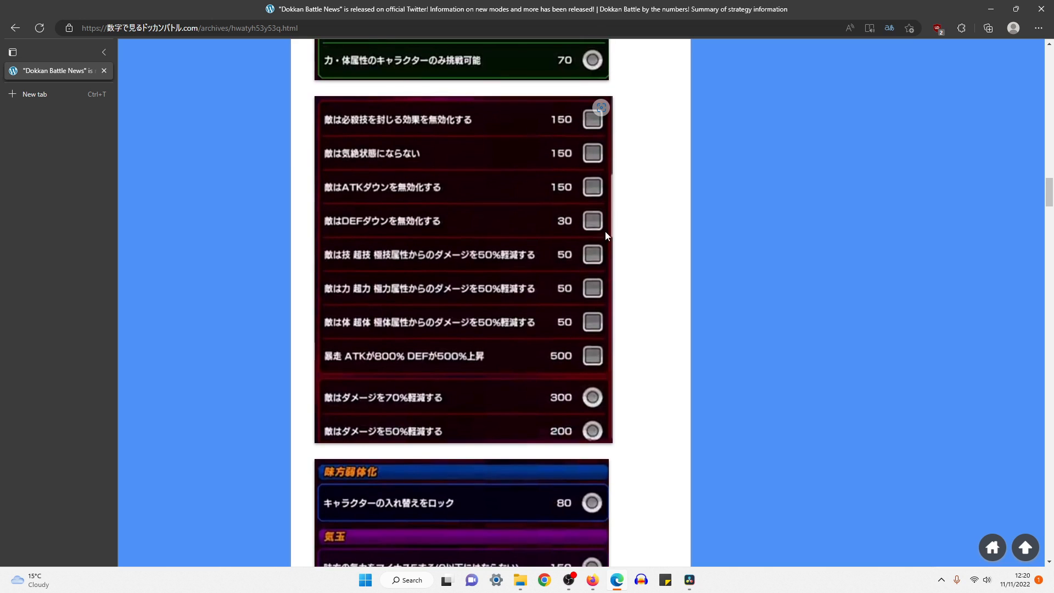
mouse_move(561, 227)
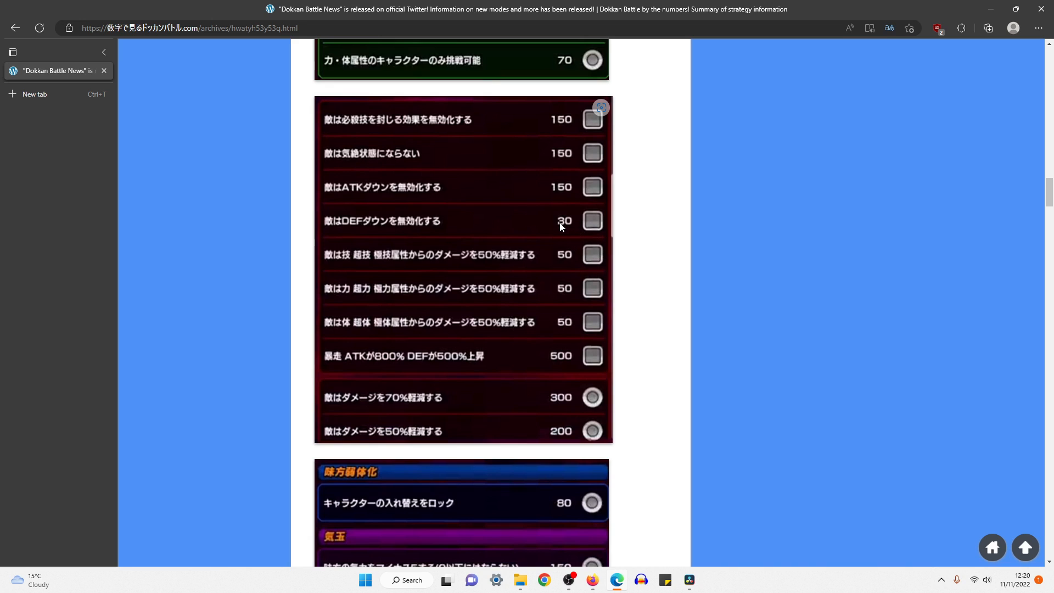
mouse_move(571, 218)
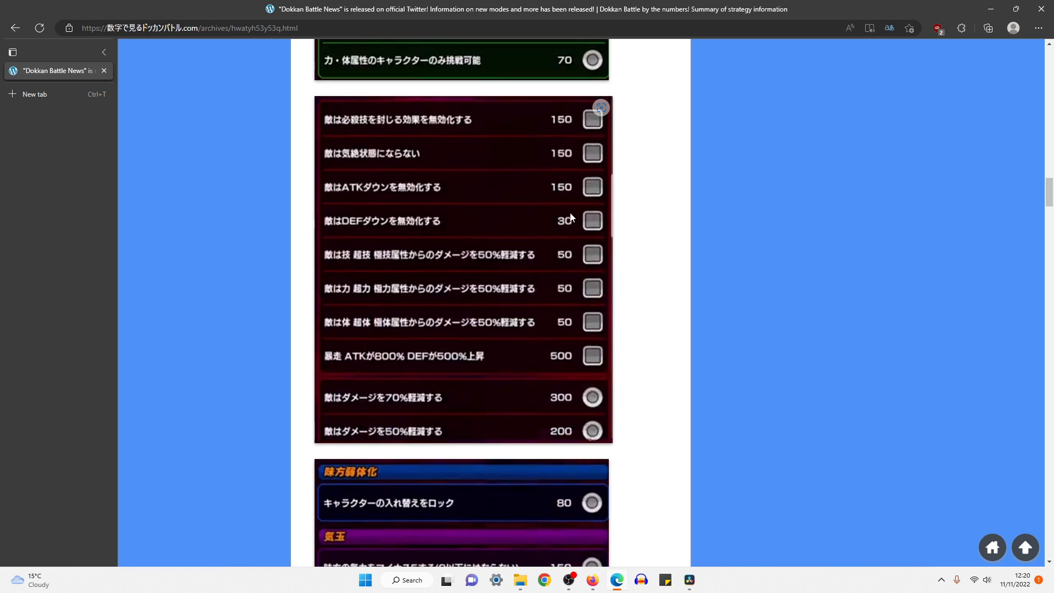
scroll("up", 3)
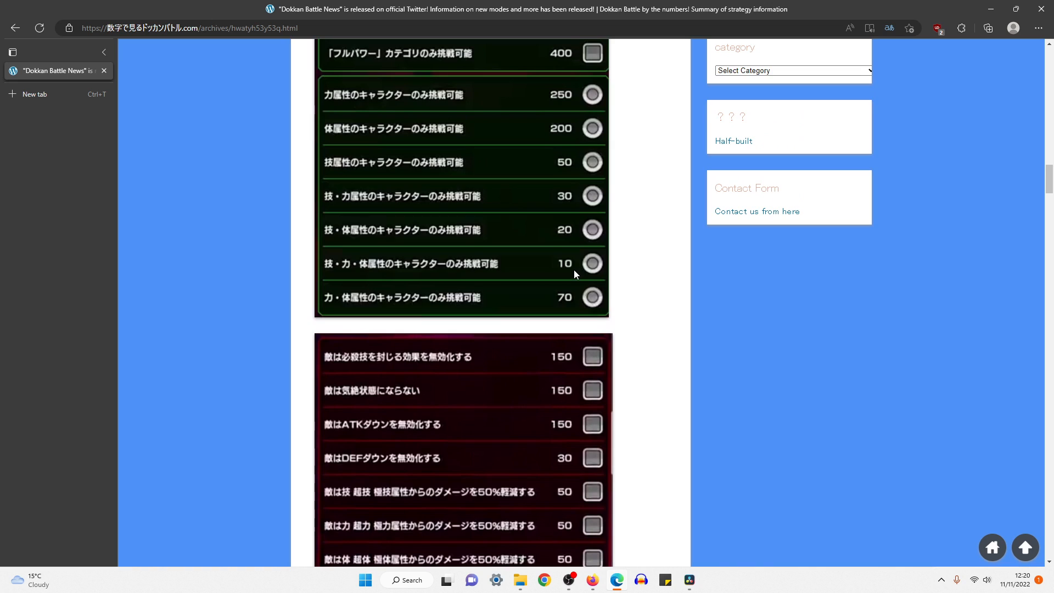
scroll("down", 3)
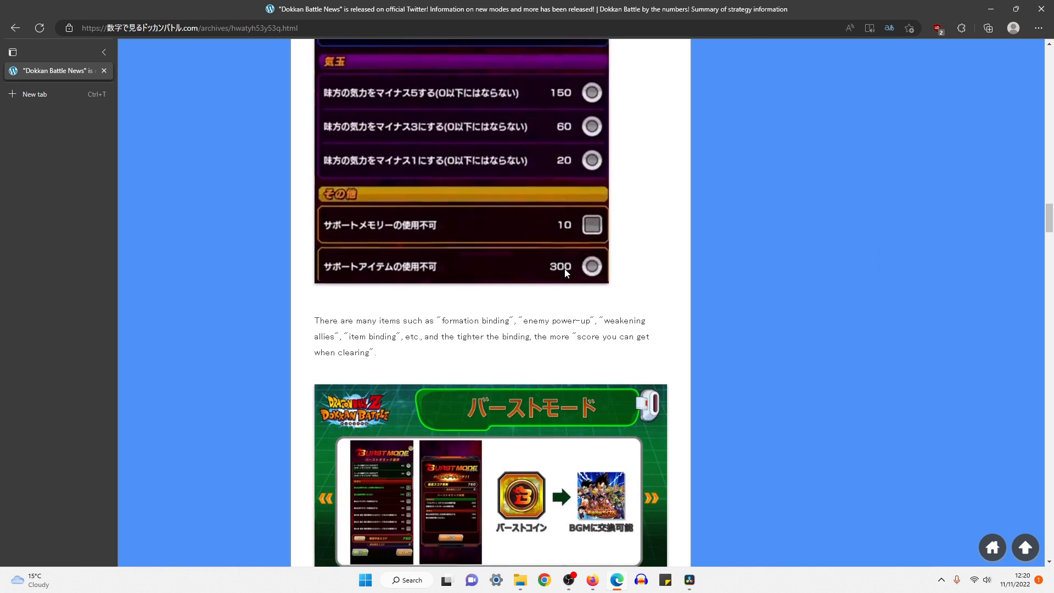
scroll("down", 3)
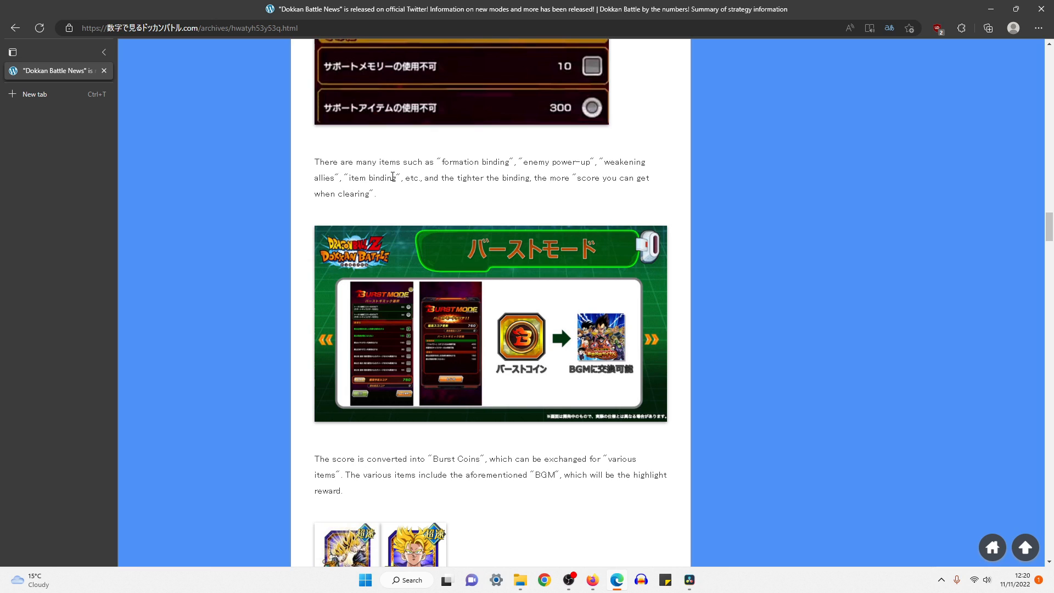
mouse_move(495, 182)
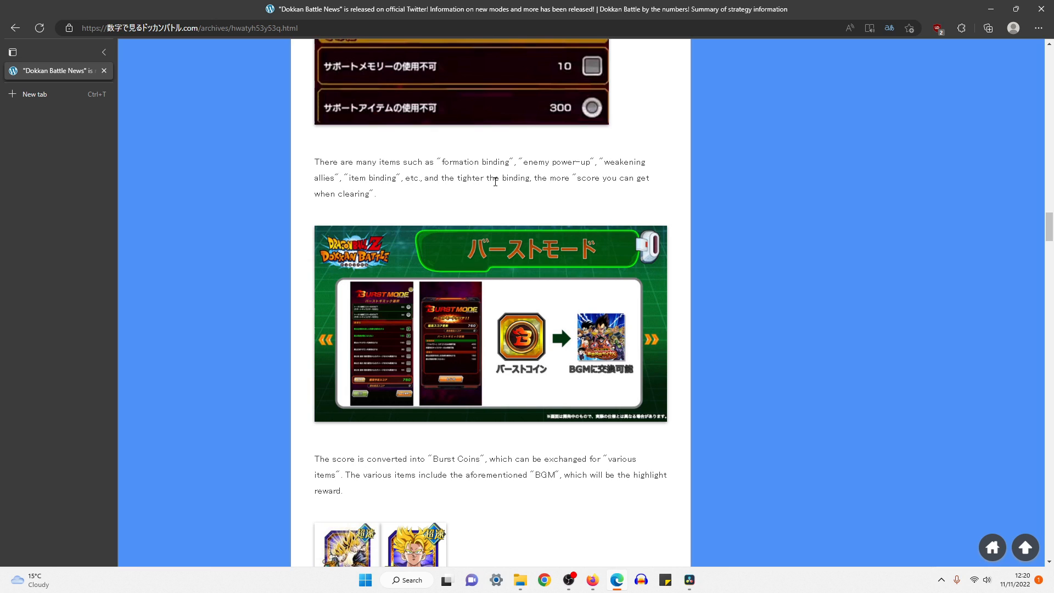
mouse_move(398, 204)
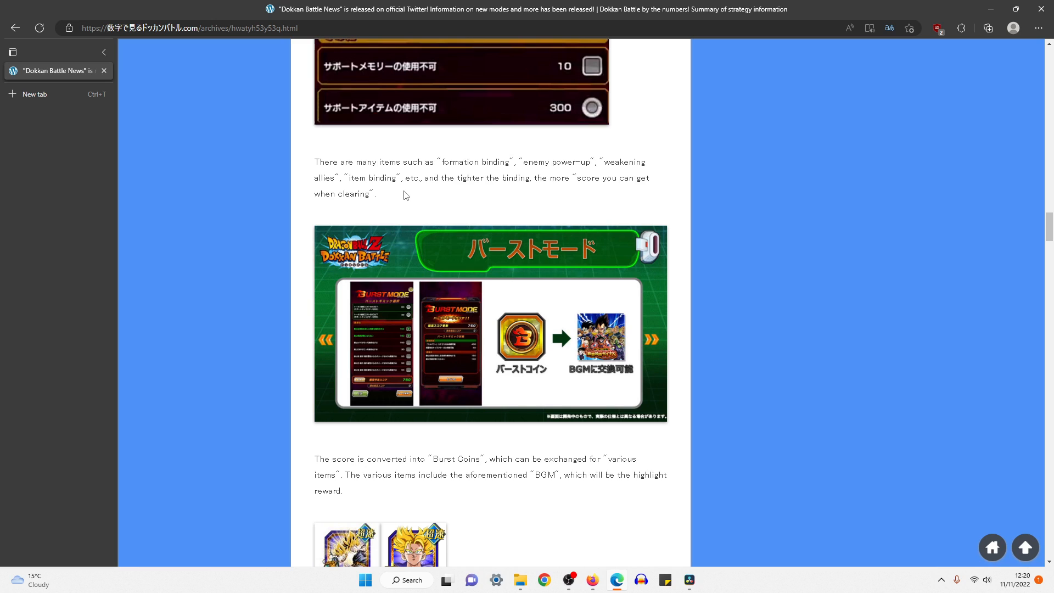
mouse_move(530, 351)
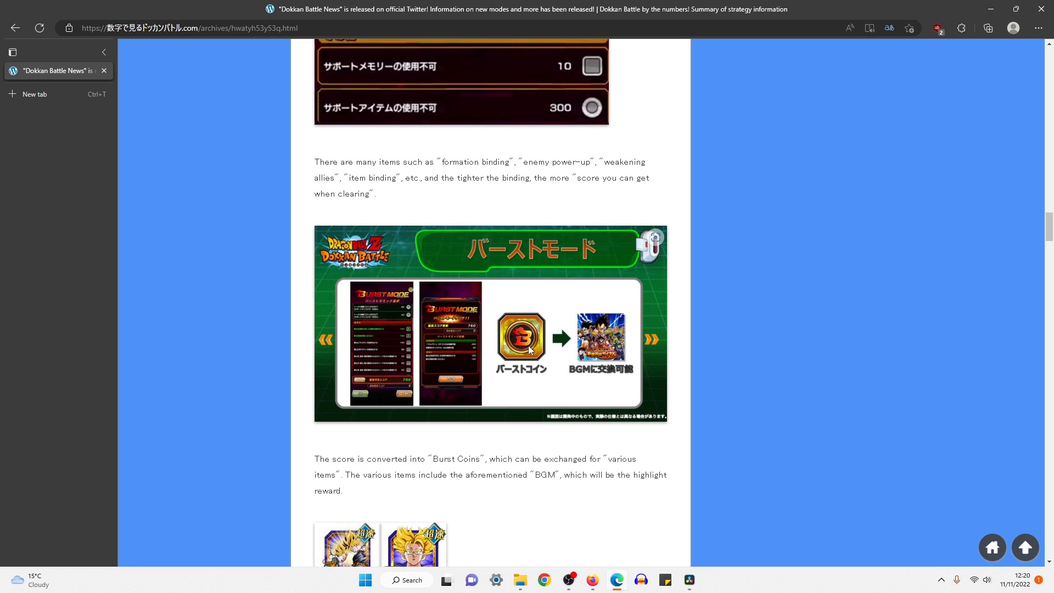
mouse_move(626, 352)
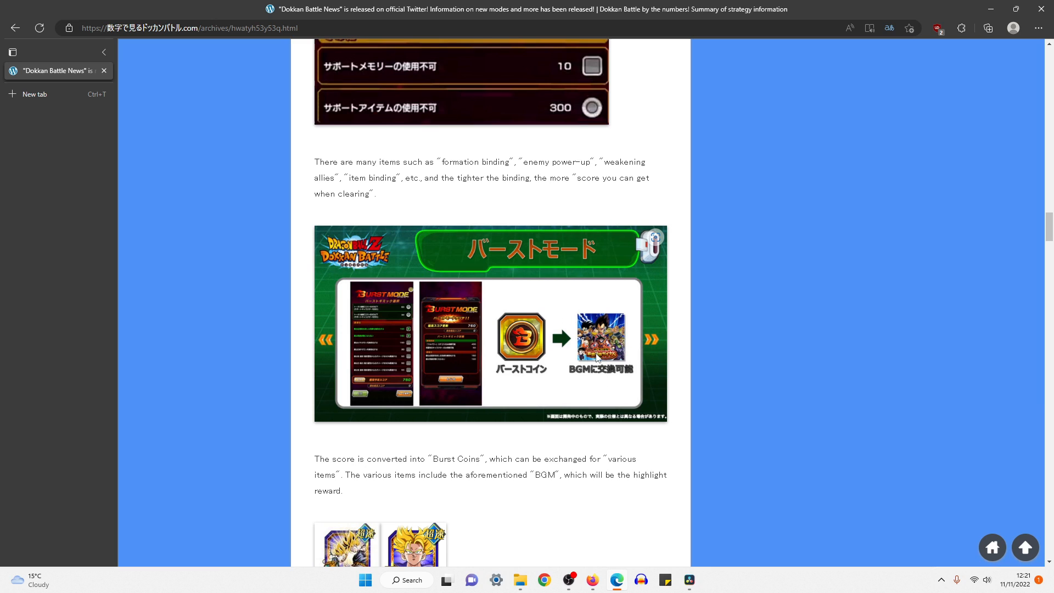
mouse_move(812, 324)
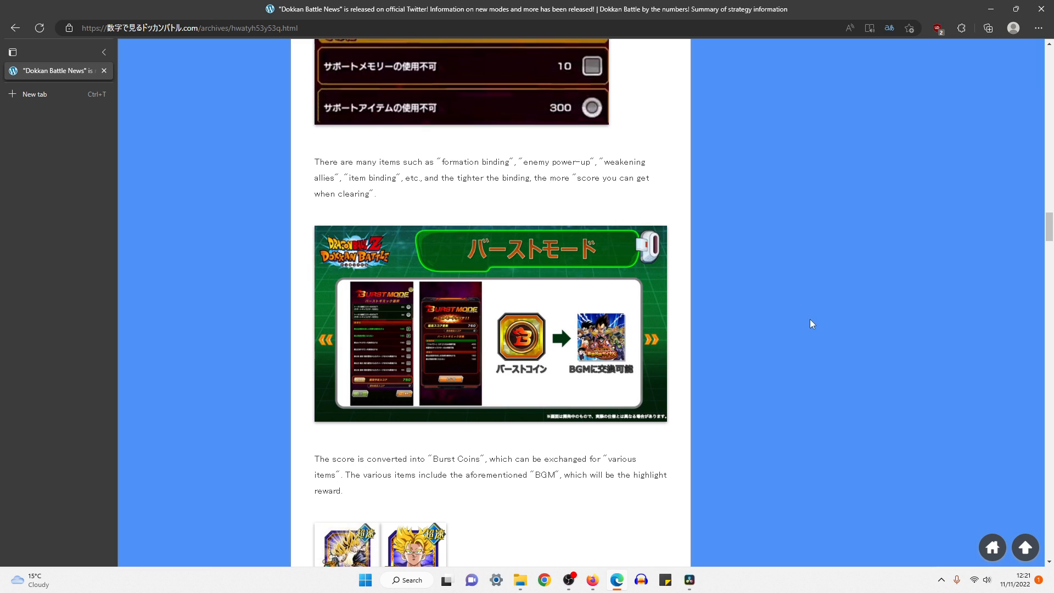
mouse_move(737, 335)
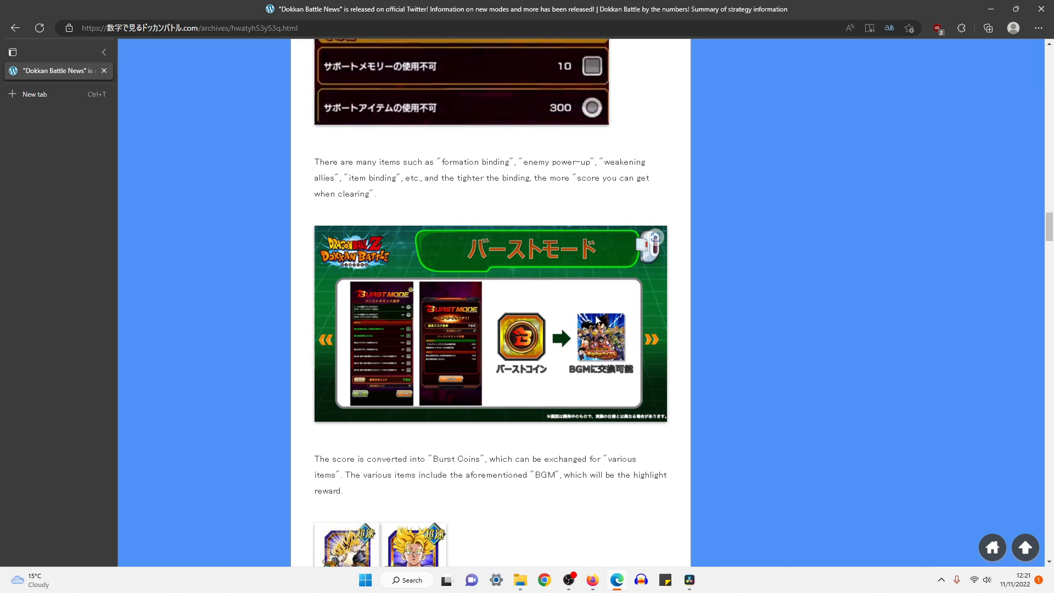
mouse_move(971, 309)
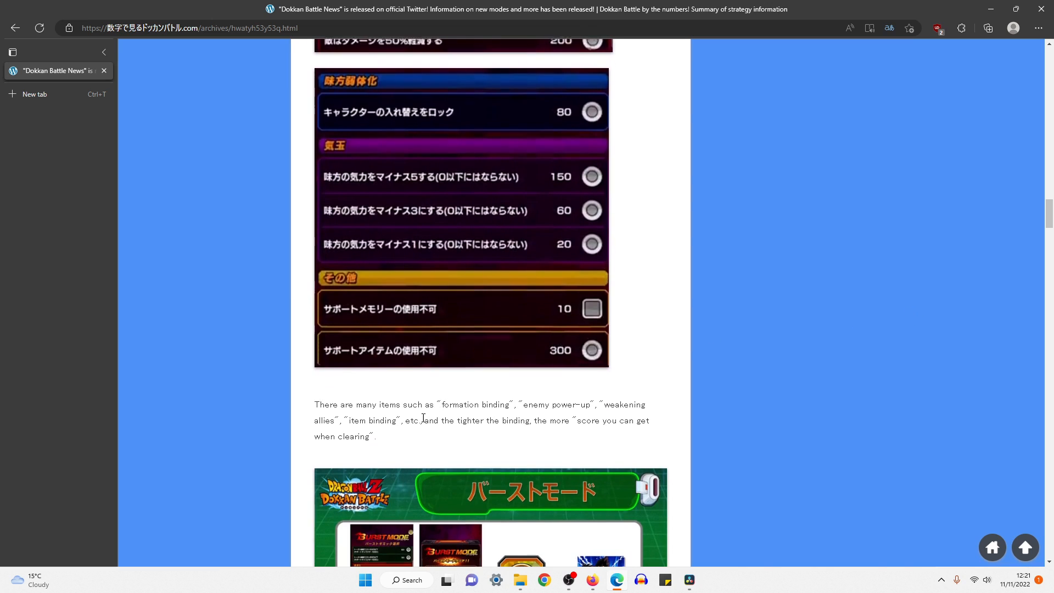
- Review the tables, highlight the 'enemy power-up' phrase, then reach the Burst Coins exchange paragraph
scroll("down", 3)
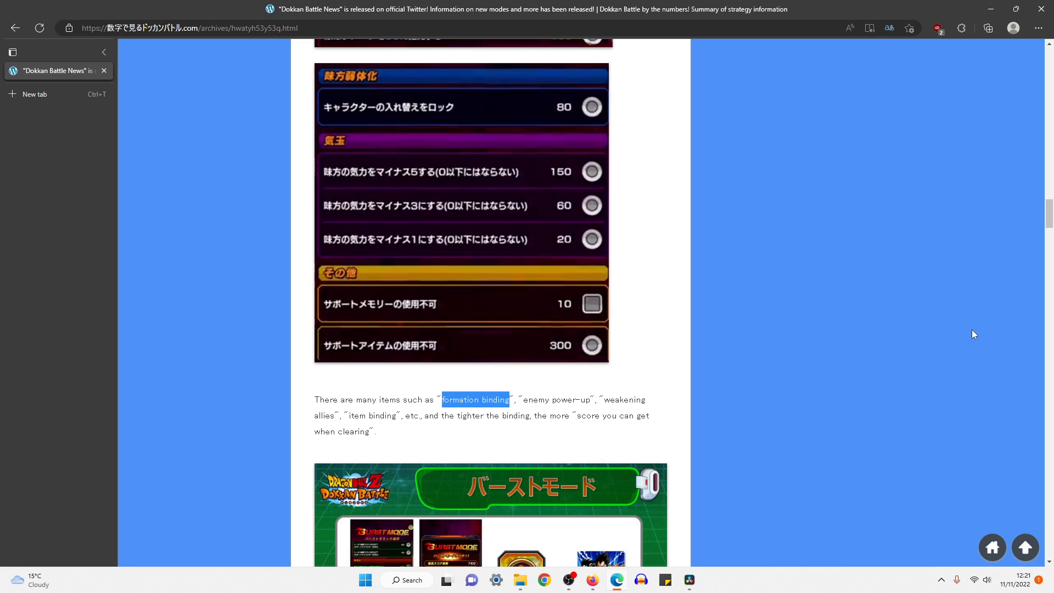
mouse_move(868, 279)
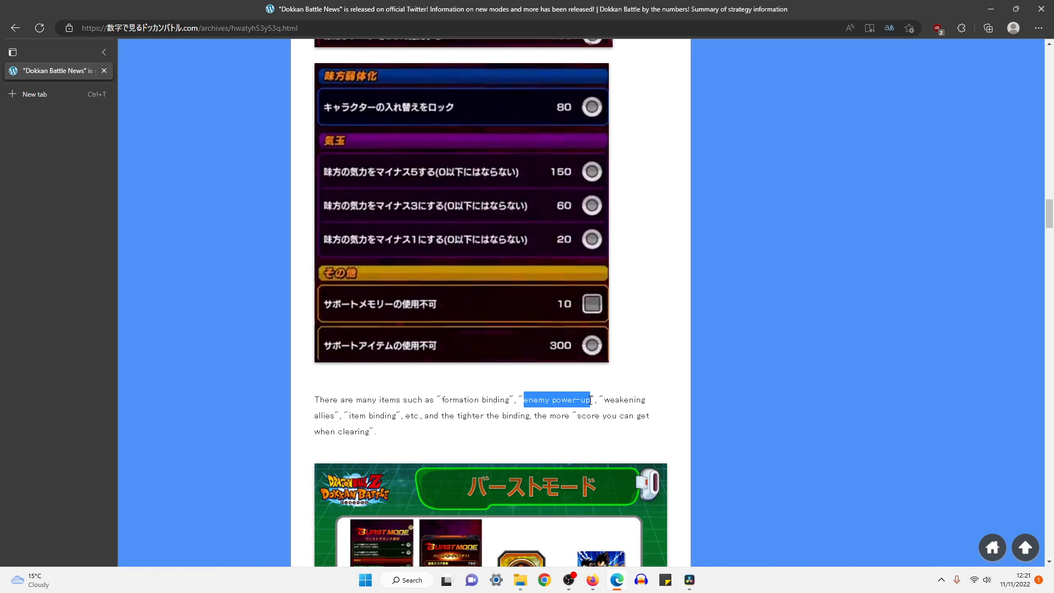
scroll("up", 3)
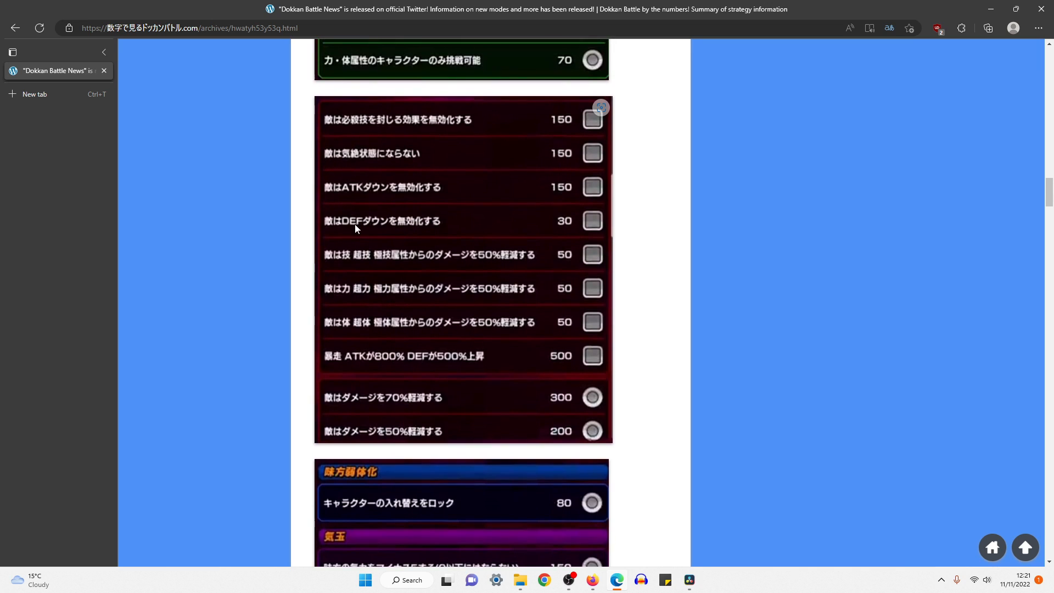
mouse_move(396, 190)
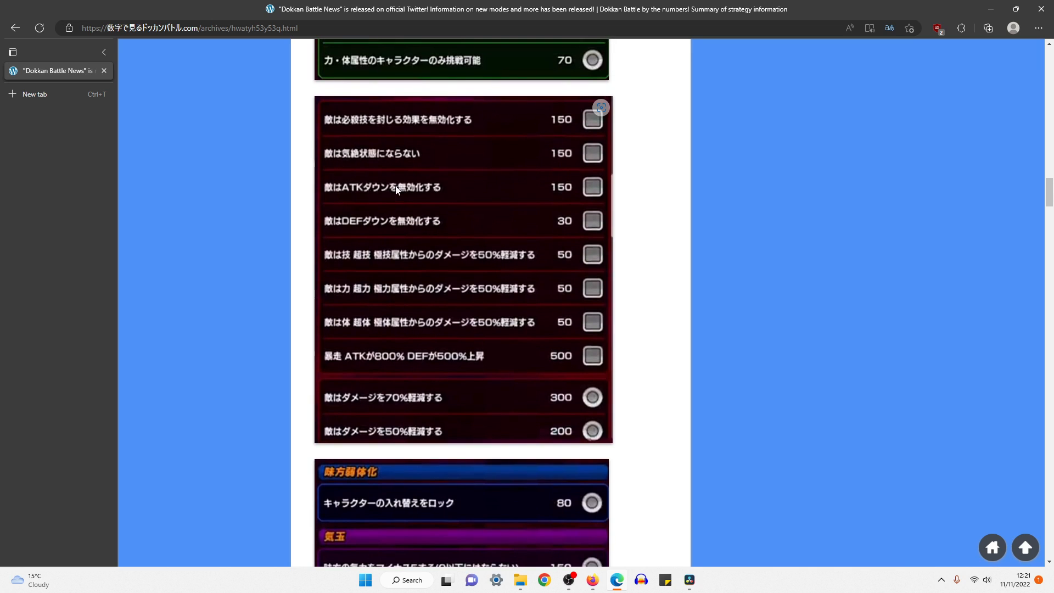
mouse_move(480, 368)
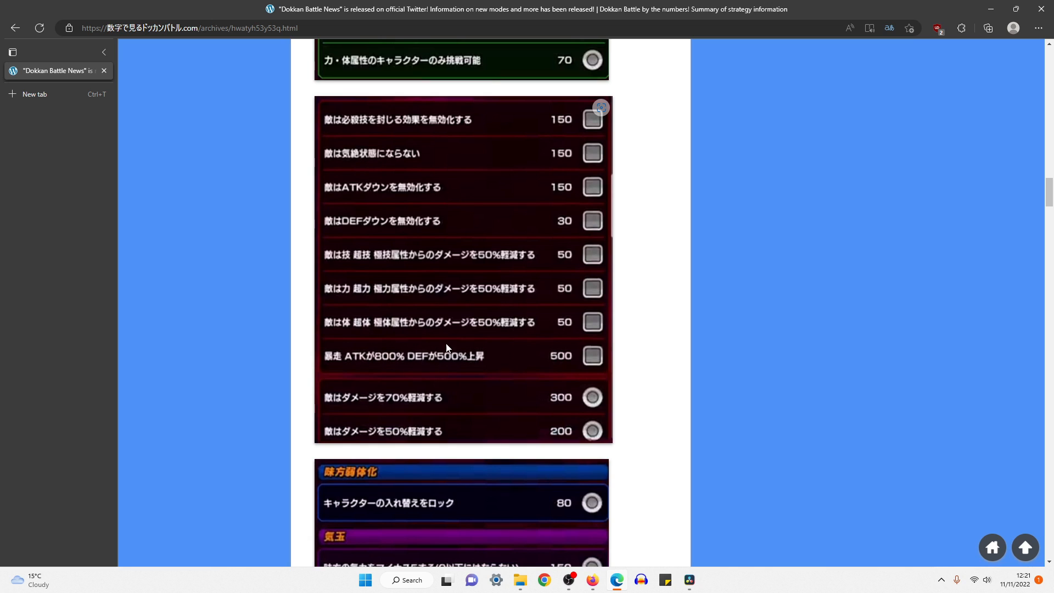
scroll("down", 3)
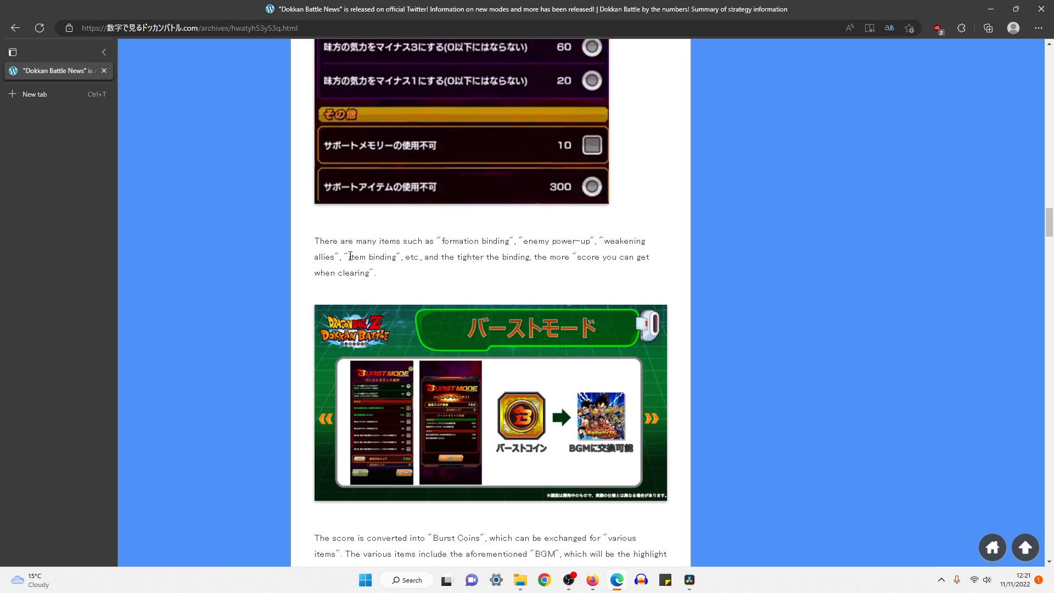
mouse_move(464, 257)
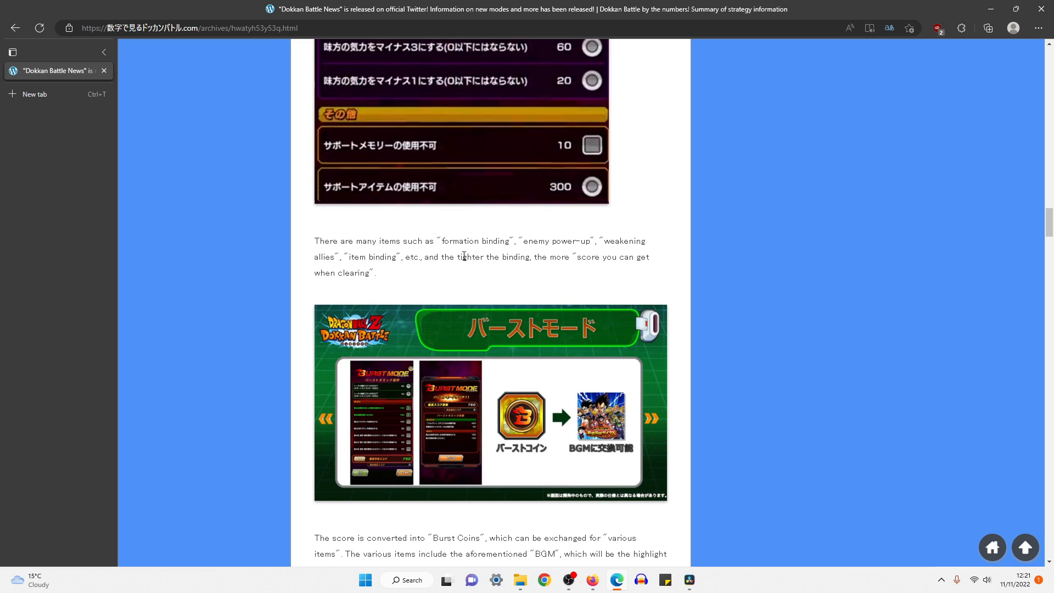
left_click_drag(604, 241, 339, 257)
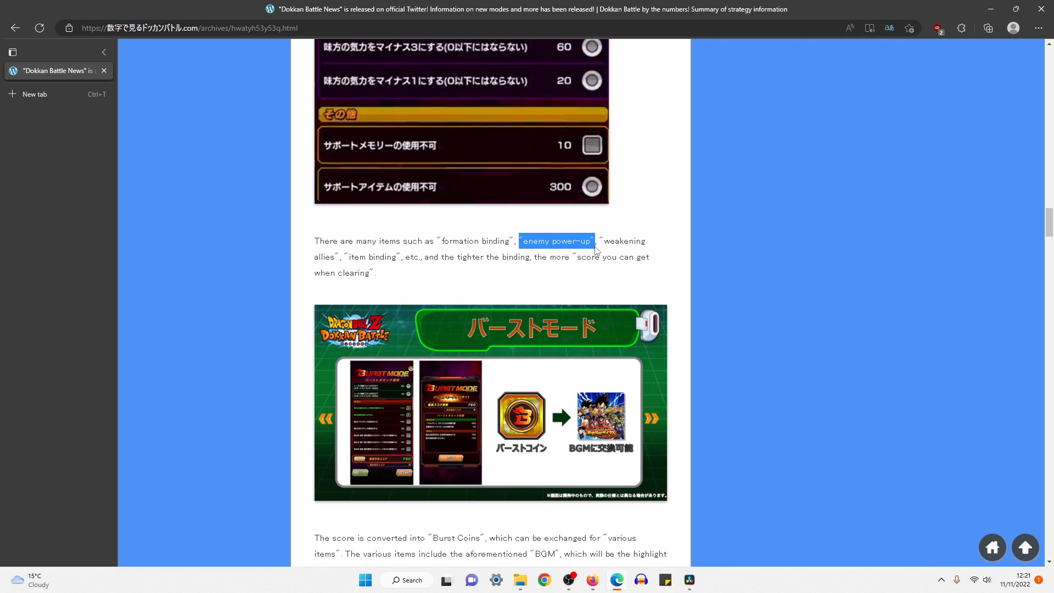
scroll("down", 3)
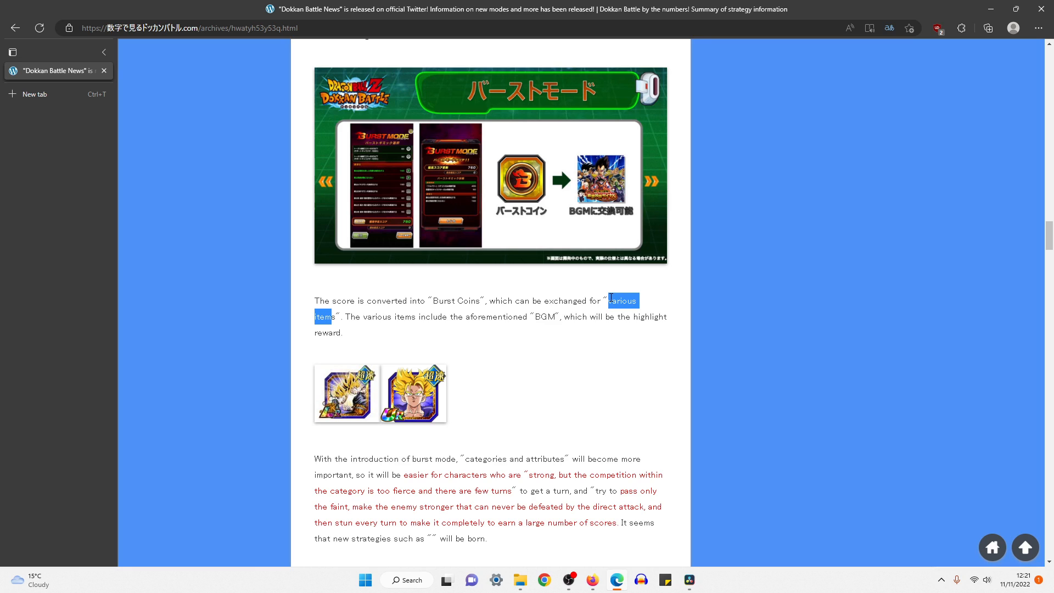
left_click(356, 330)
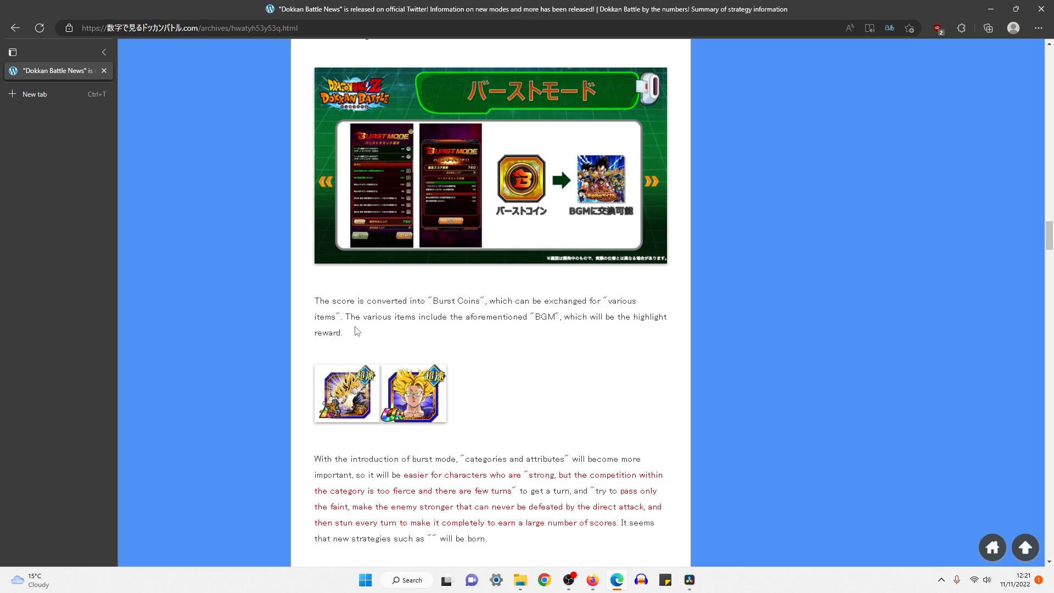
mouse_move(380, 343)
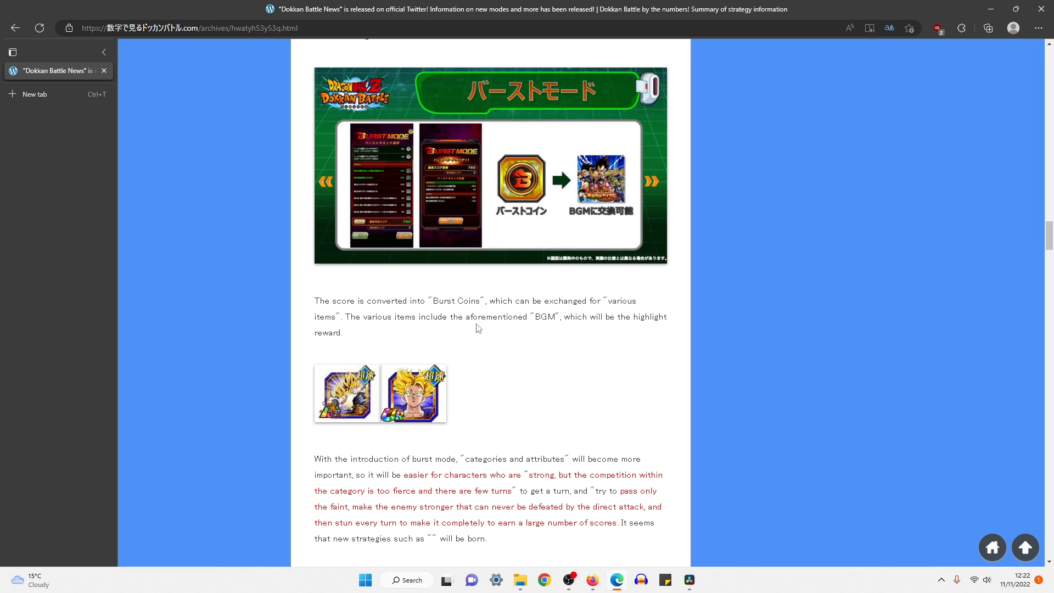
mouse_move(642, 328)
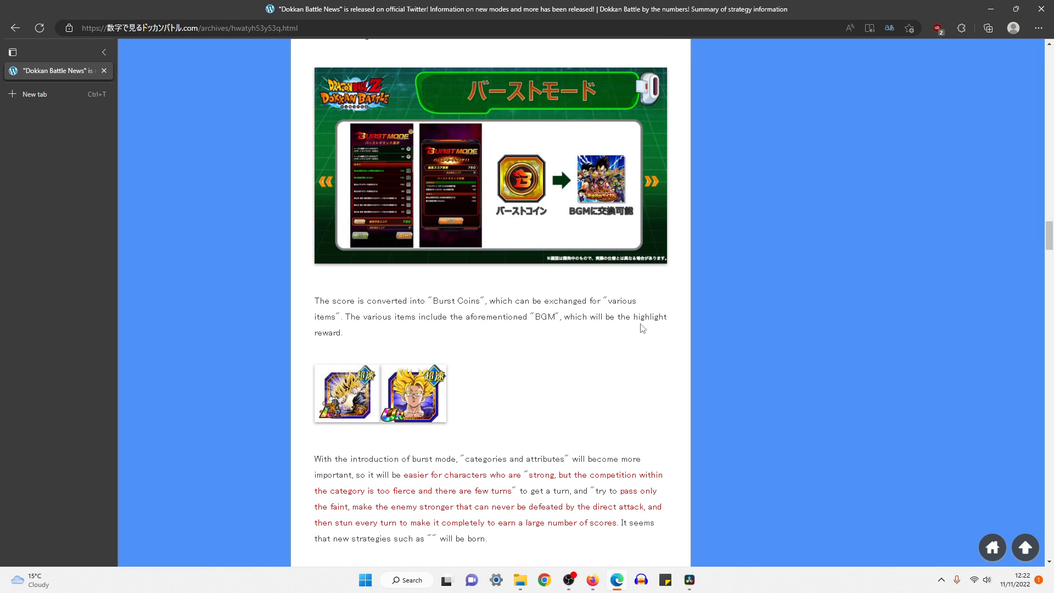
scroll("down", 3)
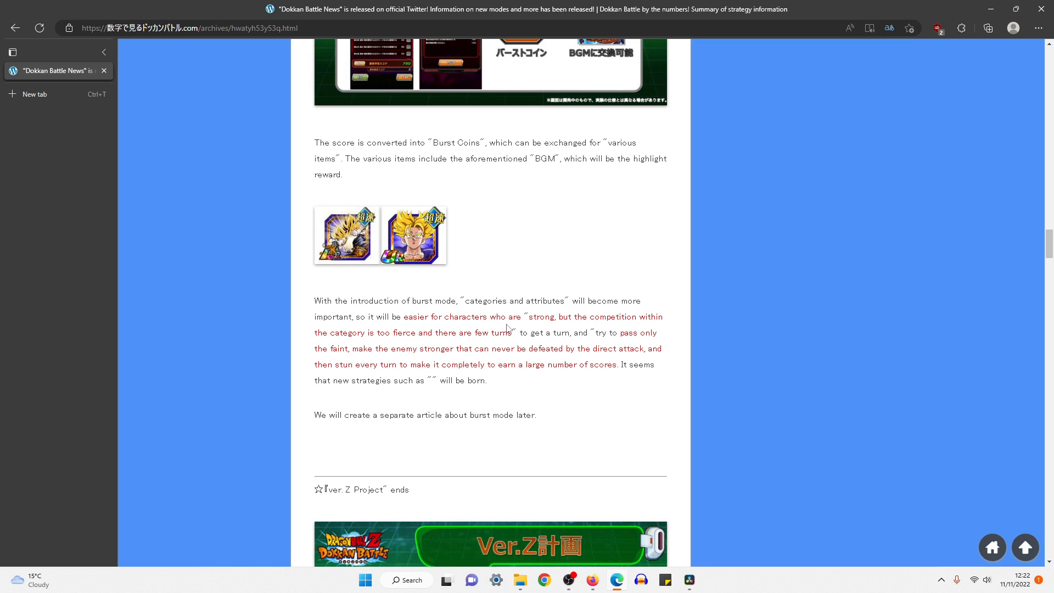
mouse_move(577, 362)
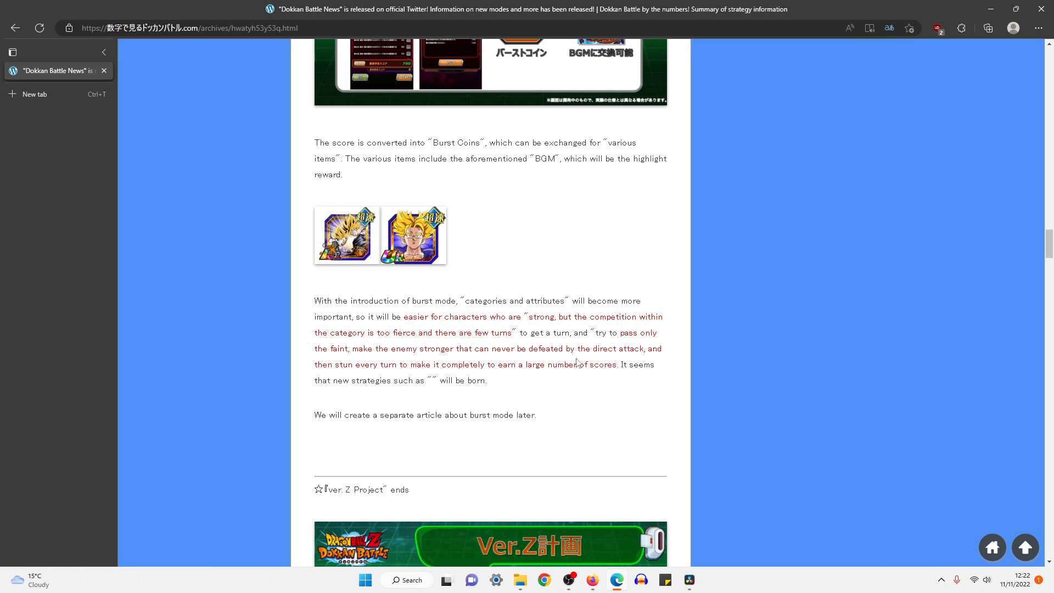
mouse_move(515, 333)
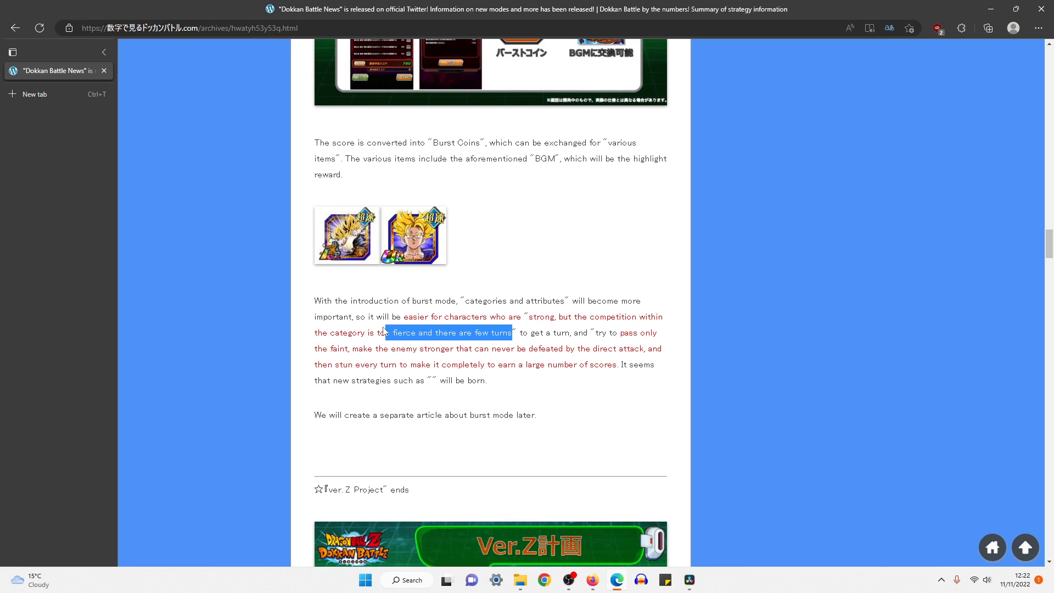
left_click(552, 358)
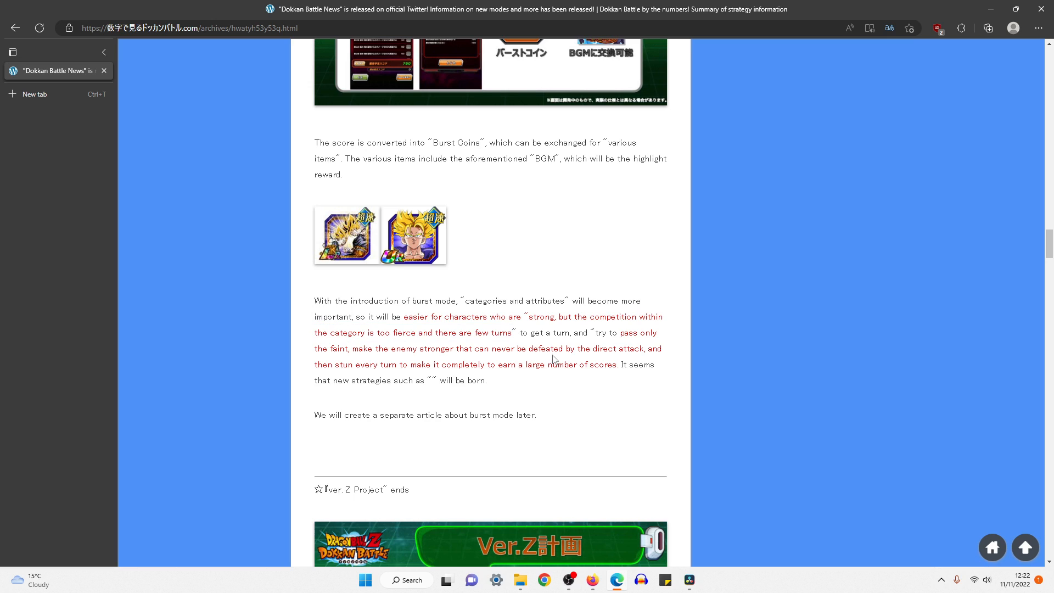
mouse_move(536, 345)
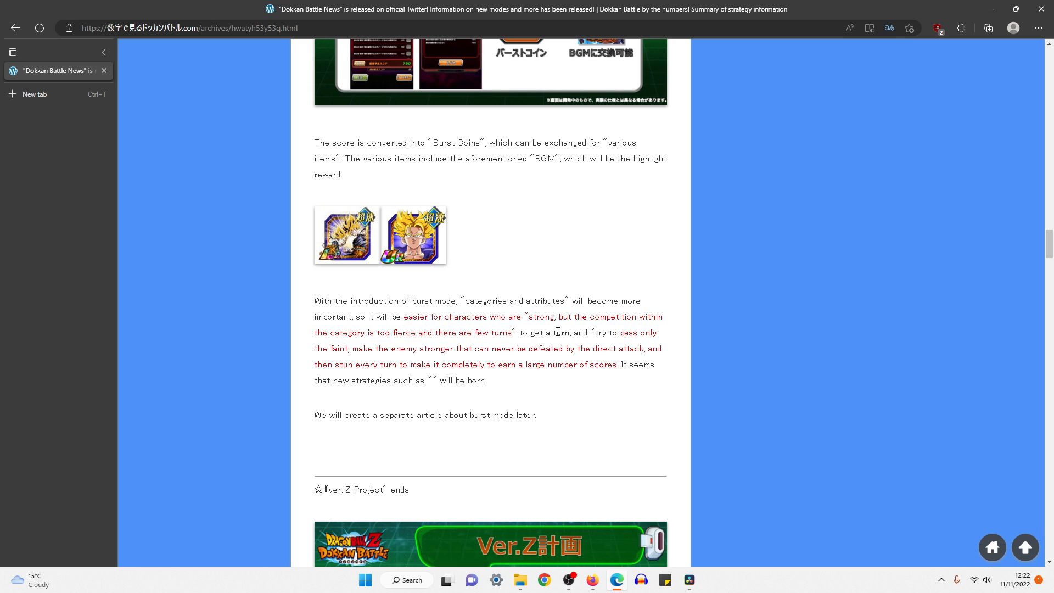
left_click_drag(452, 317, 569, 333)
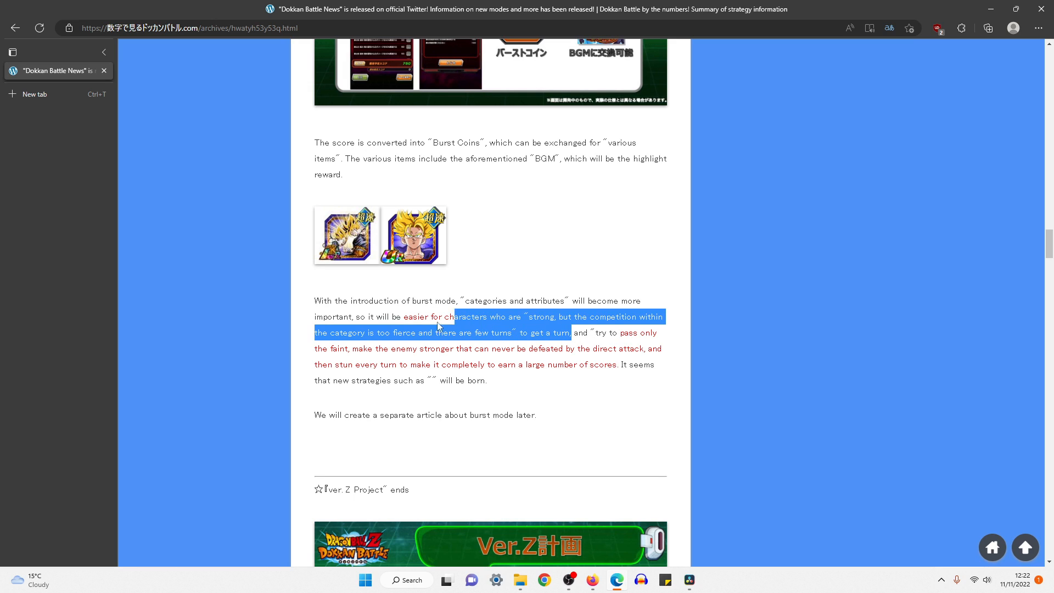
left_click(359, 360)
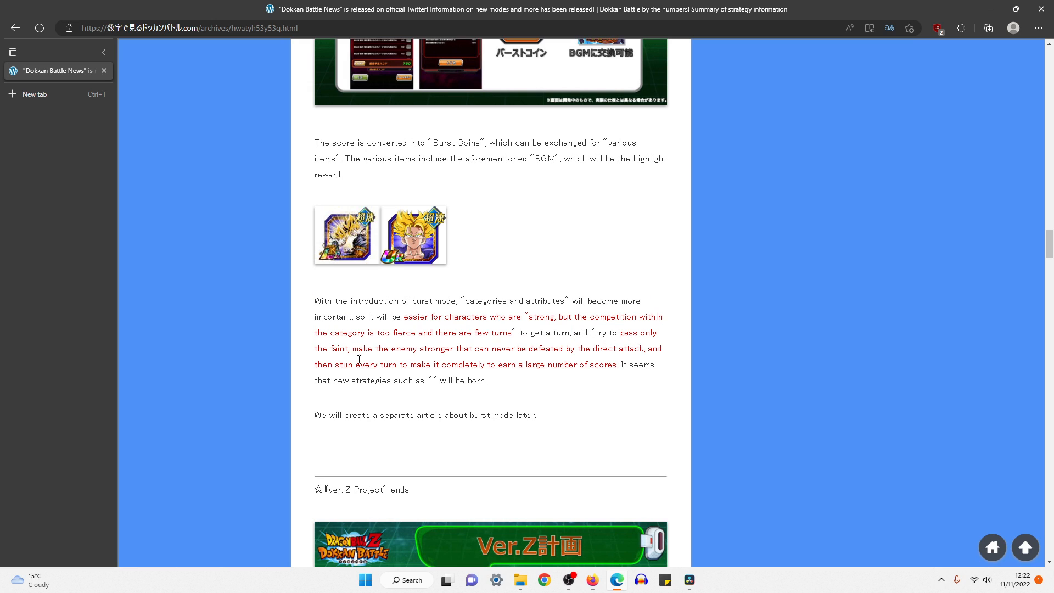
mouse_move(489, 359)
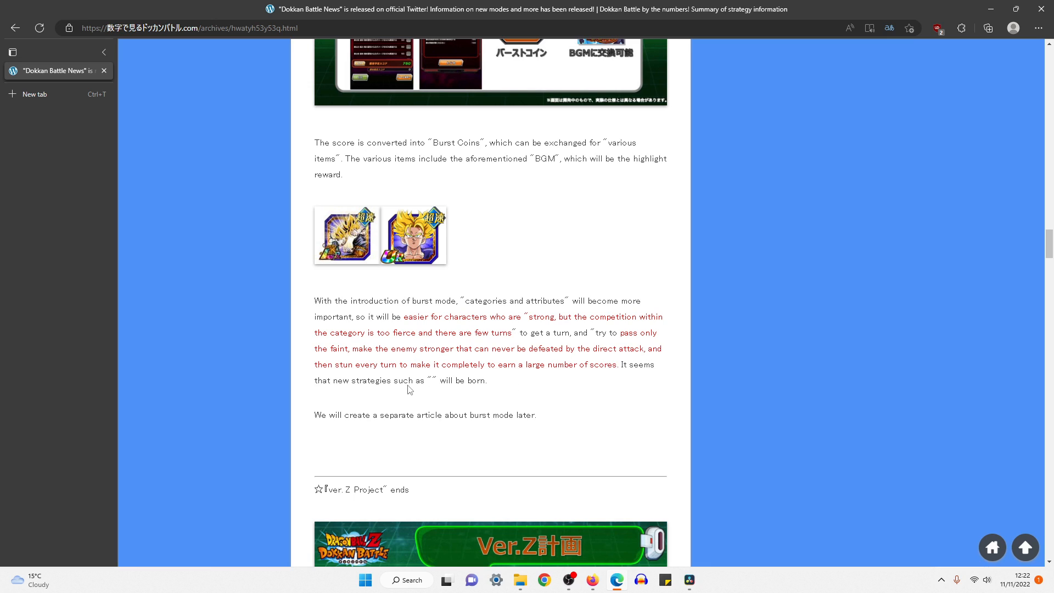
mouse_move(545, 375)
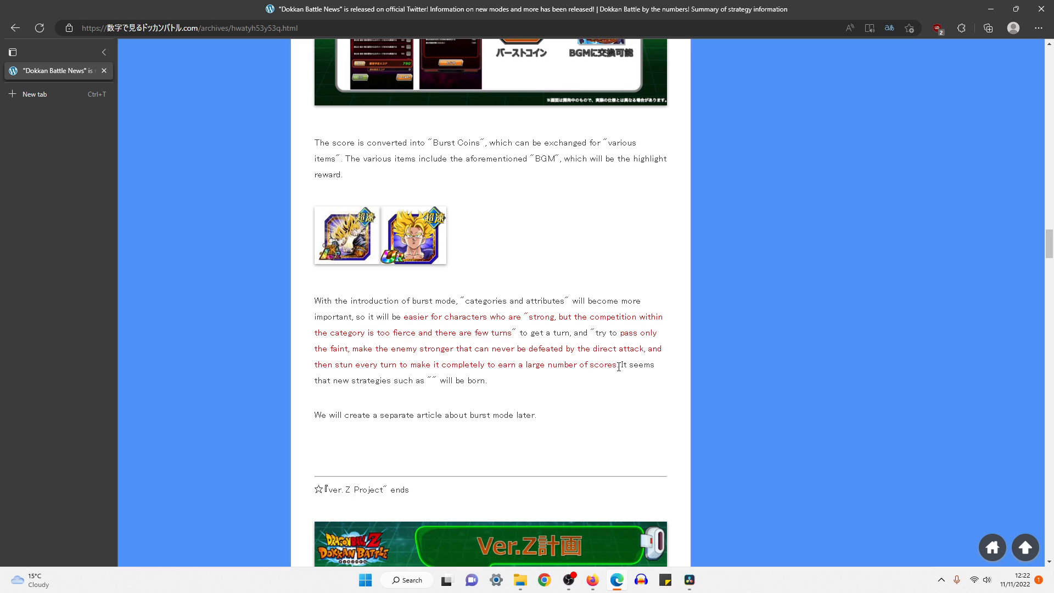
left_click_drag(314, 363, 617, 364)
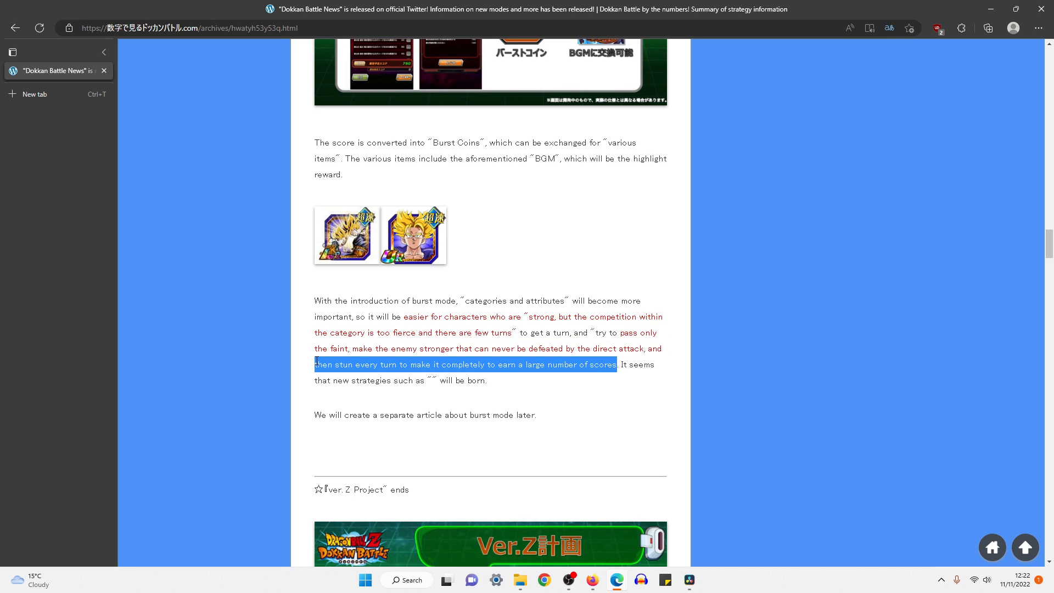
left_click(474, 397)
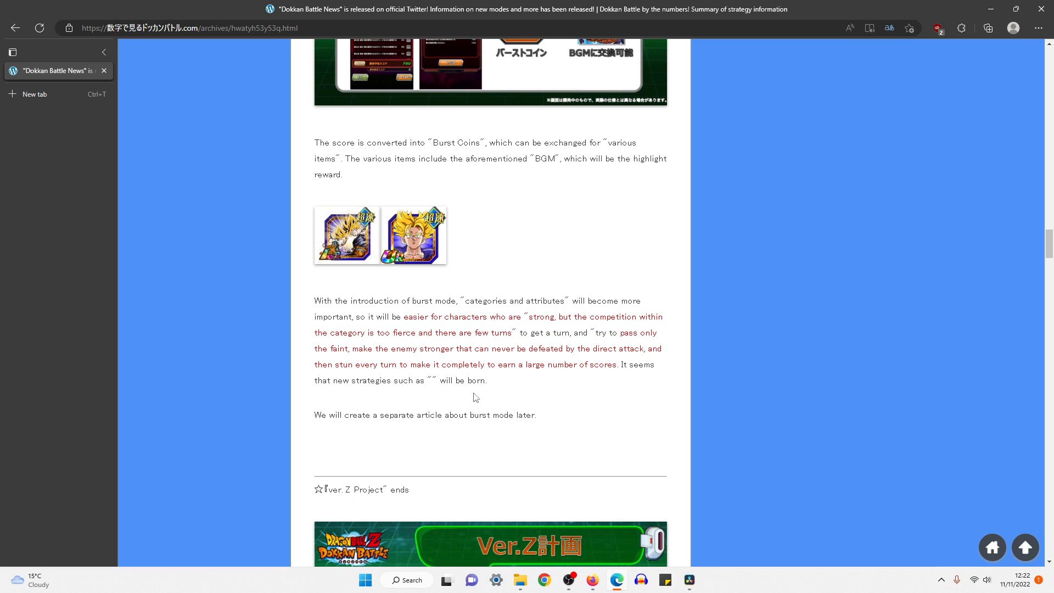
mouse_move(493, 444)
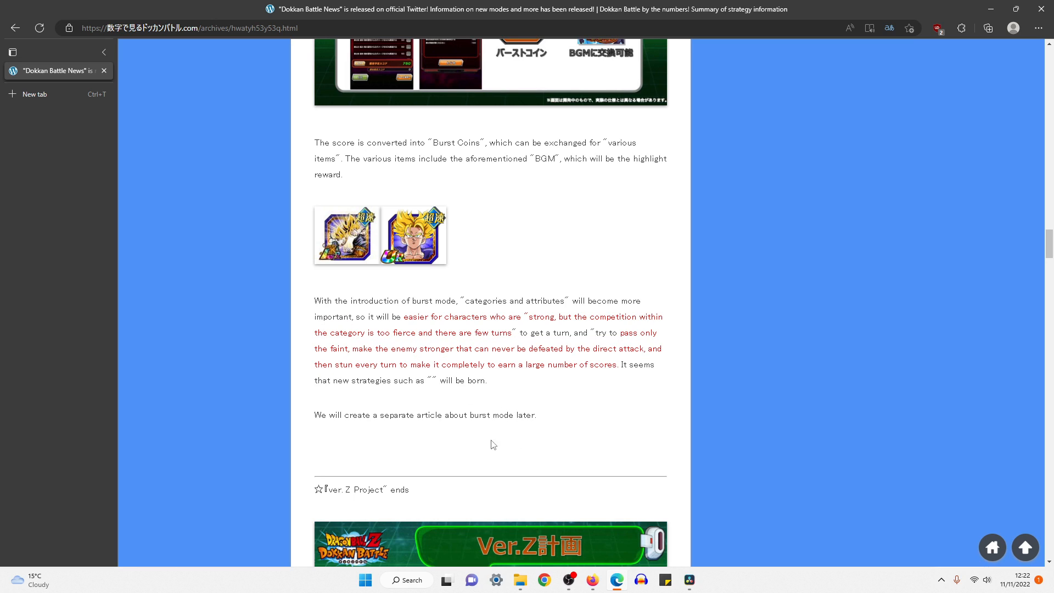
- Reach the Ver. Z Project ending section and highlight its closing lines about the update ending
scroll("down", 3)
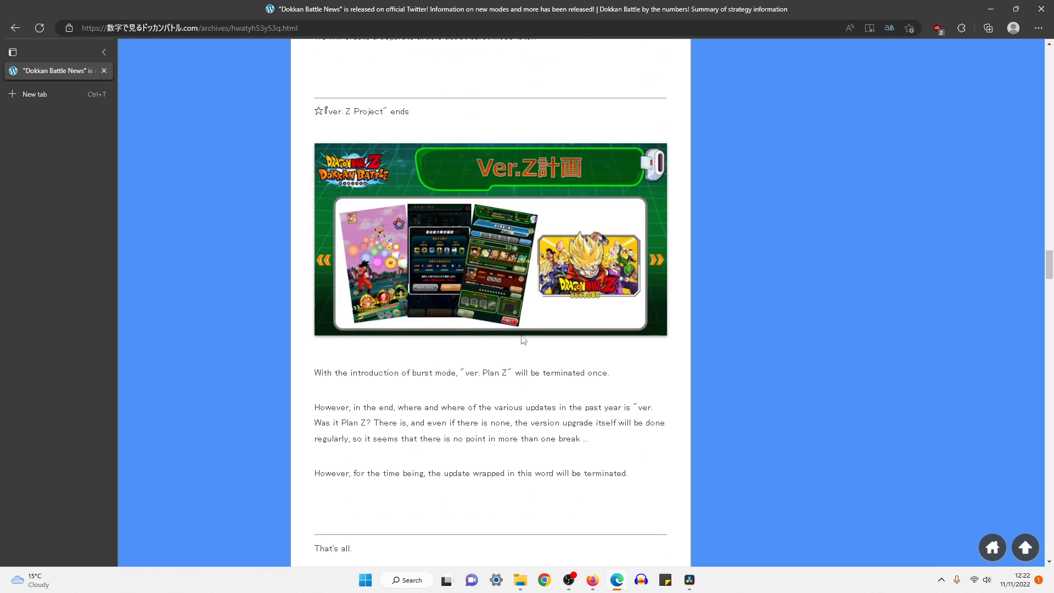
scroll("down", 3)
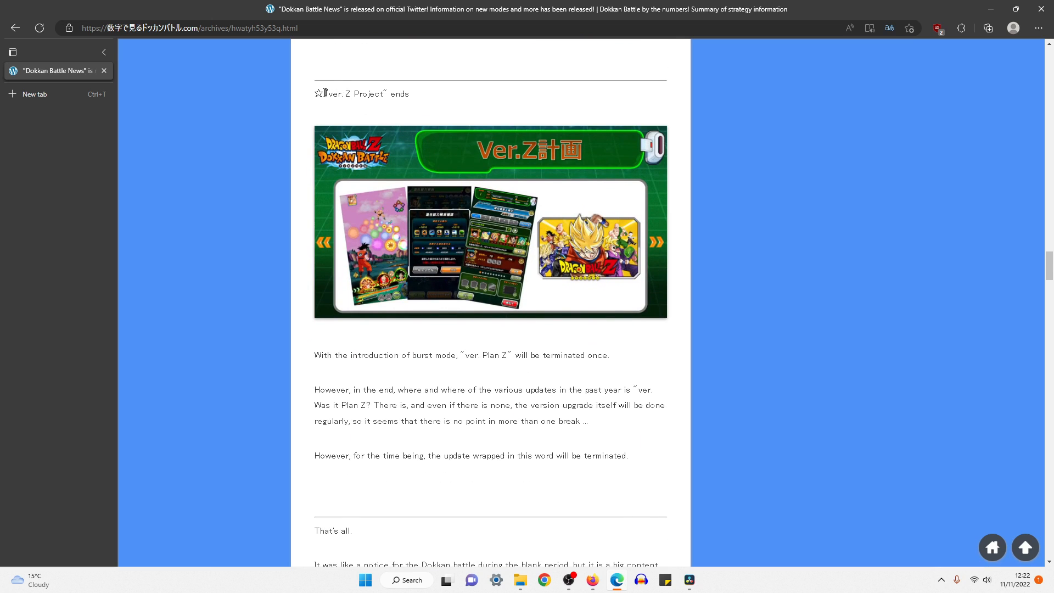
mouse_move(577, 386)
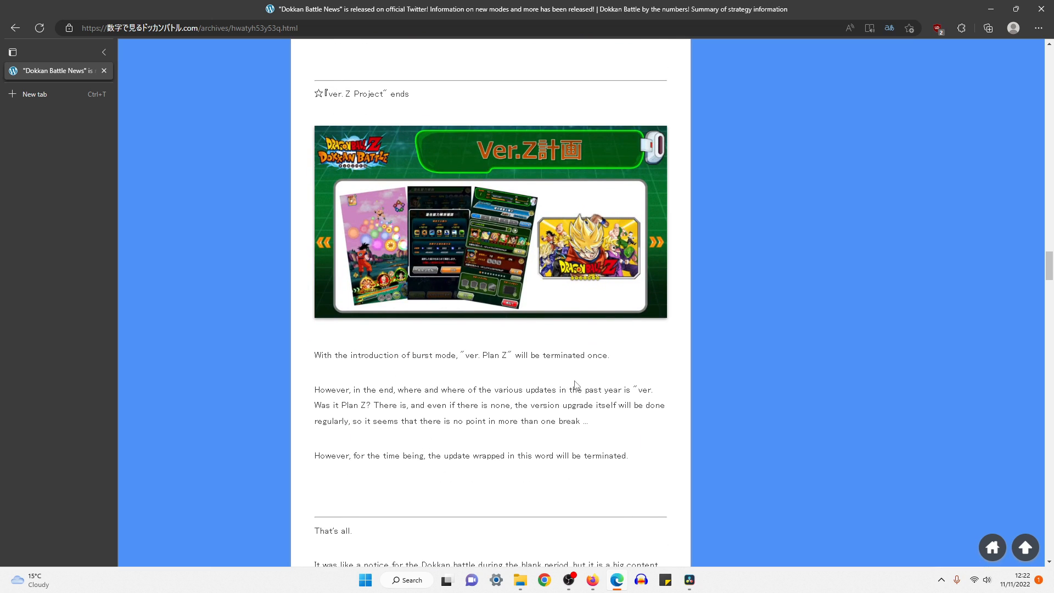
mouse_move(392, 402)
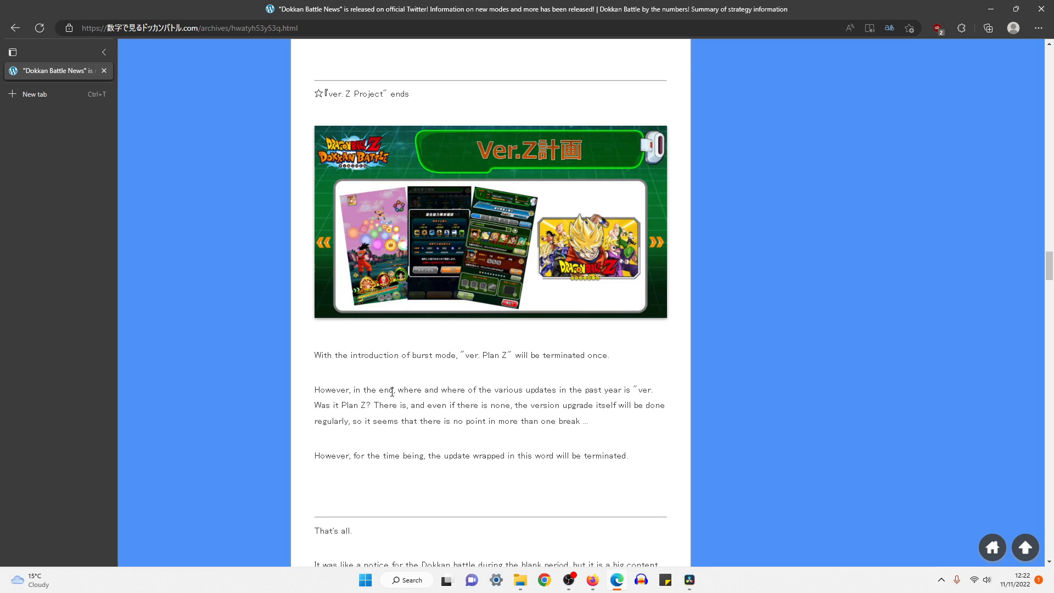
mouse_move(603, 405)
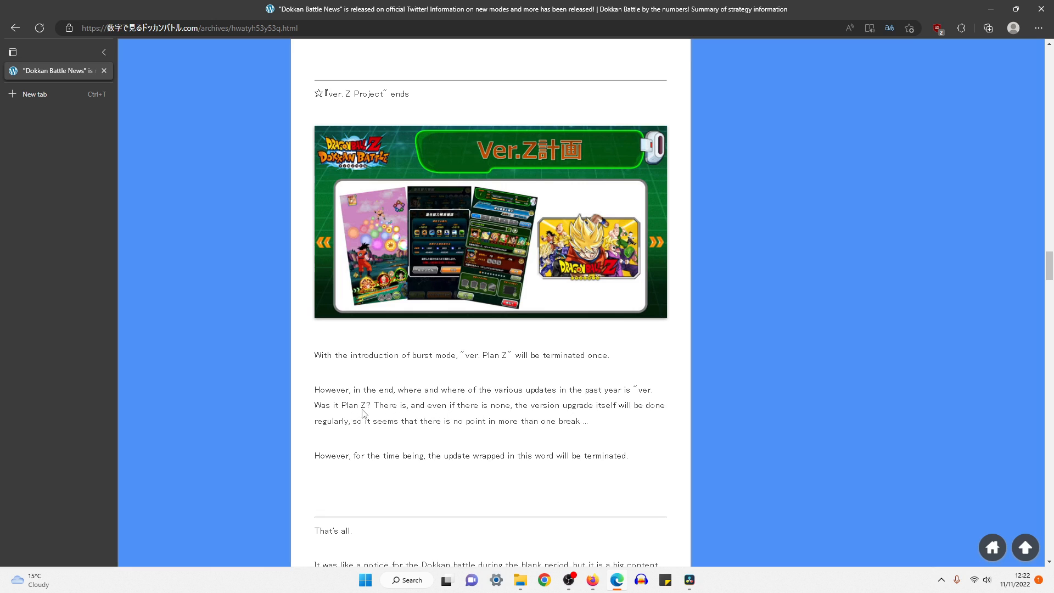
mouse_move(461, 415)
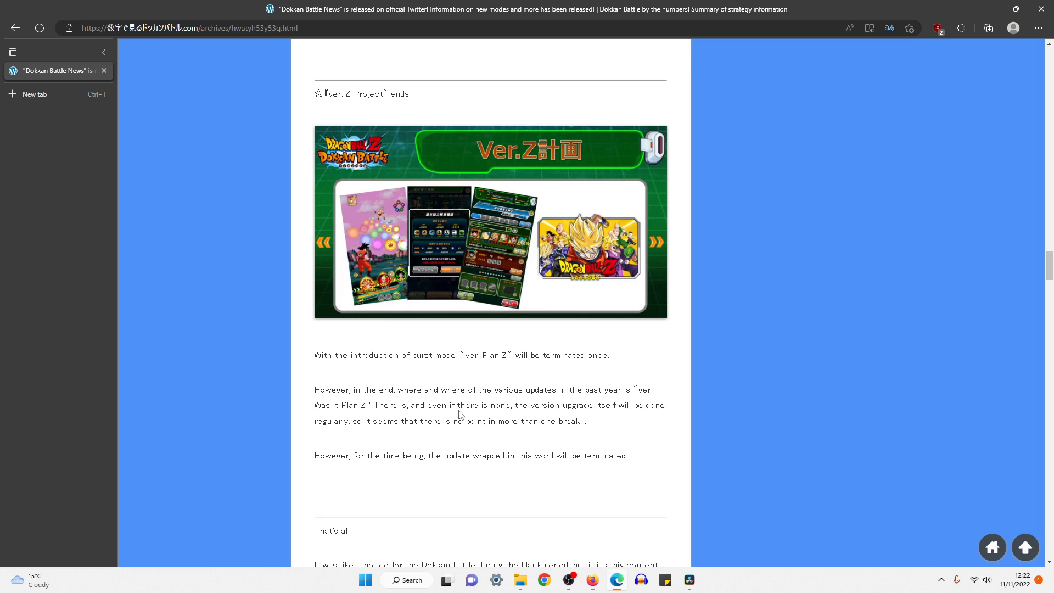
mouse_move(632, 420)
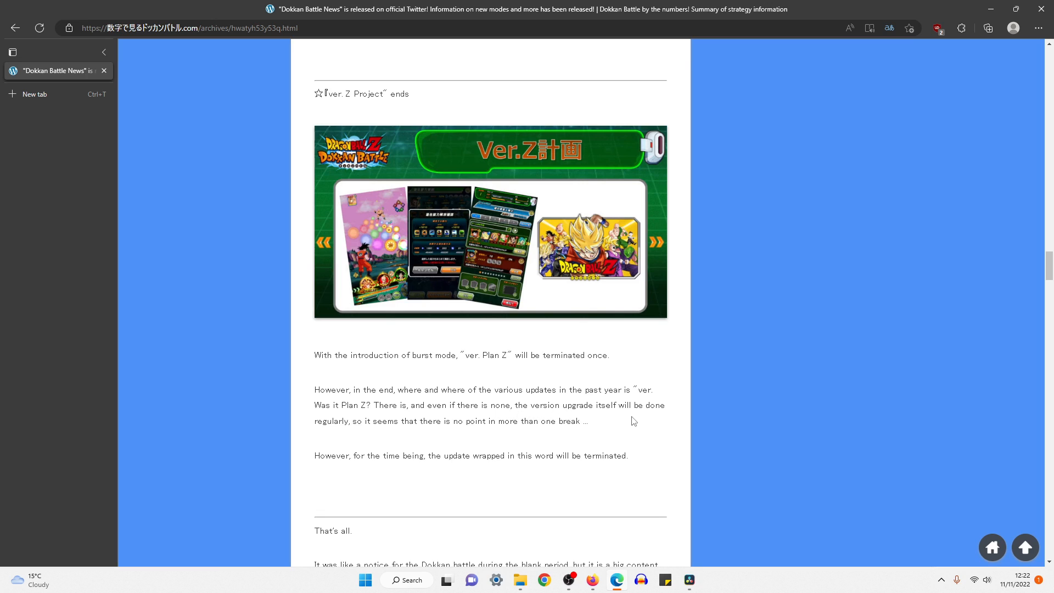
mouse_move(629, 423)
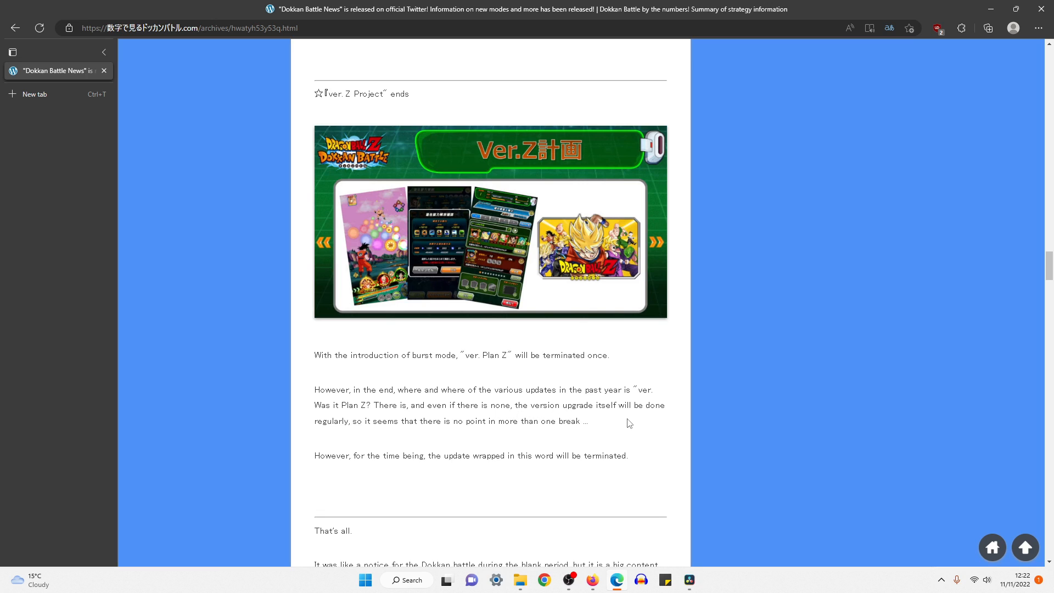
mouse_move(613, 428)
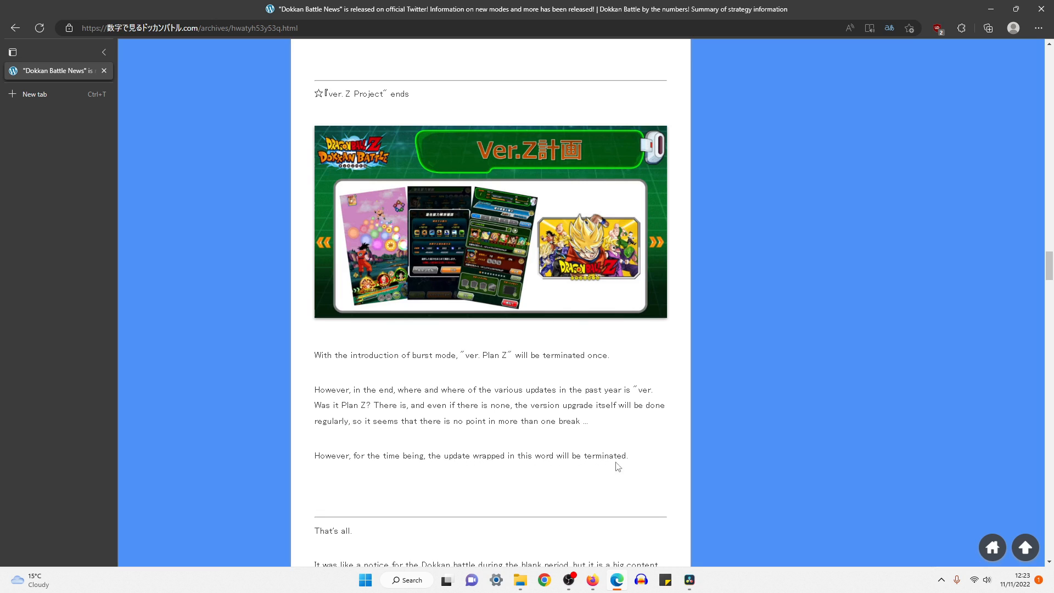
left_click_drag(488, 421, 617, 455)
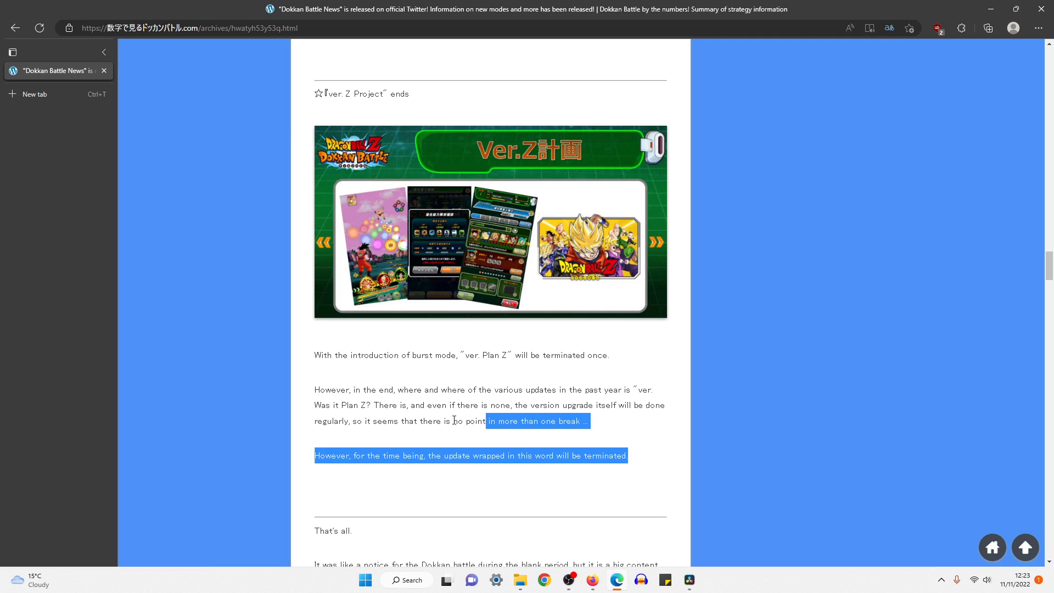
left_click(797, 365)
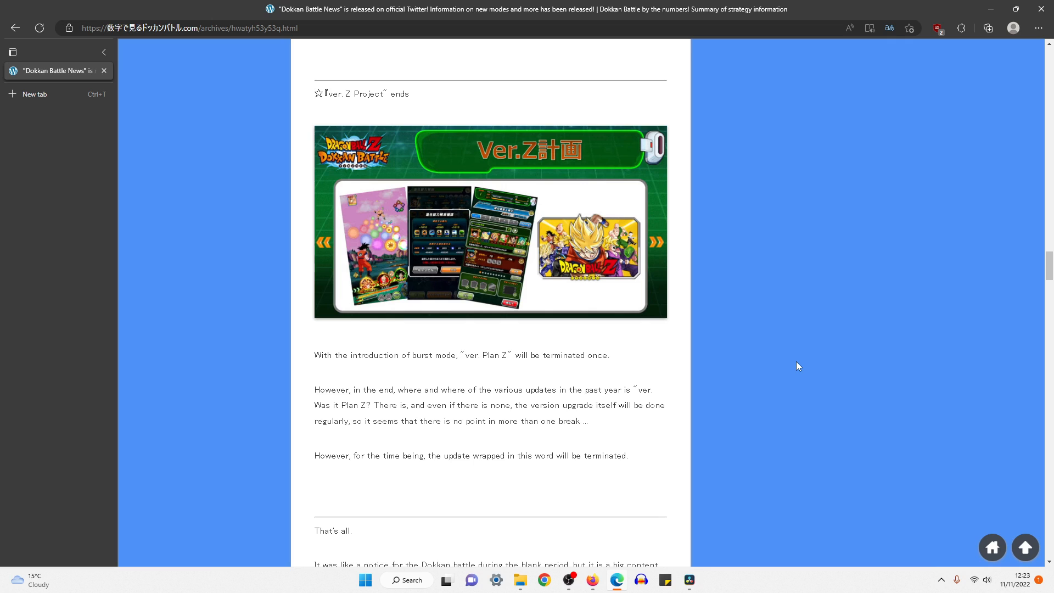
mouse_move(518, 402)
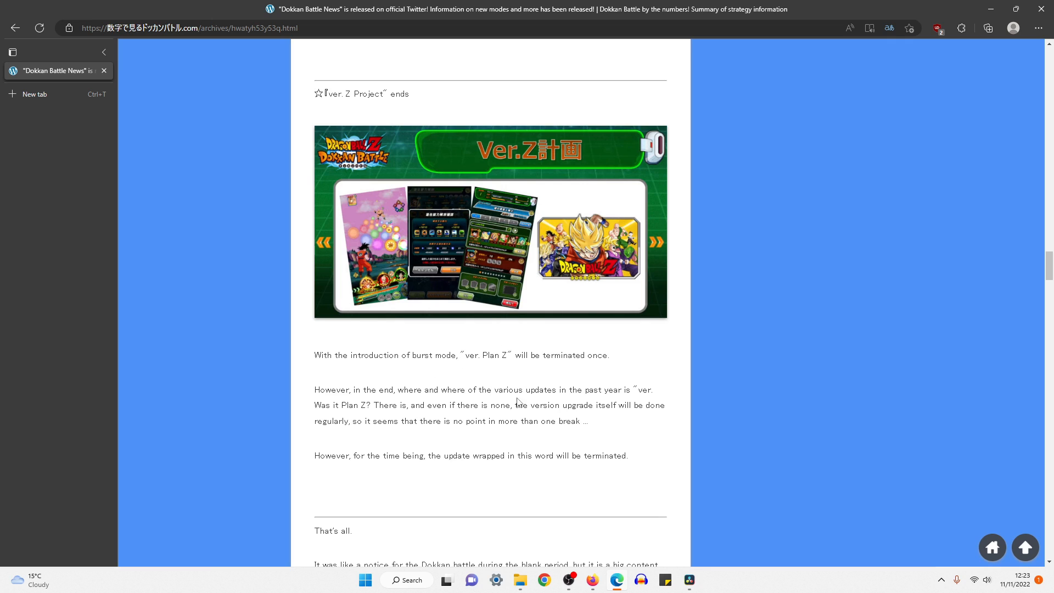
- Scroll through the remainder of the article below the Ver. Z Project section
scroll("down", 3)
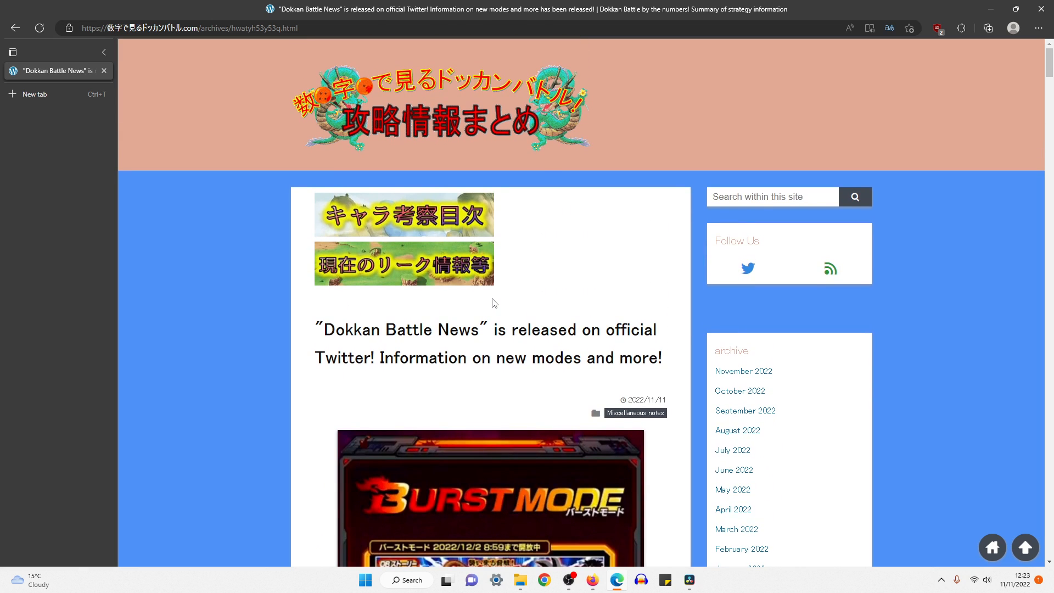
scroll("down", 3)
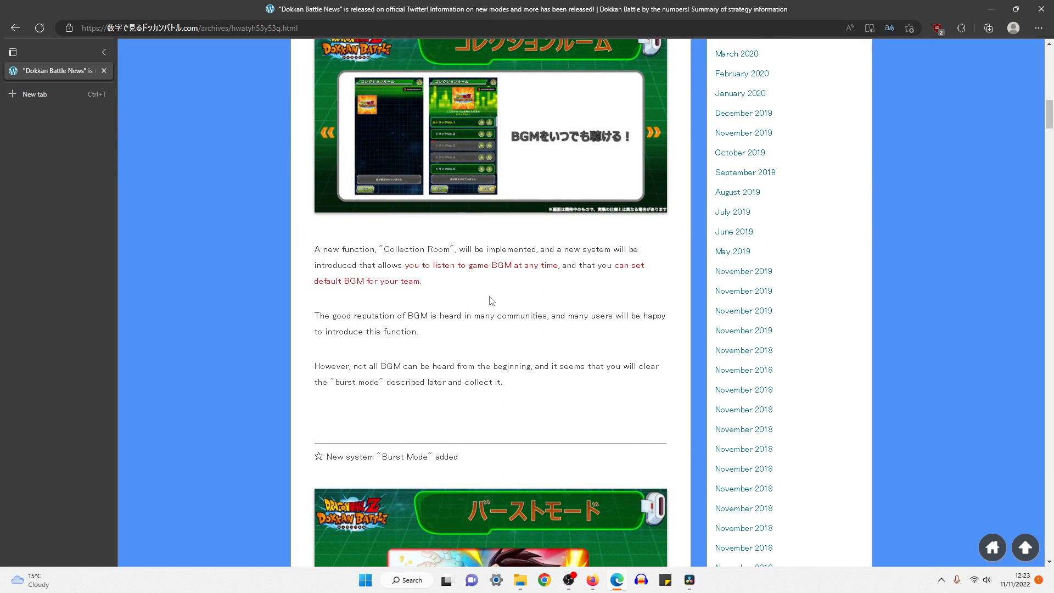
mouse_move(491, 298)
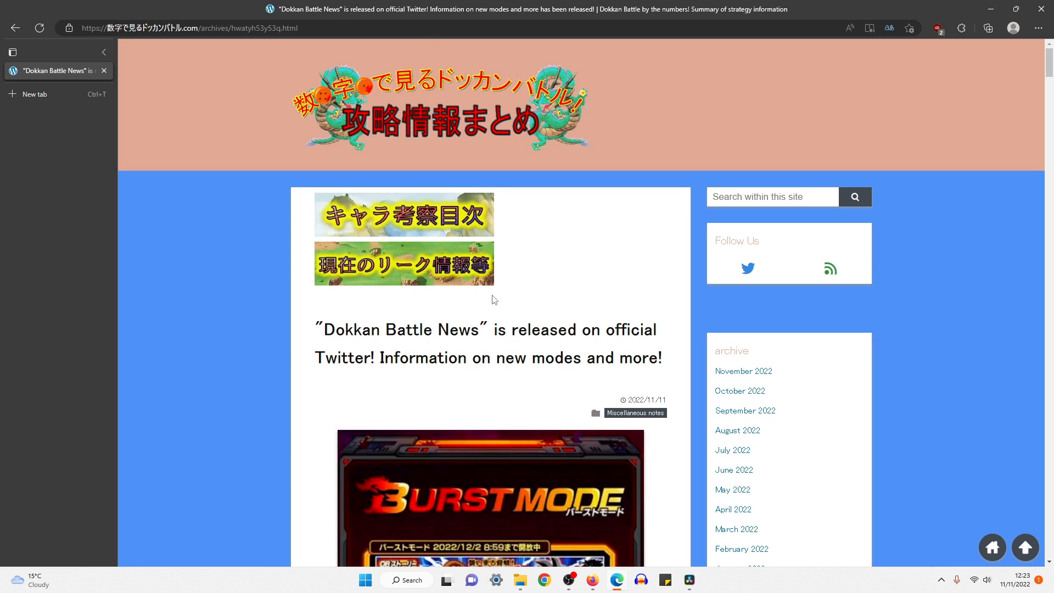
mouse_move(456, 365)
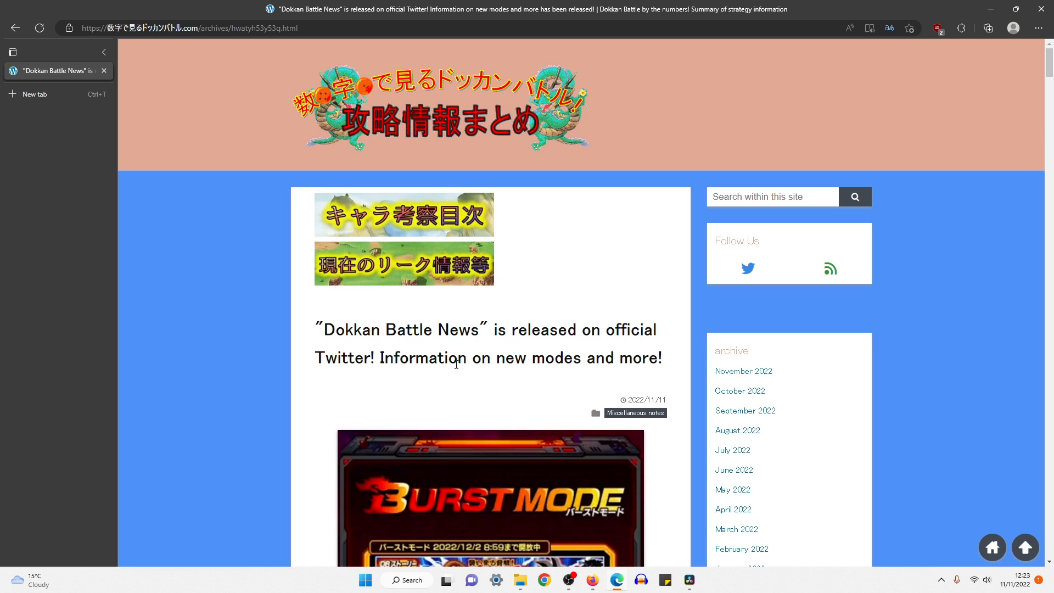
scroll("down", 3)
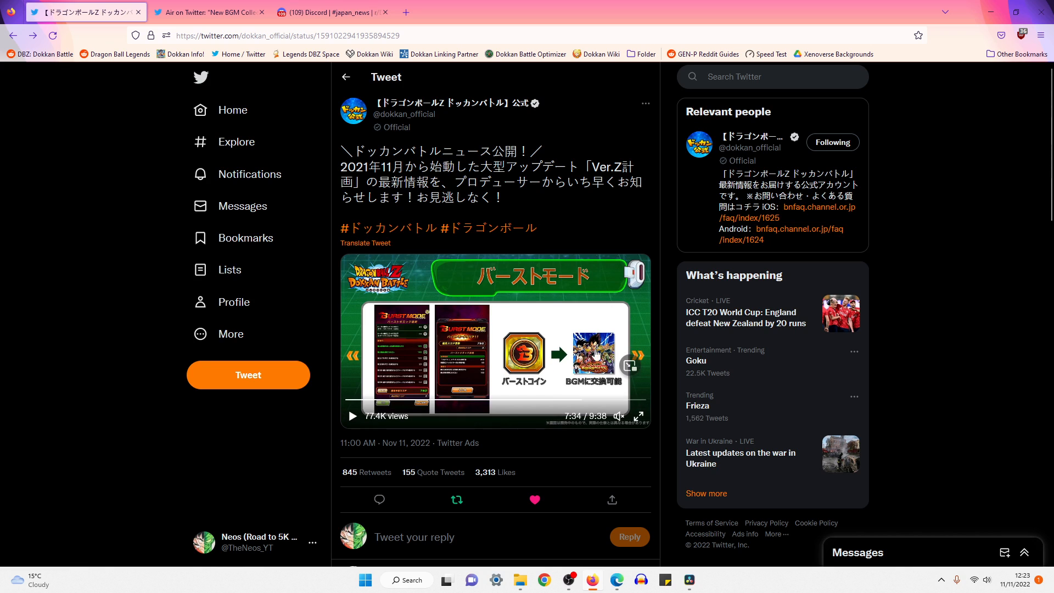
mouse_move(952, 313)
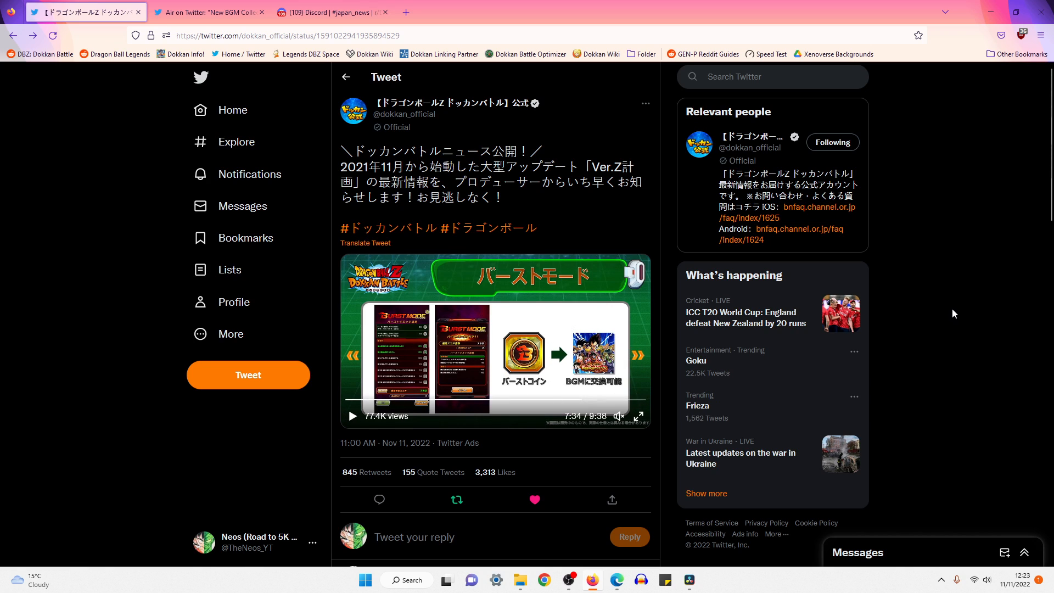